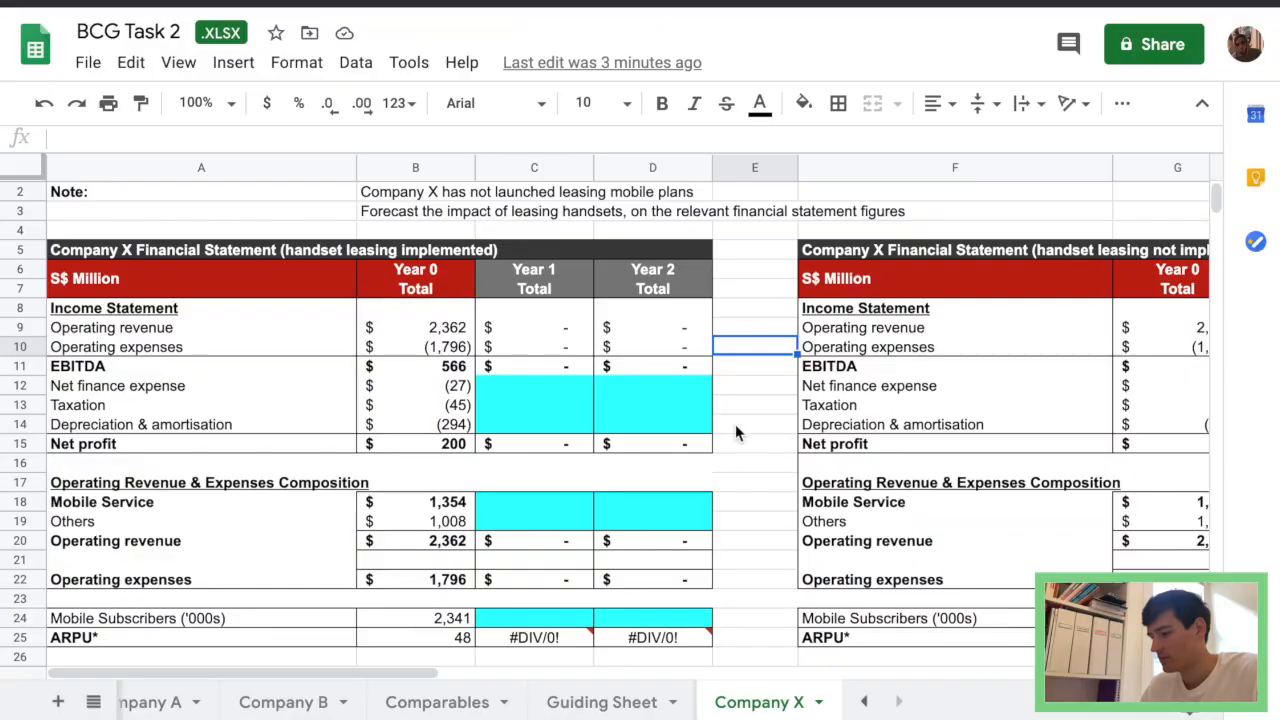
{"action": "mouse_move", "coordinate": [548, 388]}
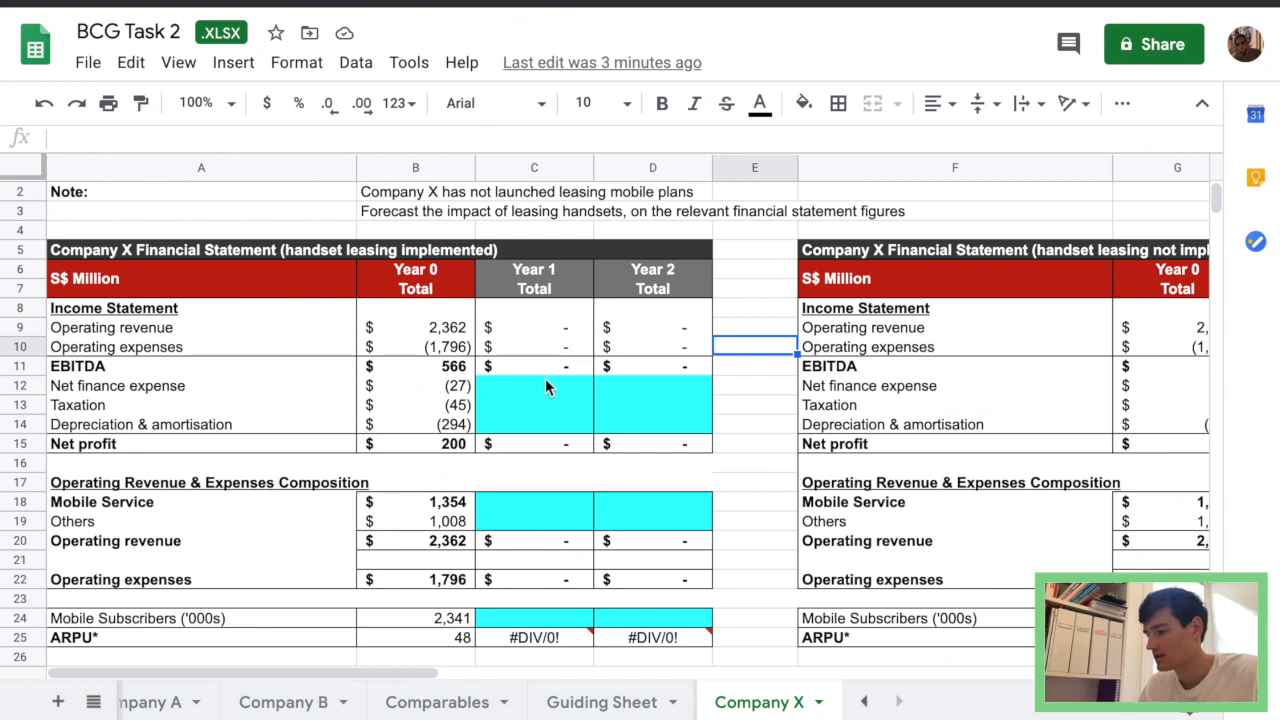
Enter =B18*(Comparables!D11+1) for Year 1 Mobile Service, fill to Year 2, and start the Others values.
{"action": "scroll", "scroll_direction": "down", "scroll_amount": 3}
{"action": "type", "text": "="}
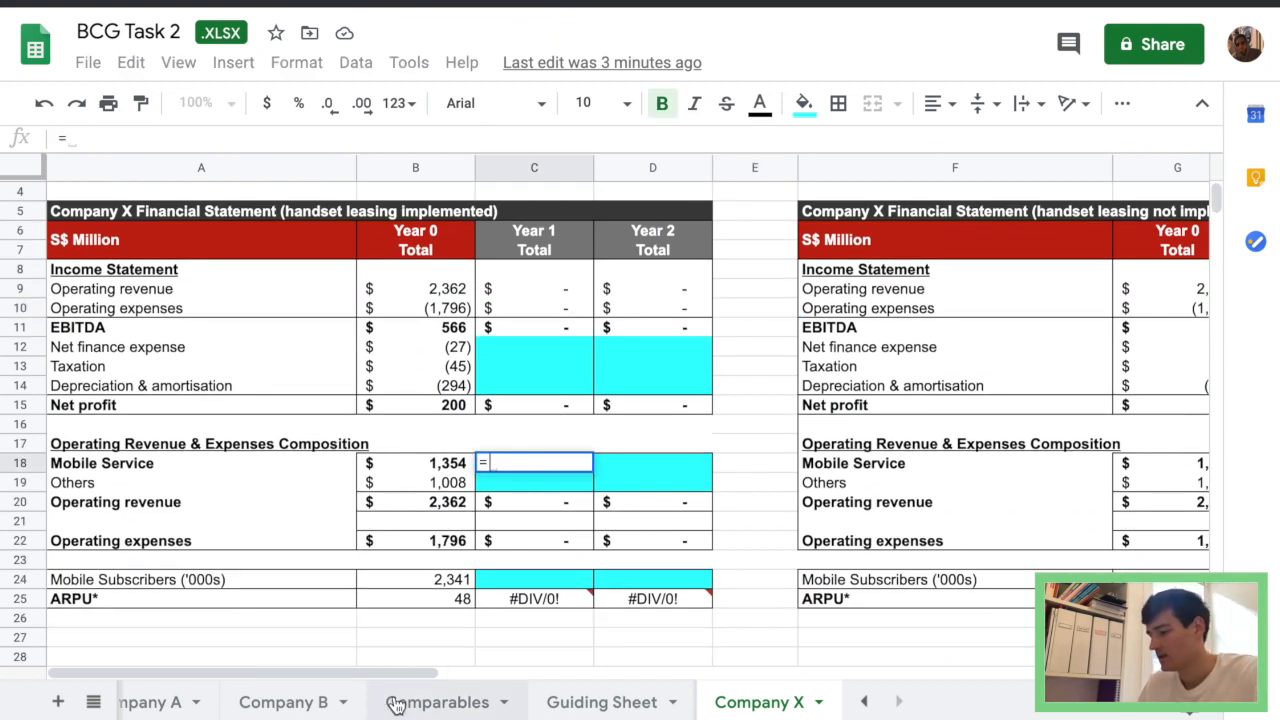
{"action": "left_click", "coordinate": [416, 462]}
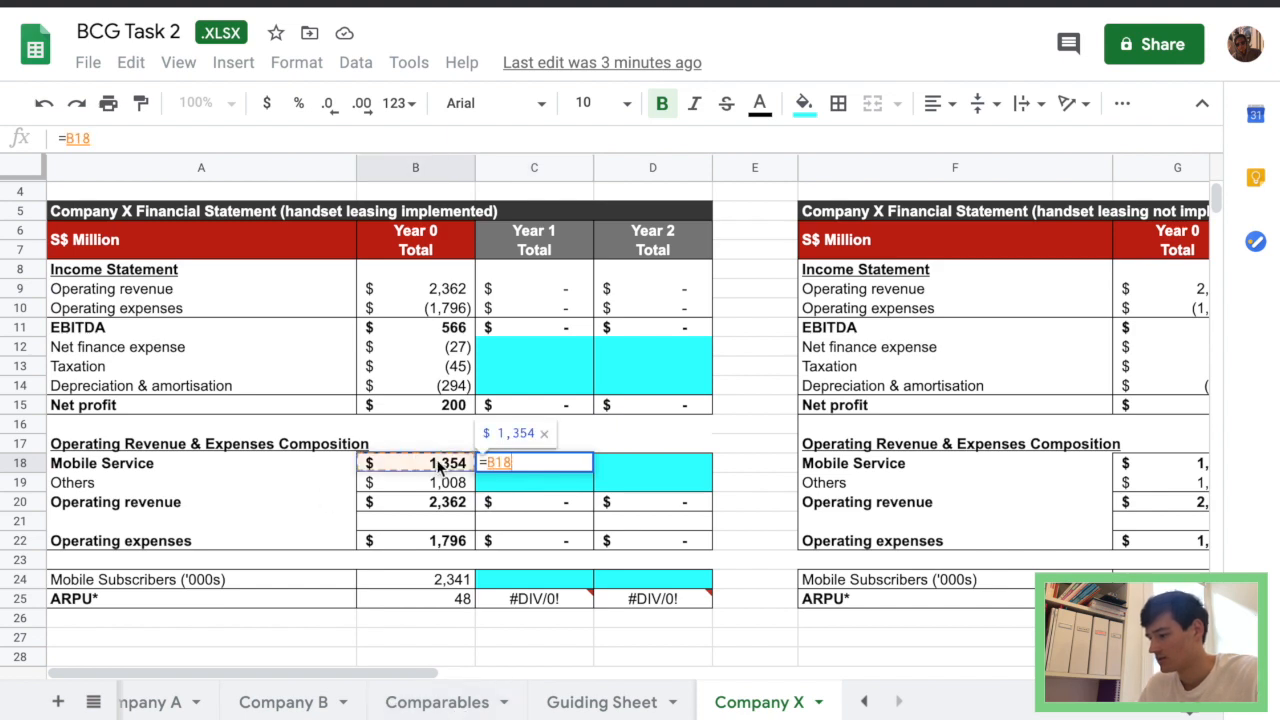
{"action": "type", "text": "*"}
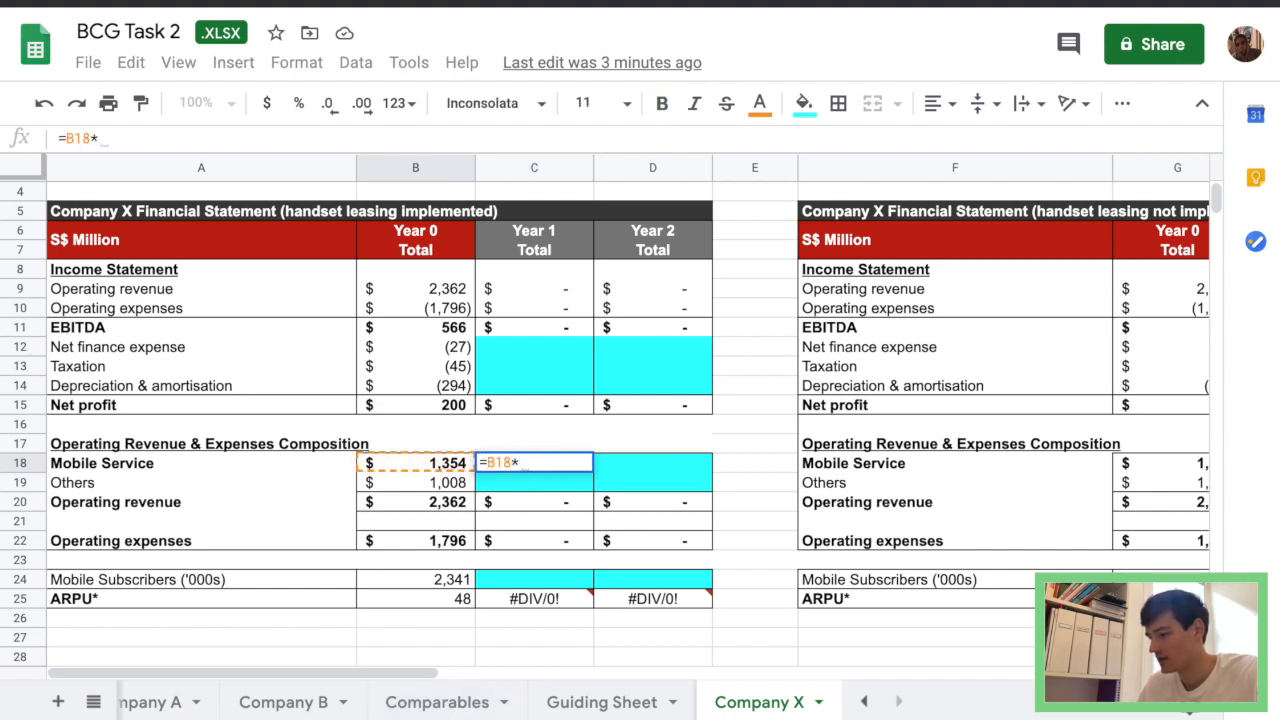
{"action": "left_click", "coordinate": [436, 700]}
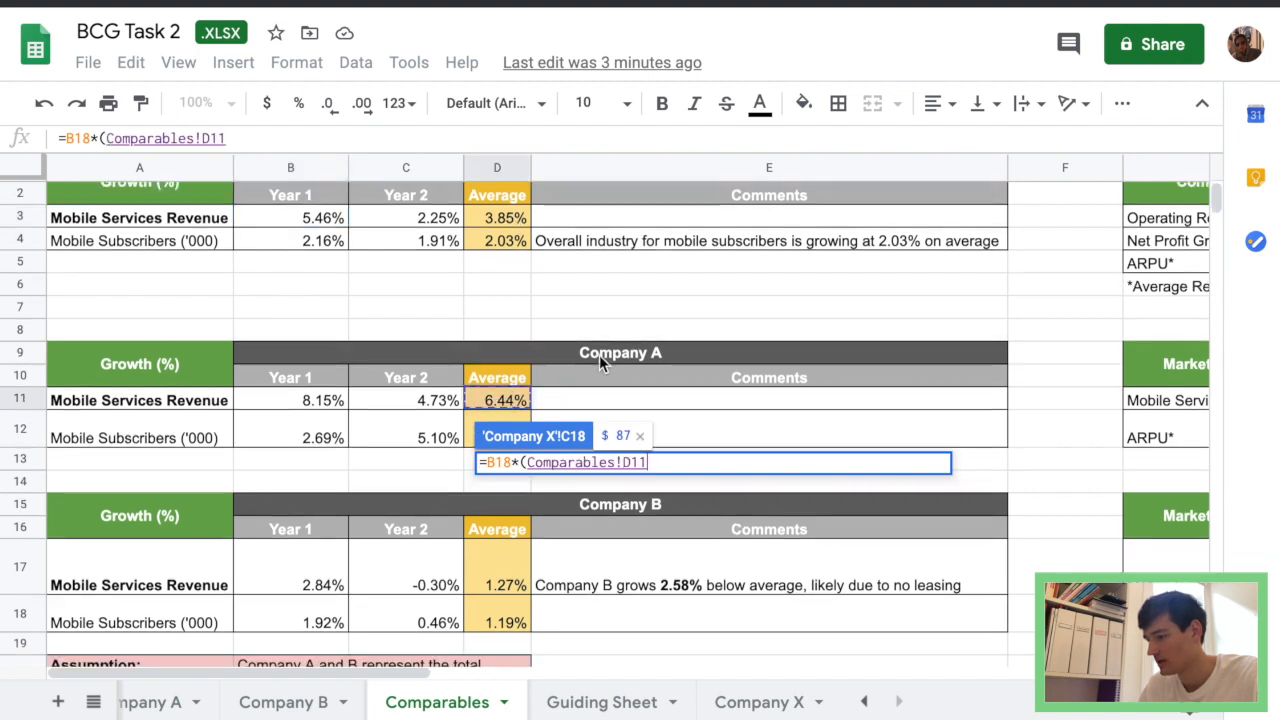
{"action": "type", "text": "+1)"}
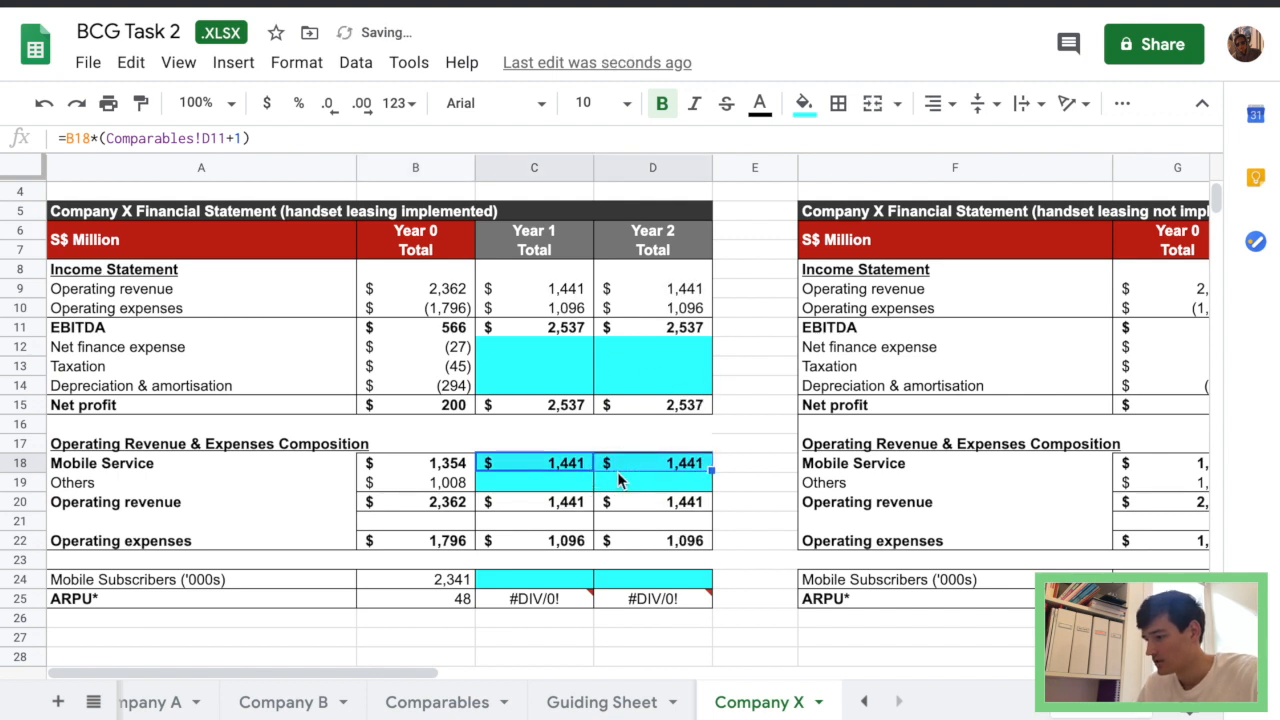
{"action": "mouse_move", "coordinate": [584, 486]}
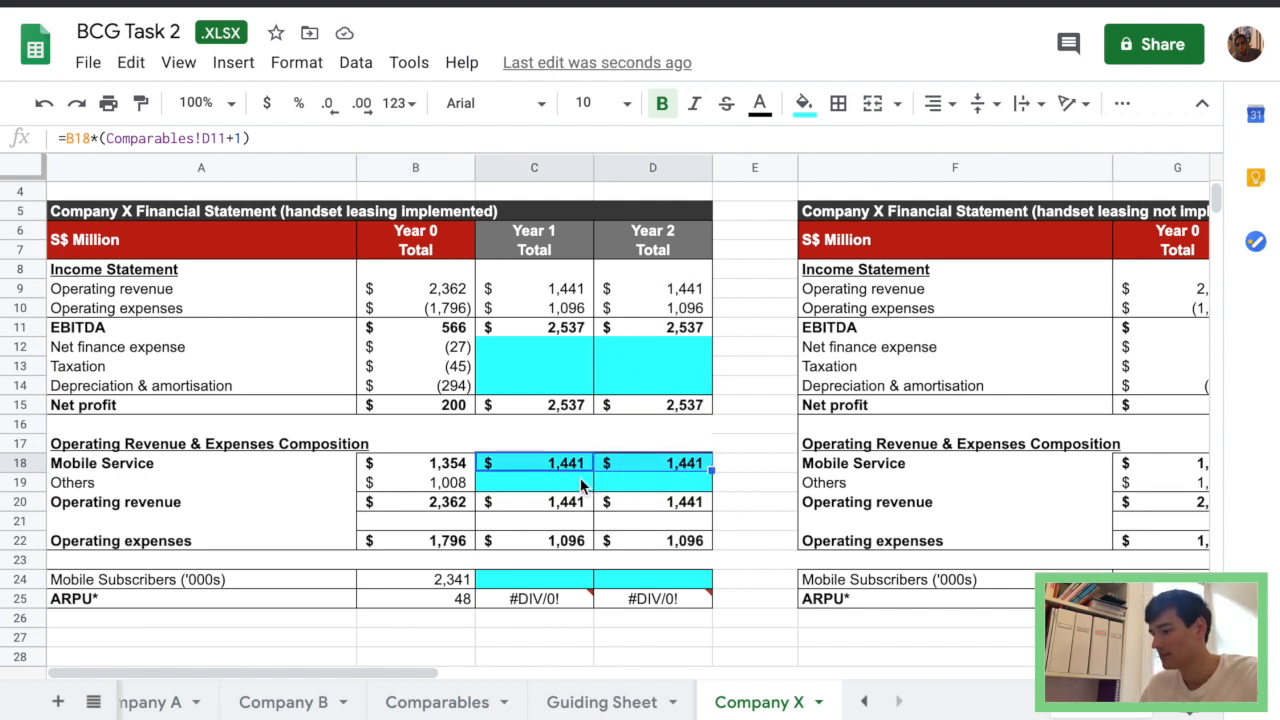
{"action": "left_click", "coordinate": [756, 480]}
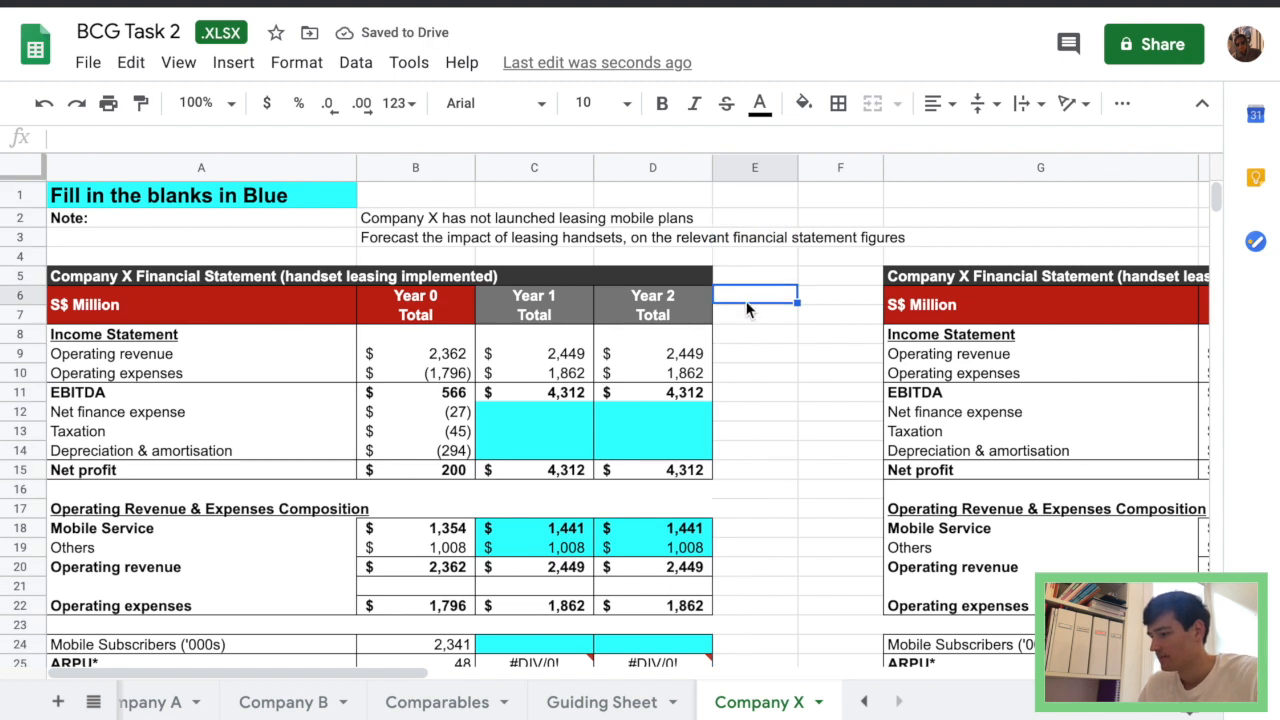
Add a Comments header and note that Mobile Service assumes ~6.44% growth, checked against Comparables.
{"action": "left_click", "coordinate": [652, 296]}
{"action": "type", "text": "Year 3"}
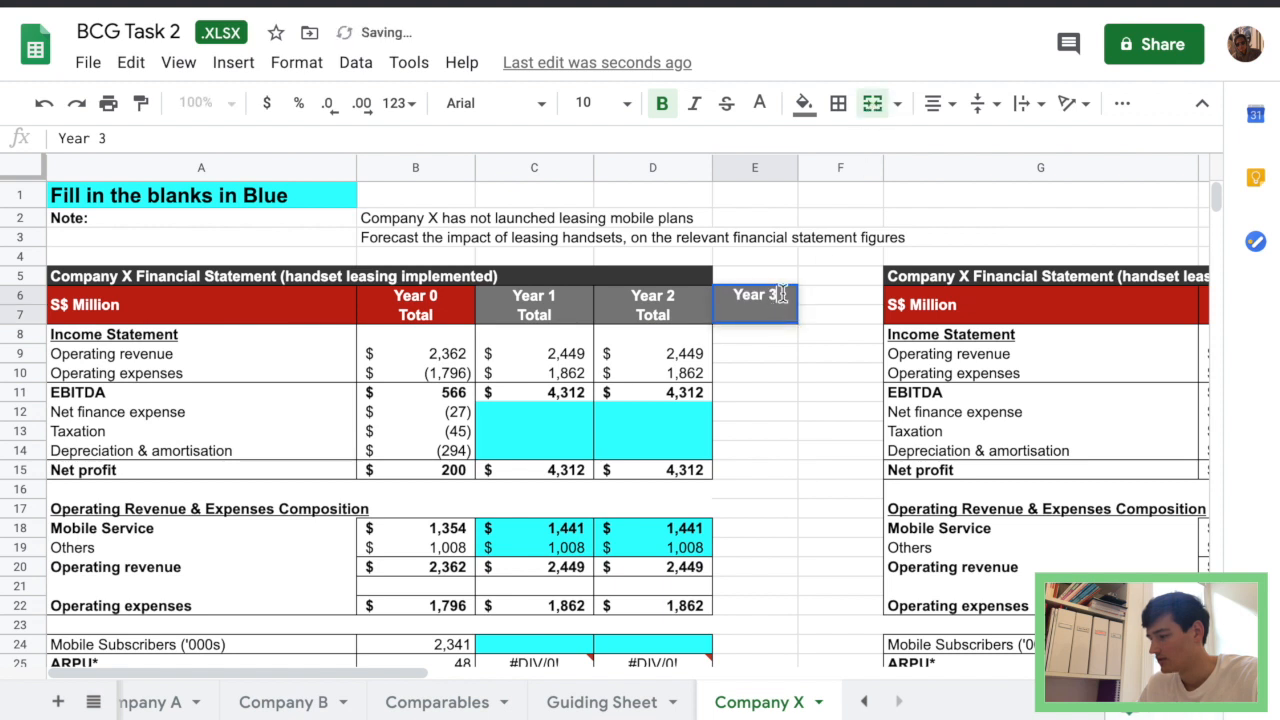
{"action": "type", "text": "Comments"}
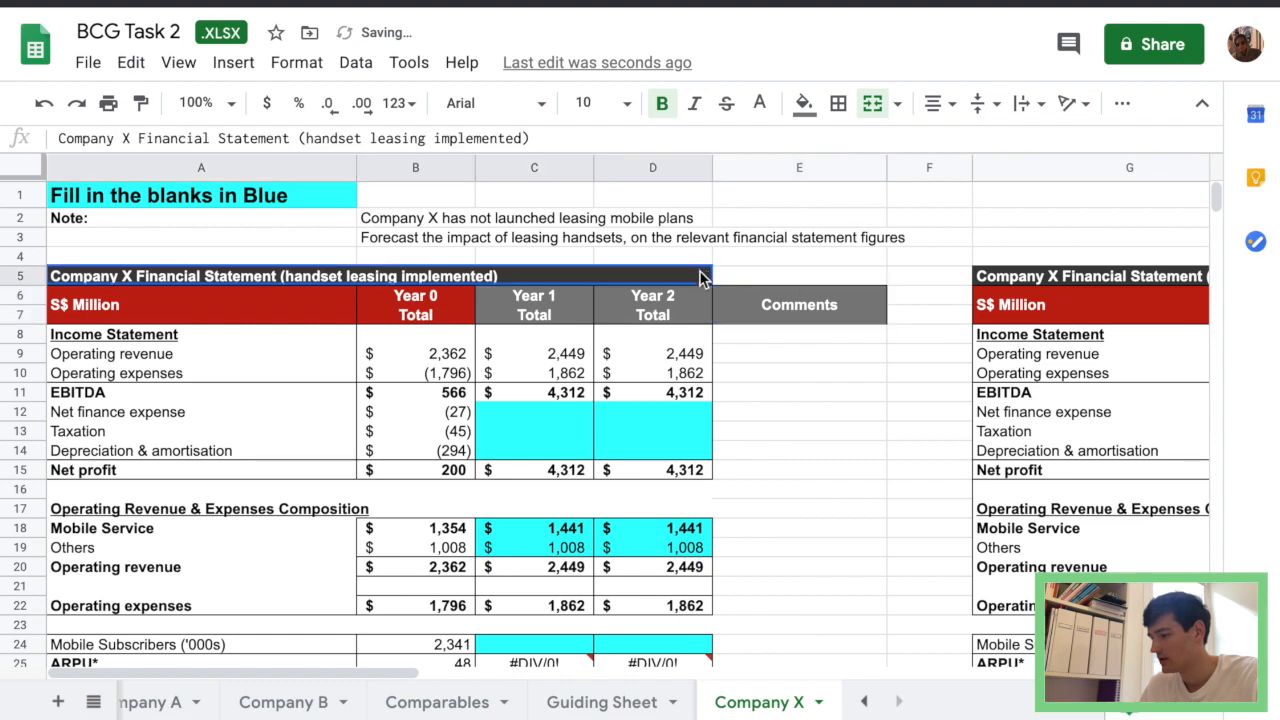
{"action": "left_click", "coordinate": [800, 372]}
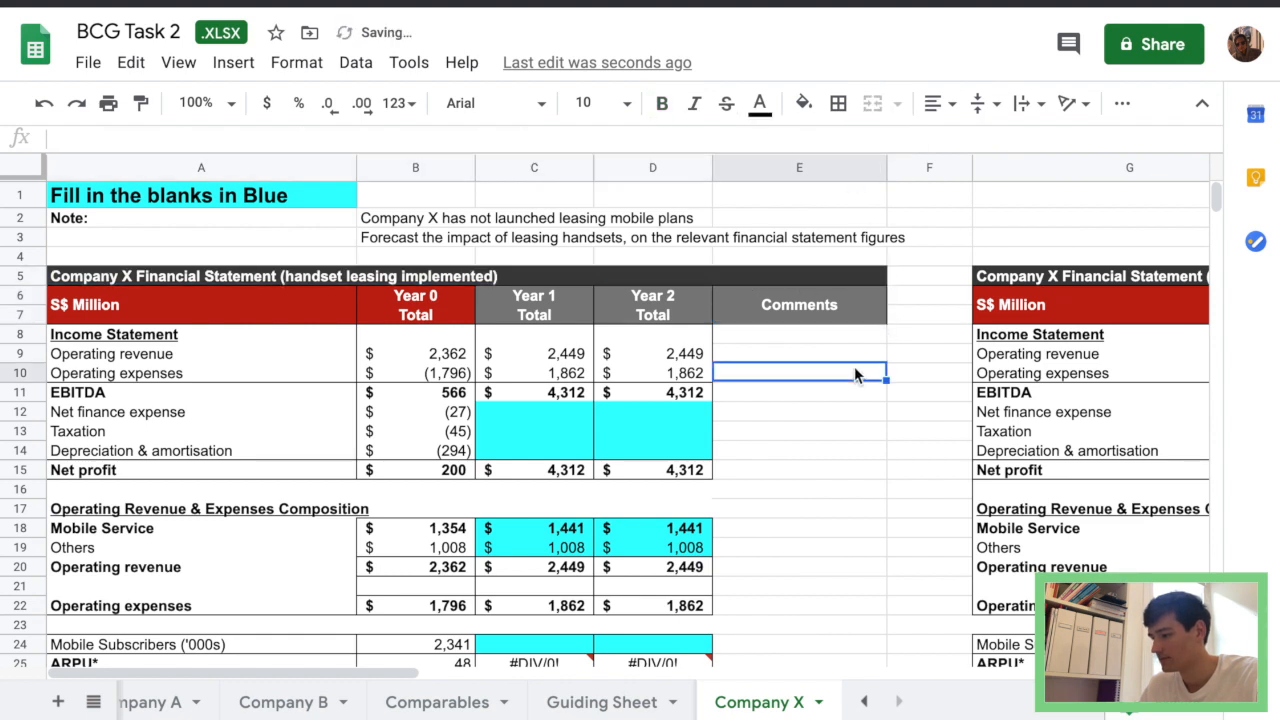
{"action": "type", "text": "Assume gr"}
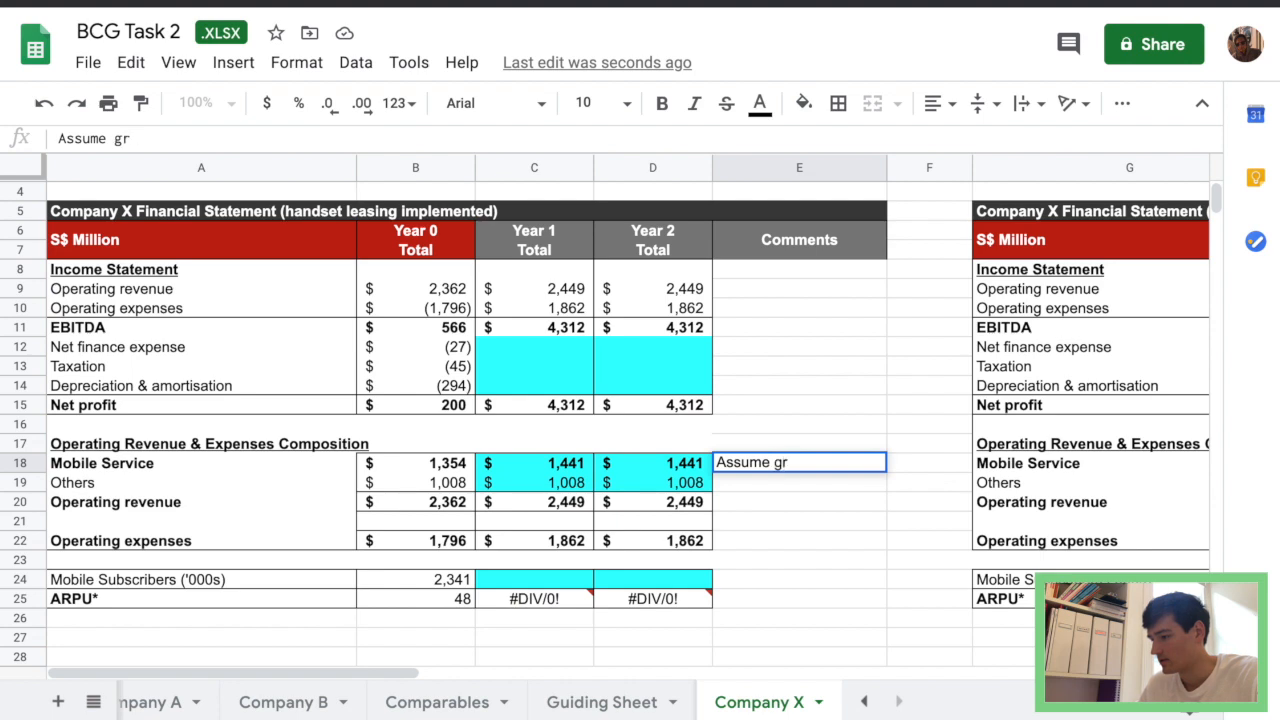
{"action": "type", "text": "owth ~"}
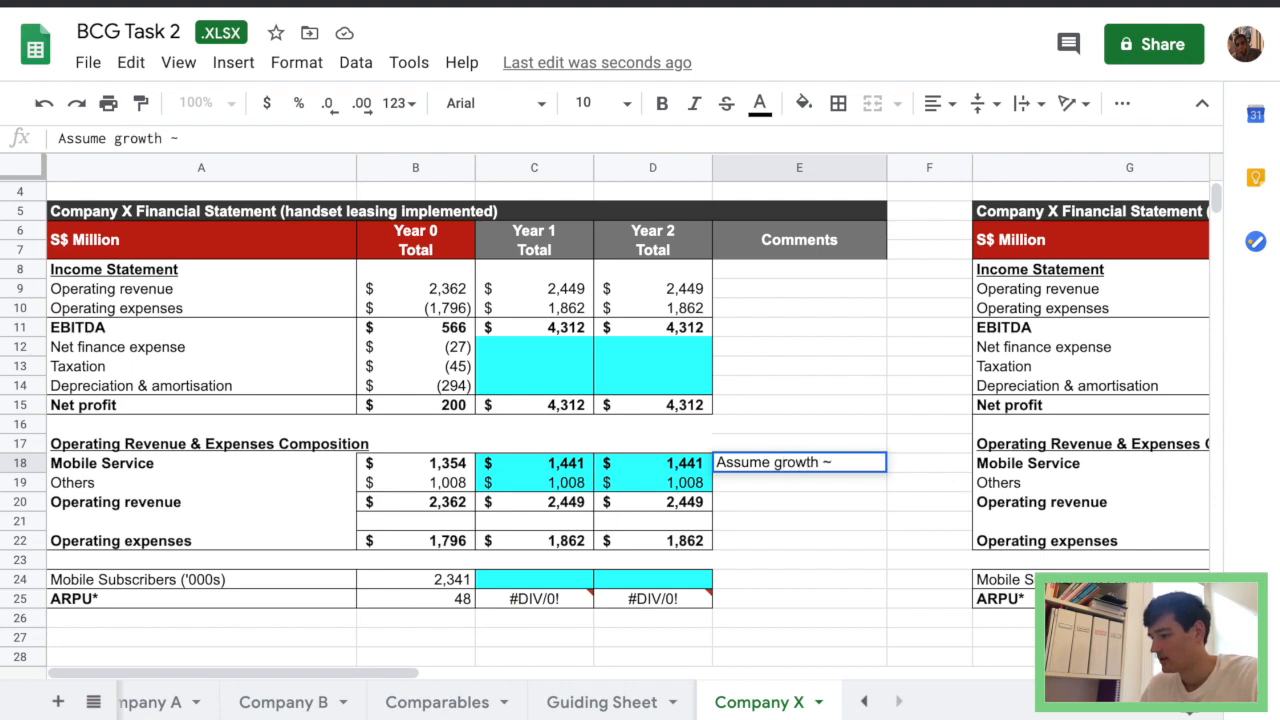
{"action": "left_click", "coordinate": [436, 700]}
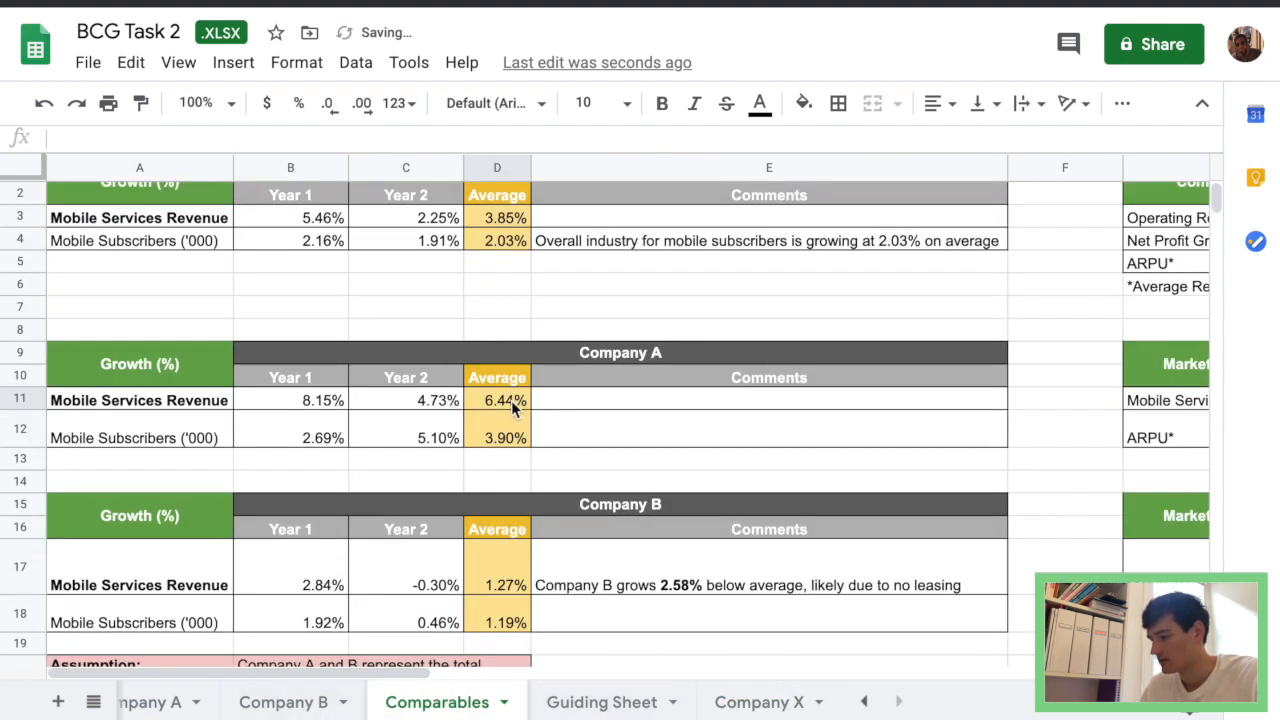
{"action": "left_click", "coordinate": [760, 700]}
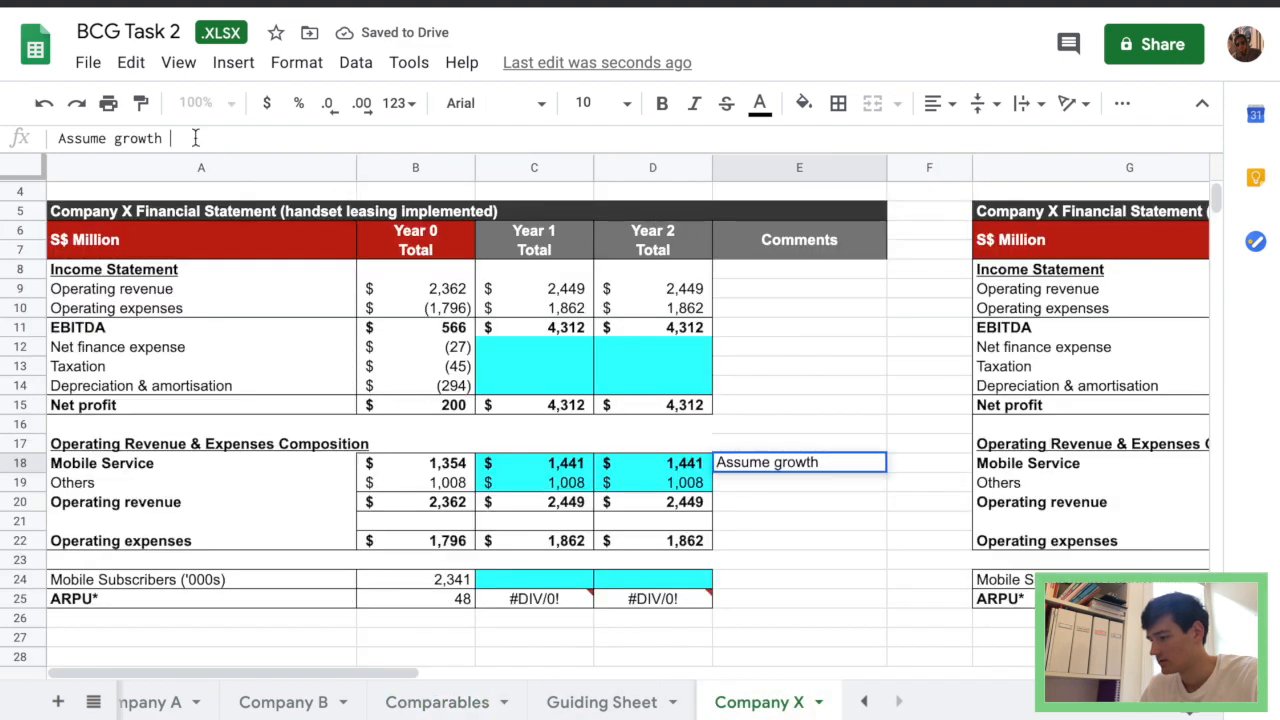
{"action": "type", "text": "6.44%"}
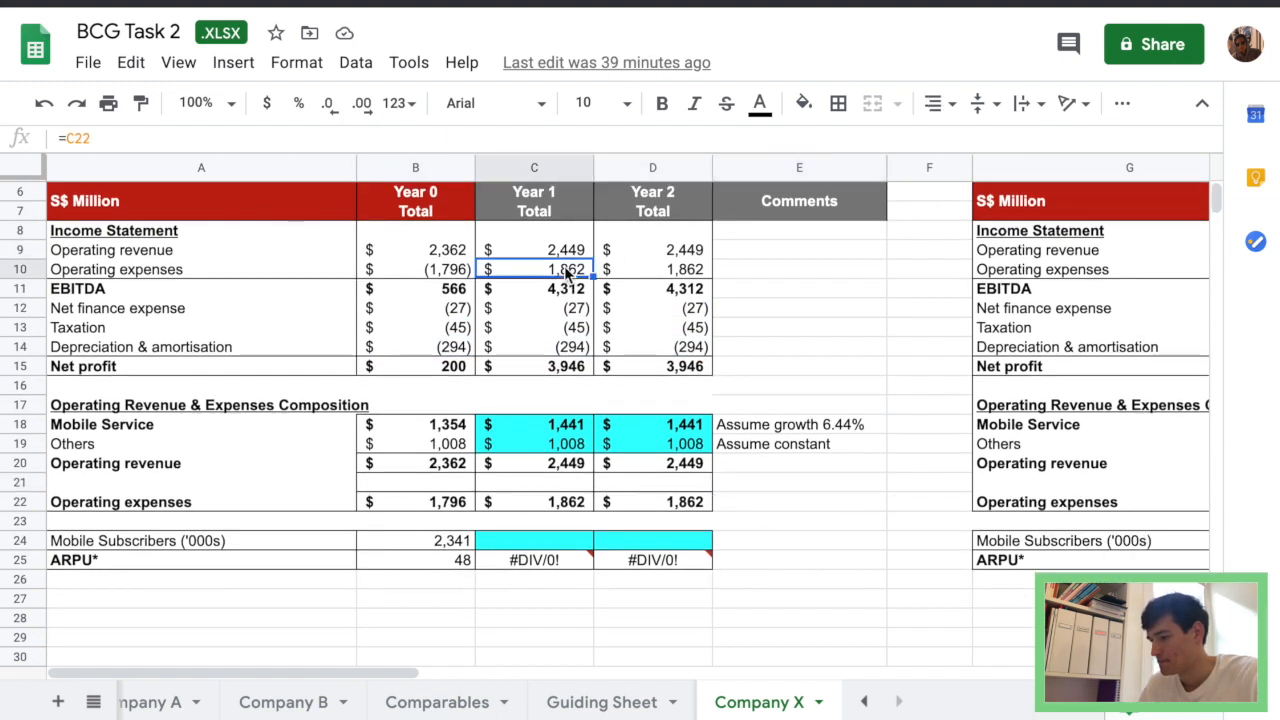
Make Year 1 operating expenses =-C22 and fix the growth reference as Comparables!$D$11, filled to Year 2.
{"action": "left_click", "coordinate": [416, 268]}
{"action": "type", "text": "-"}
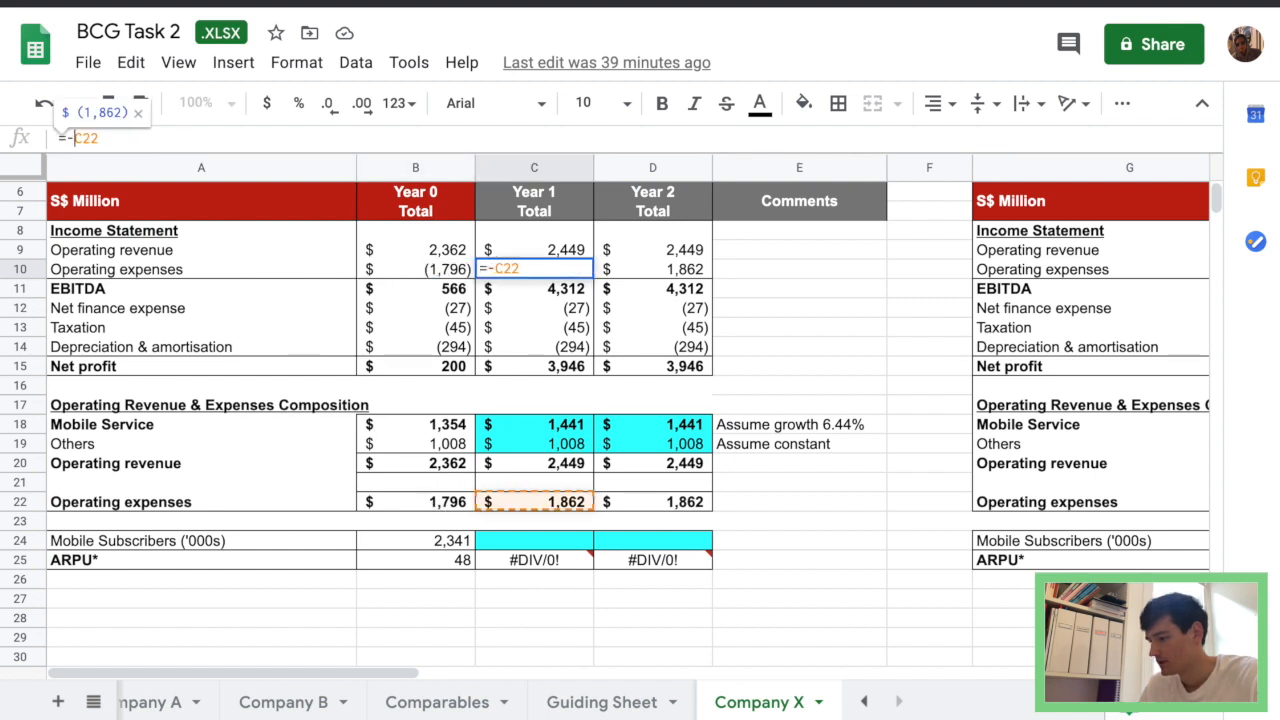
{"action": "key", "text": "Return"}
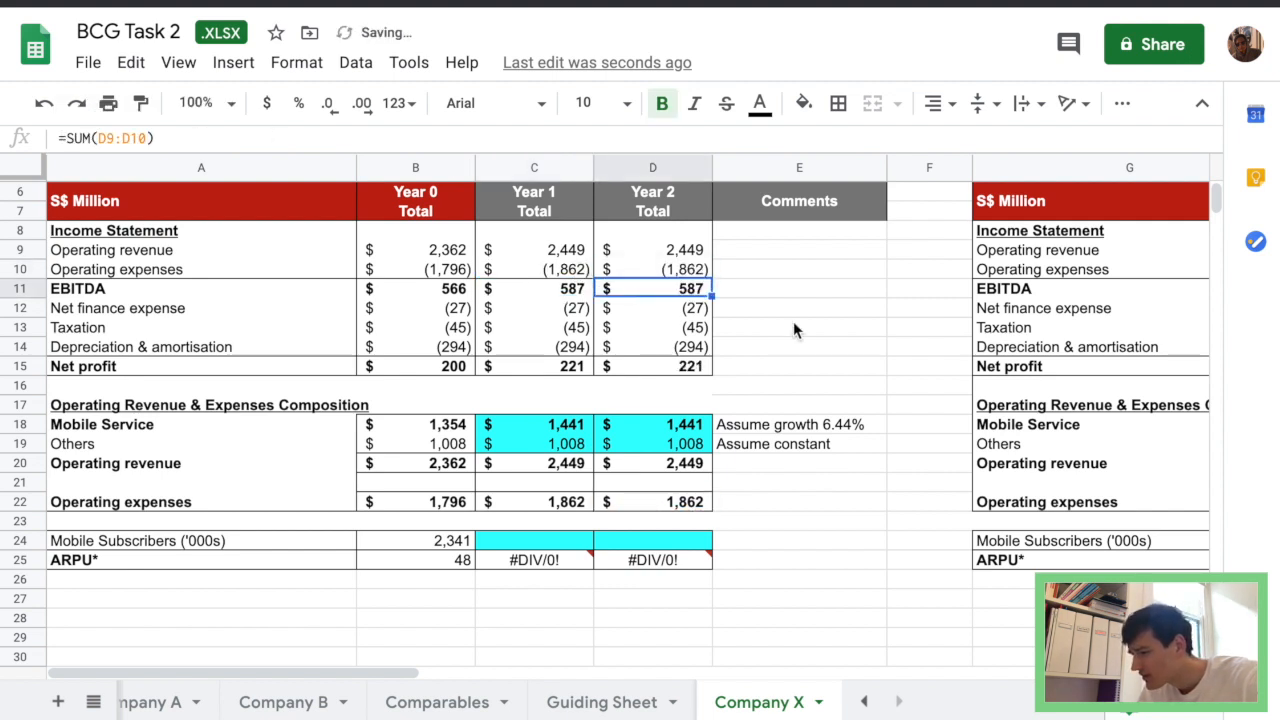
{"action": "left_click", "coordinate": [800, 384]}
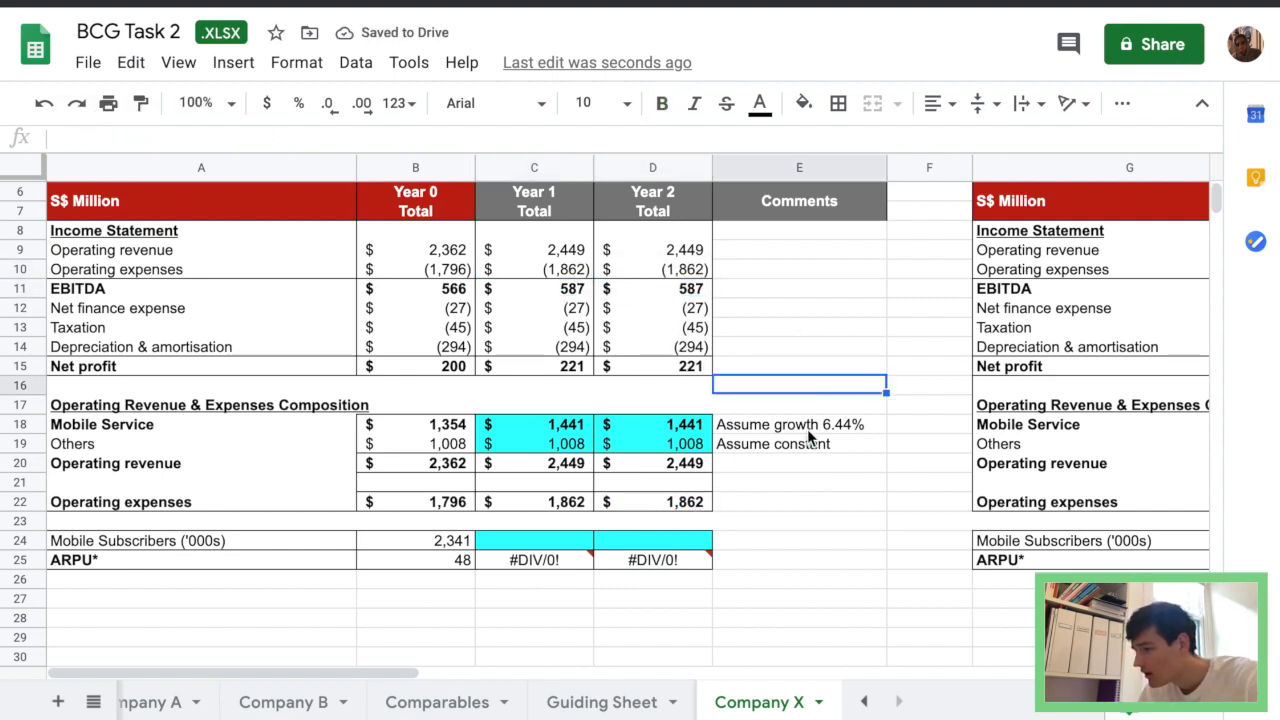
{"action": "left_click", "coordinate": [534, 424]}
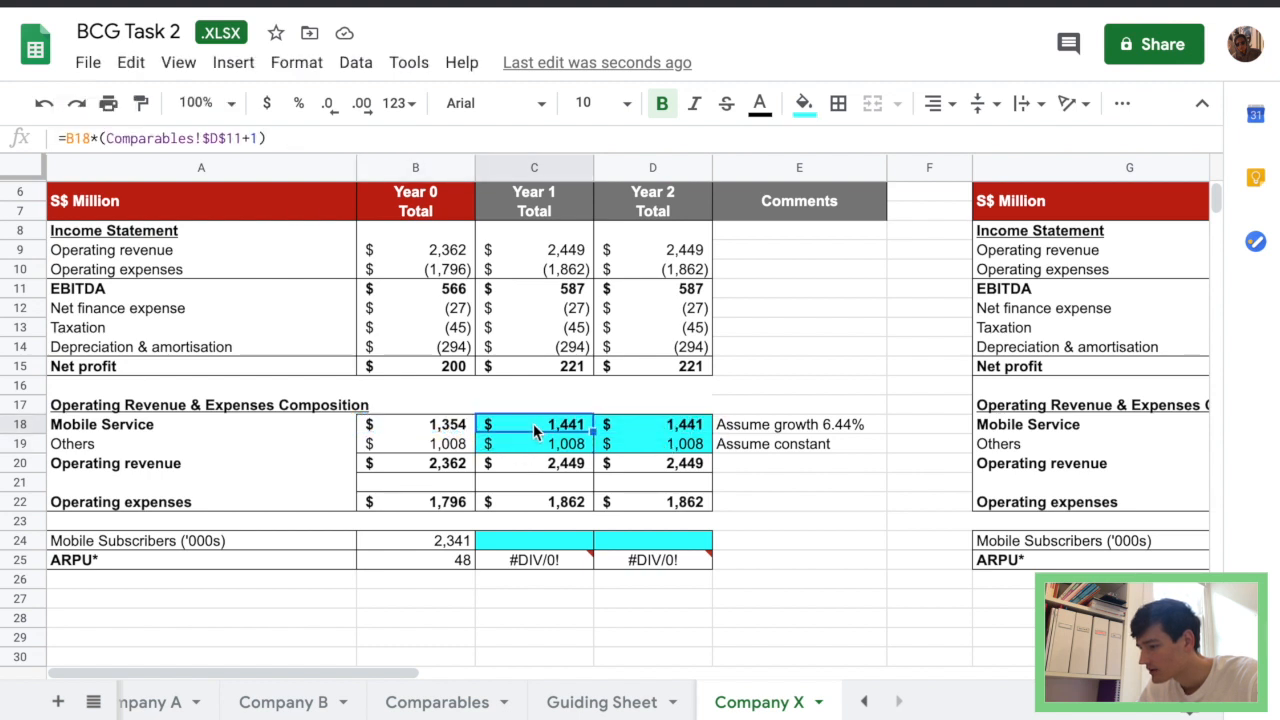
{"action": "left_click", "coordinate": [800, 462]}
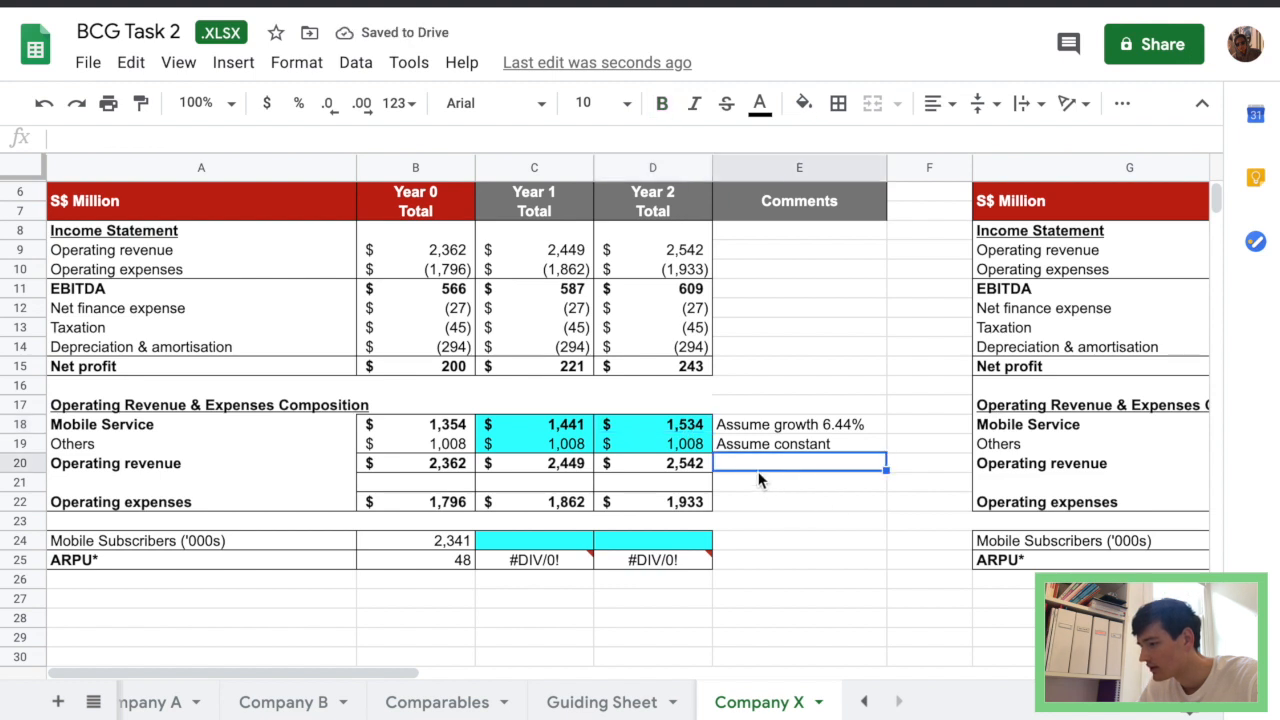
{"action": "mouse_move", "coordinate": [716, 368]}
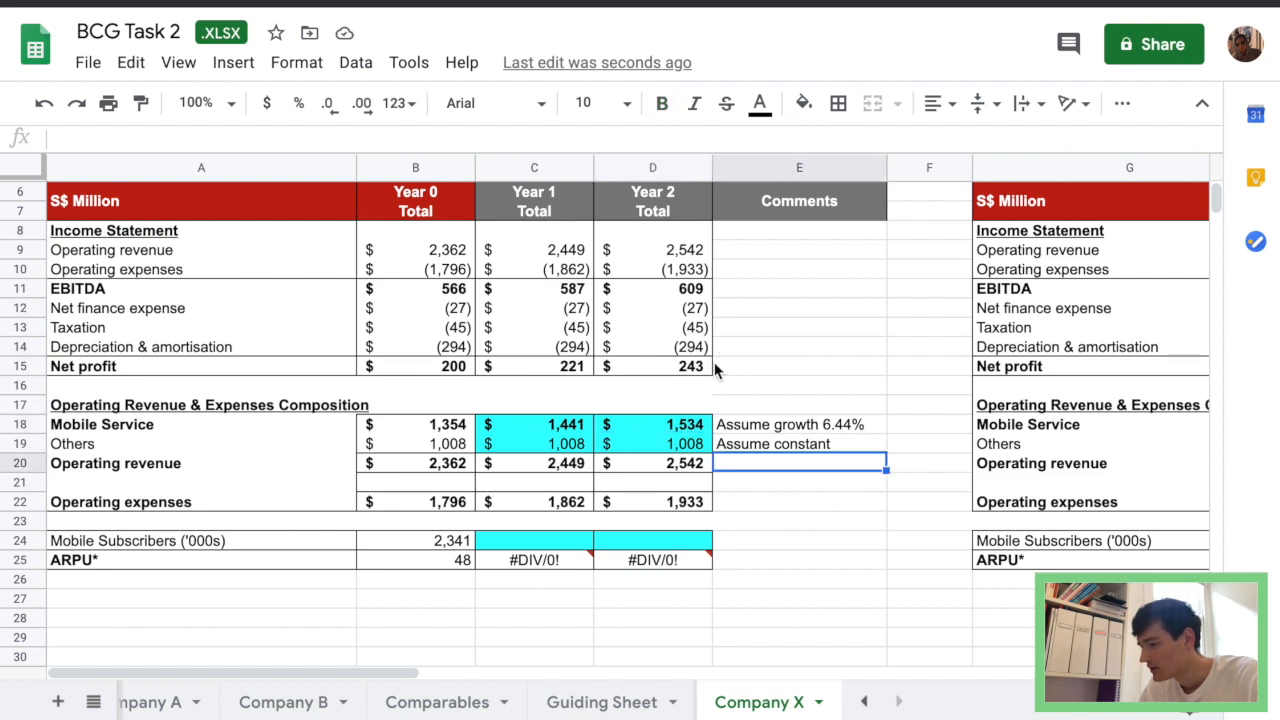
{"action": "mouse_move", "coordinate": [1010, 716]}
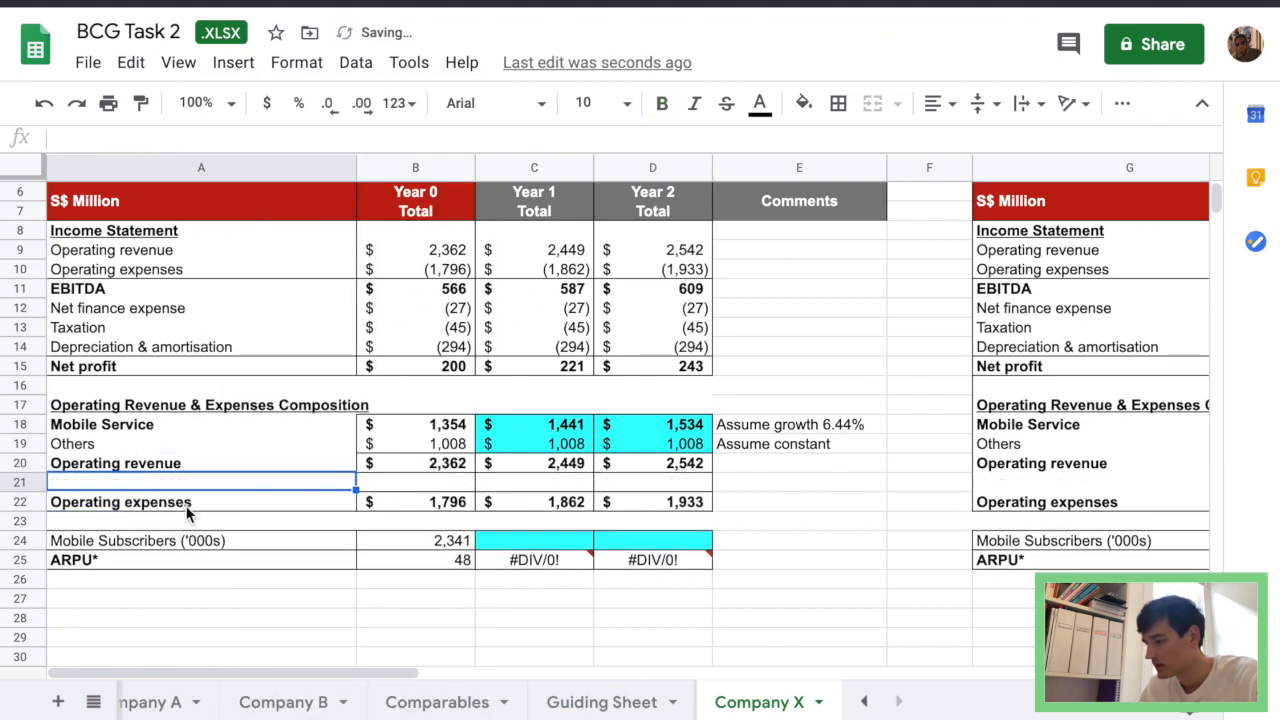
Insert a Growth Rate row below Operating revenue with =(C20-B20)/B20 for Year 1.
{"action": "right_click", "coordinate": [200, 480]}
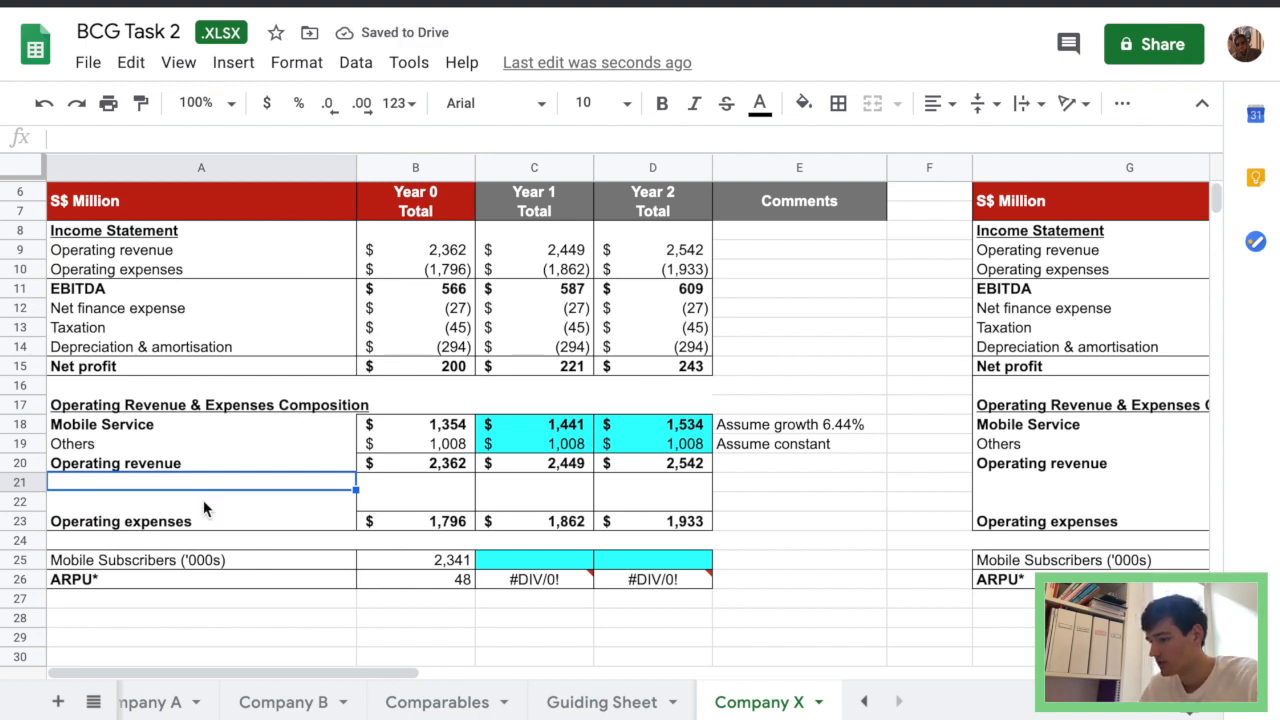
{"action": "type", "text": "Growth Rate"}
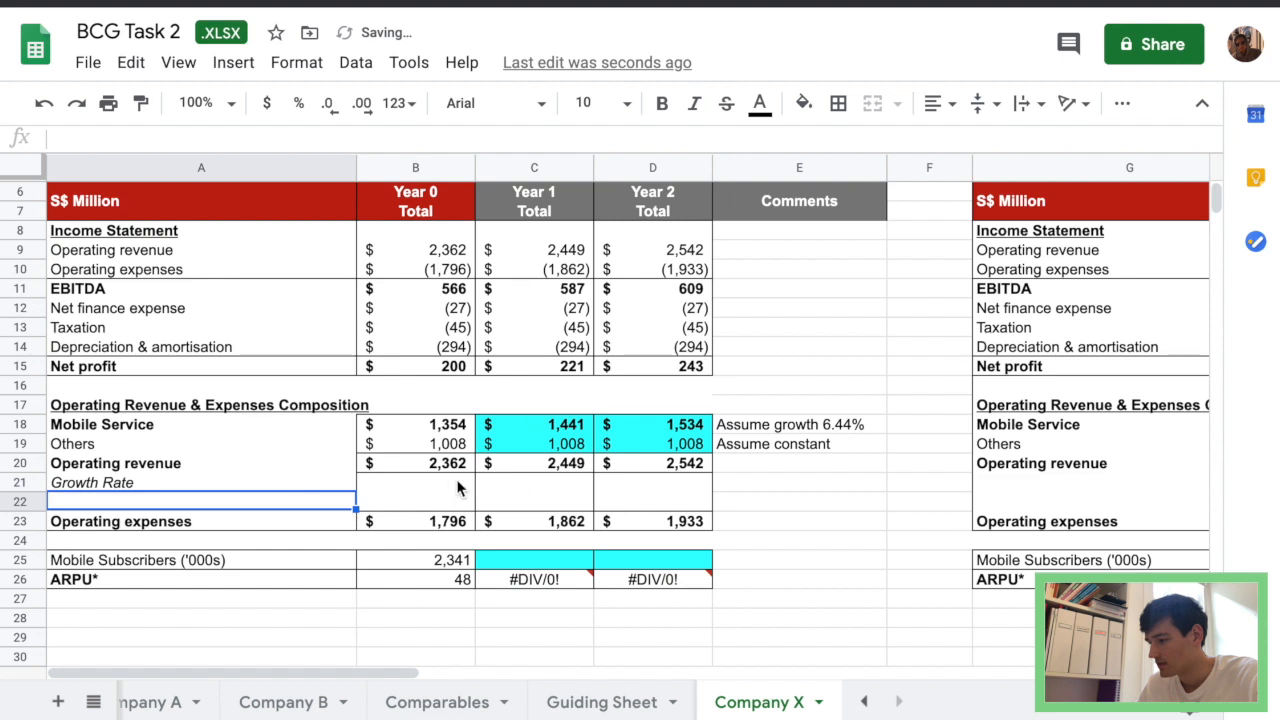
{"action": "left_click", "coordinate": [534, 482]}
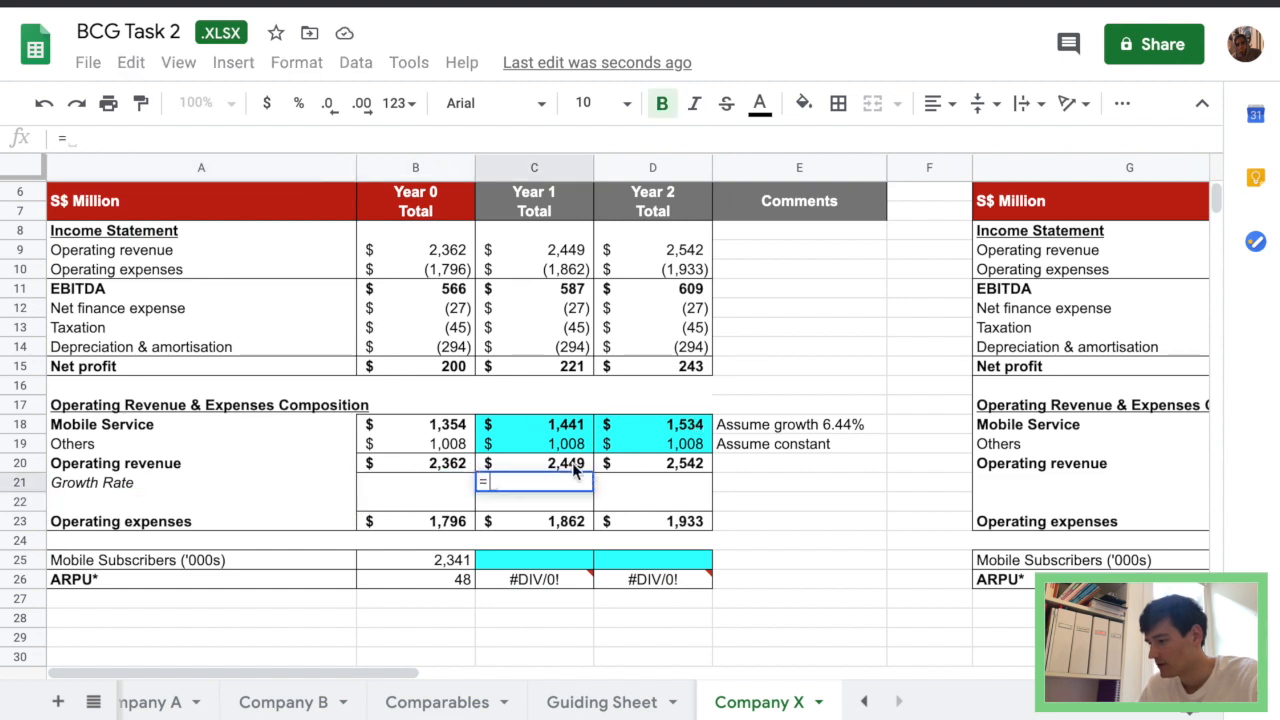
{"action": "type", "text": "=(C20-B20)/B20"}
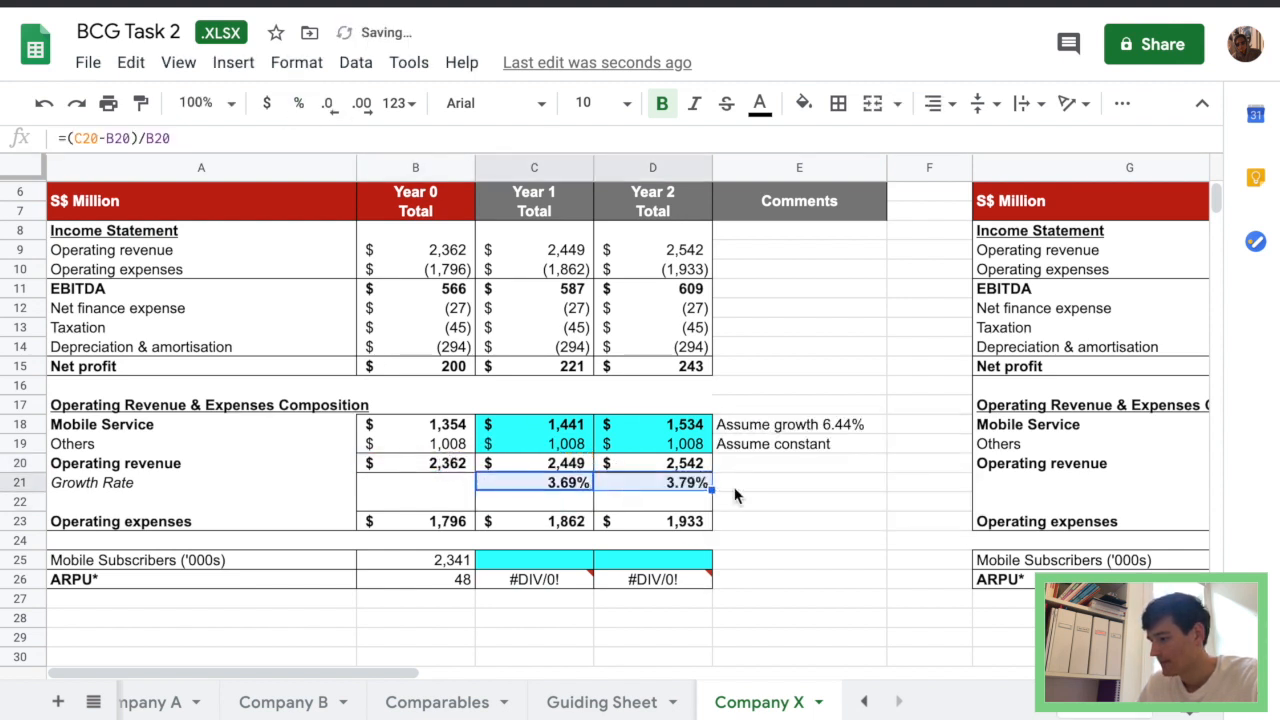
Comment 'Assume constant expense ratio' beside Operating expenses.
{"action": "left_click", "coordinate": [800, 482]}
{"action": "type", "text": "Assu"}
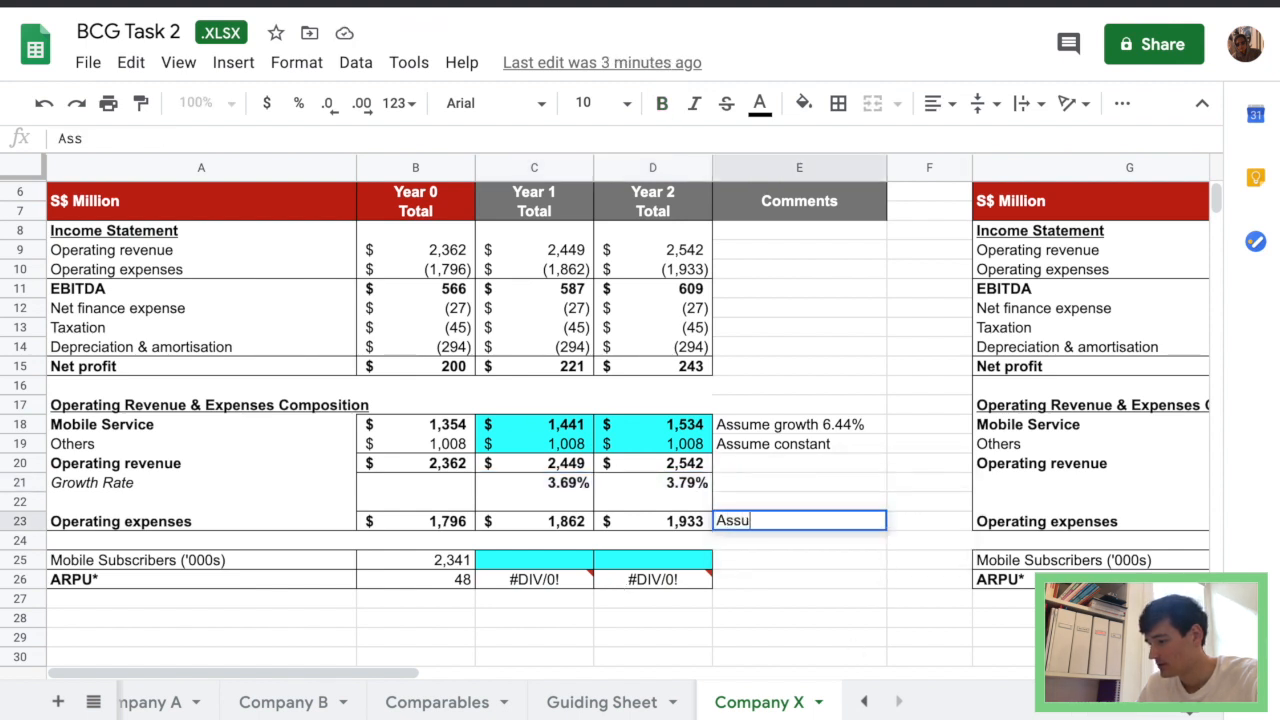
{"action": "type", "text": "me constant"}
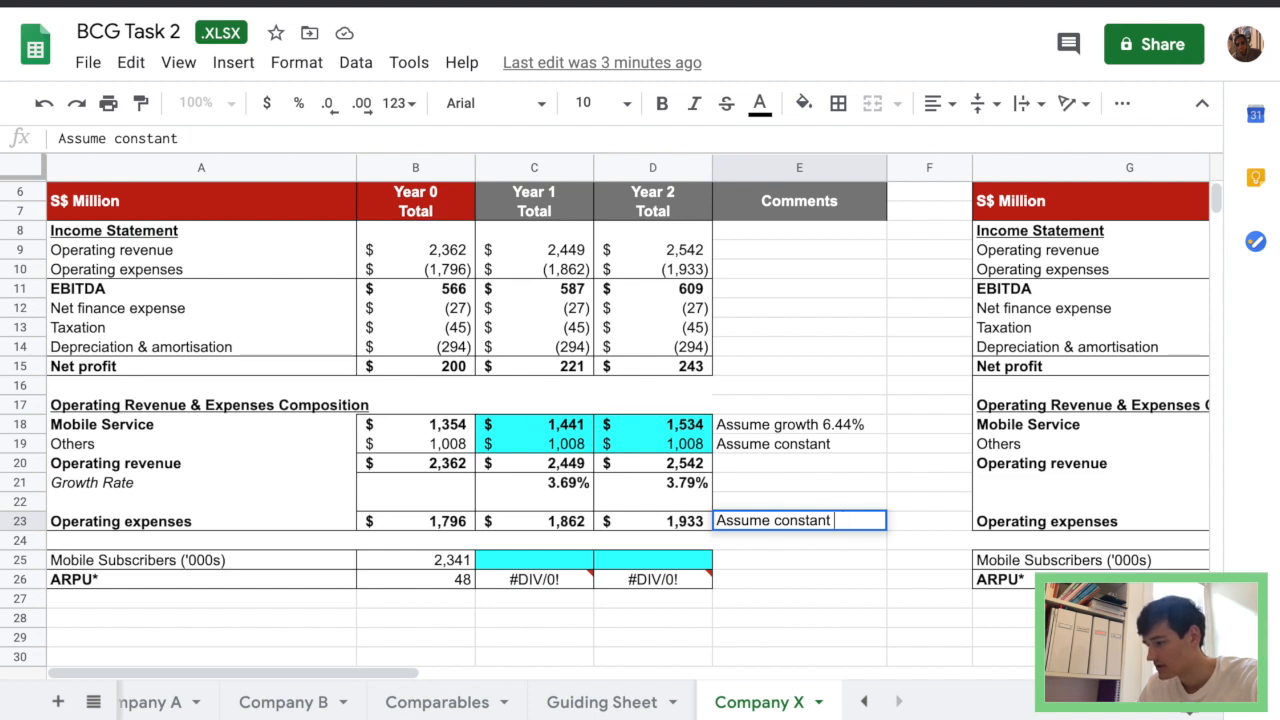
{"action": "type", "text": "expense ratio"}
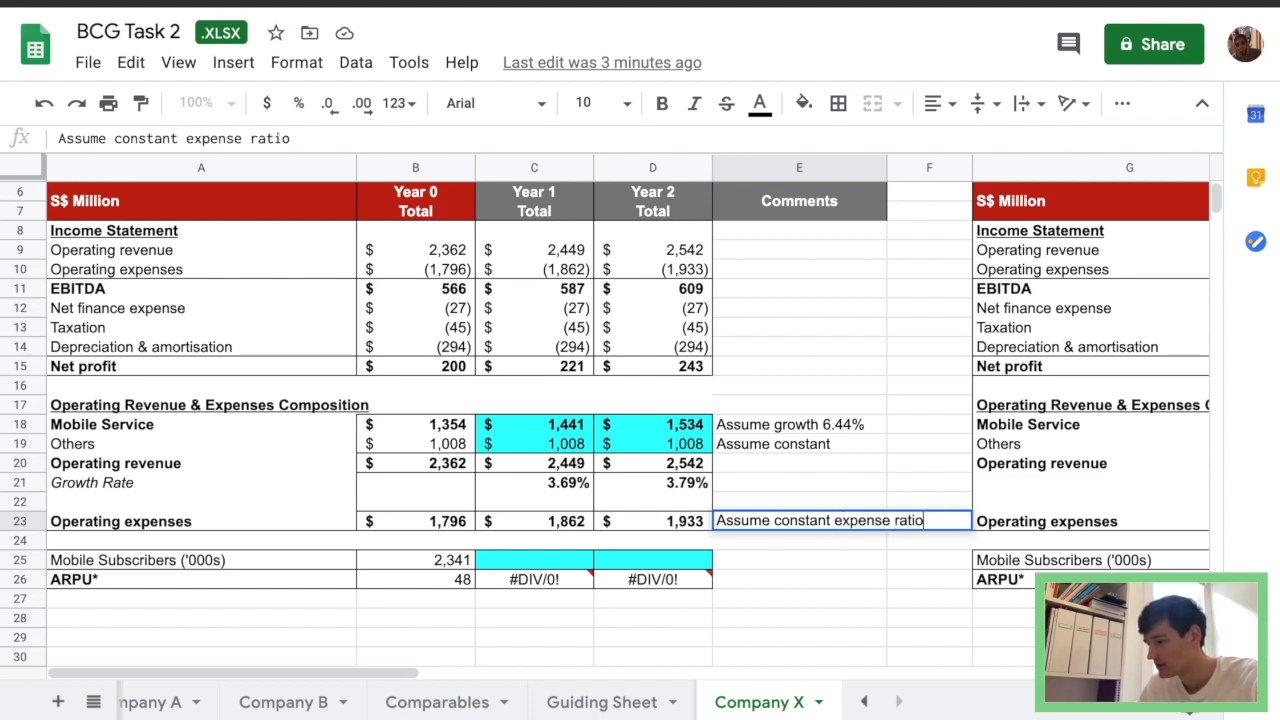
{"action": "left_click", "coordinate": [1024, 104]}
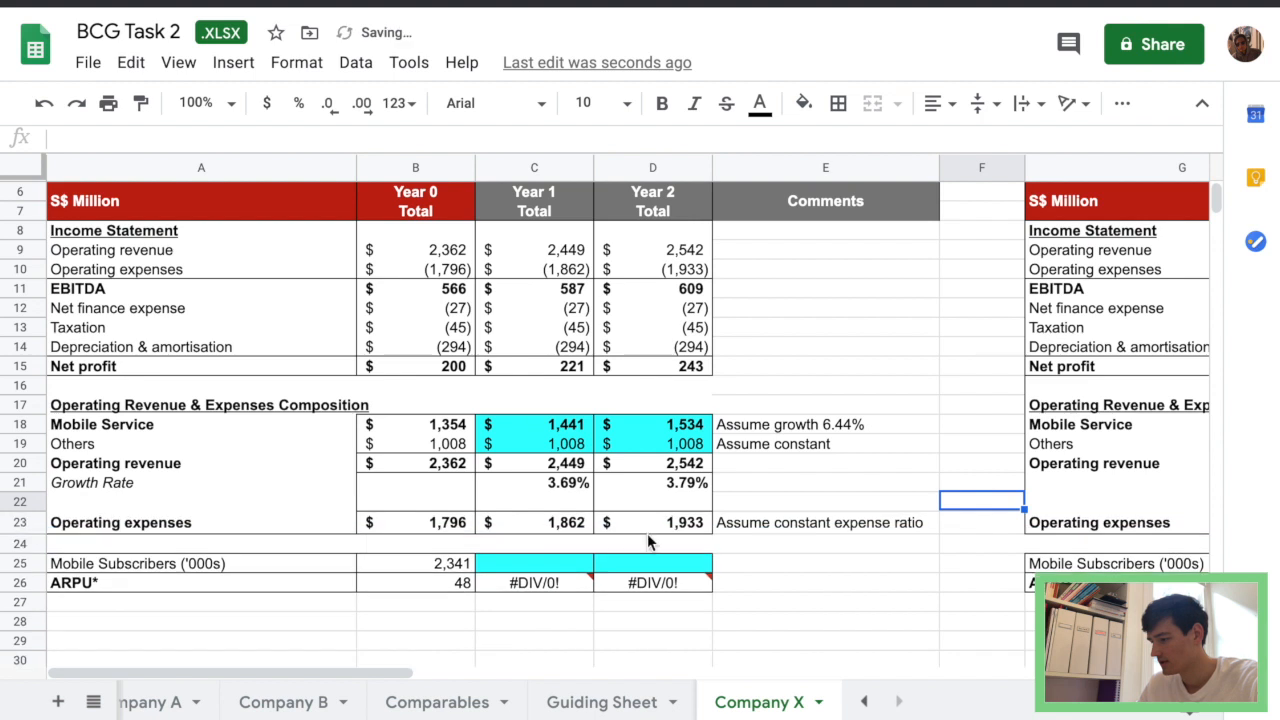
Label a Growth rate row under Net profit and enter =(C15-B15)/B15 for Year 1.
{"action": "left_click", "coordinate": [534, 522]}
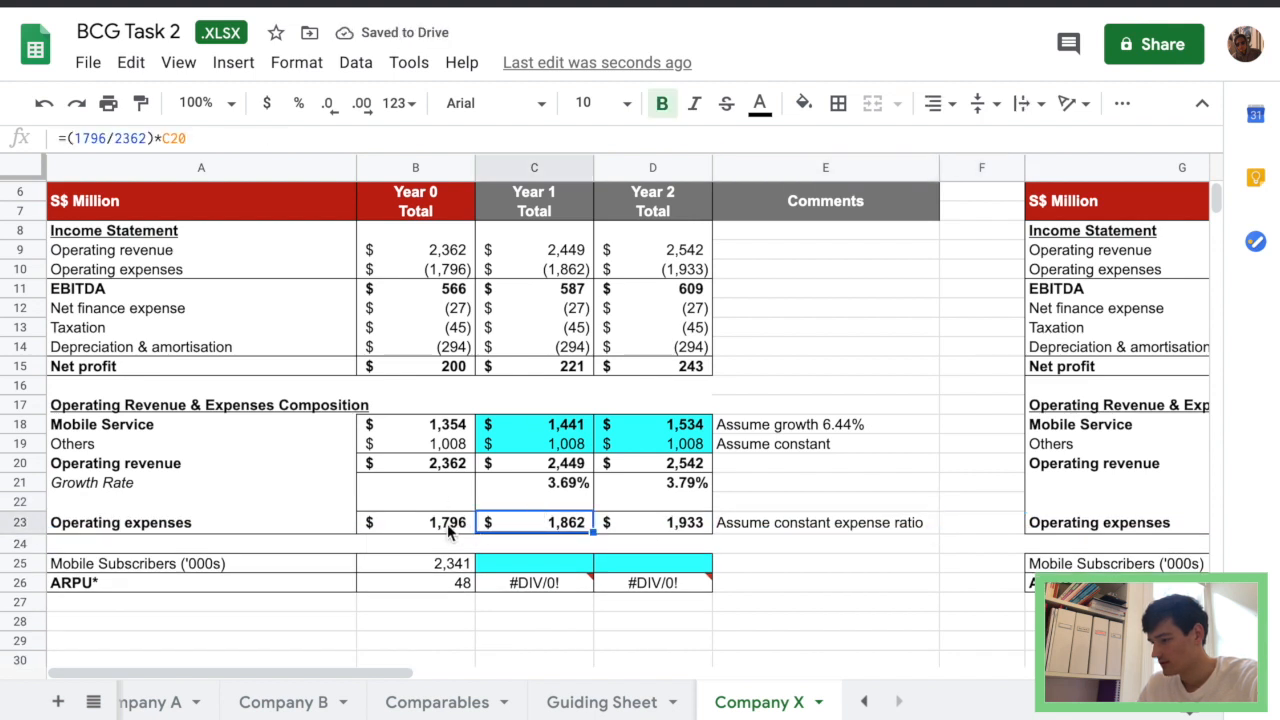
{"action": "mouse_move", "coordinate": [576, 488]}
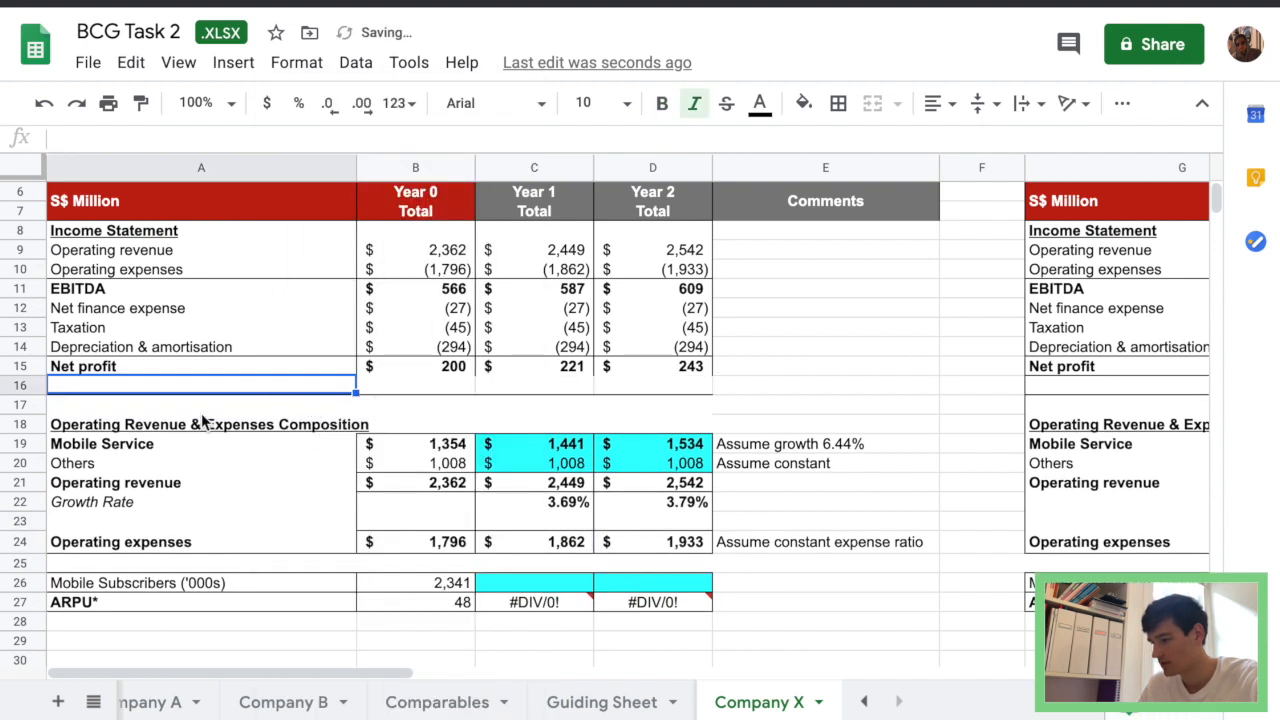
{"action": "type", "text": "Growth rate"}
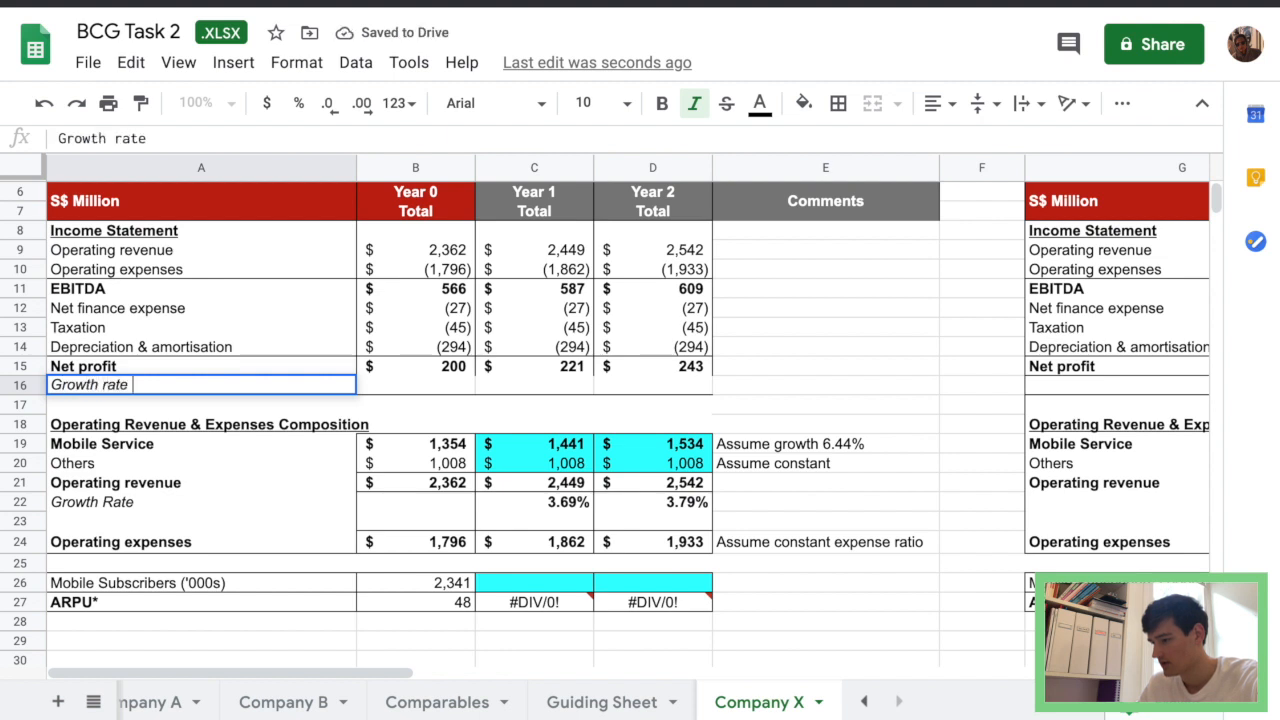
{"action": "left_click", "coordinate": [416, 366]}
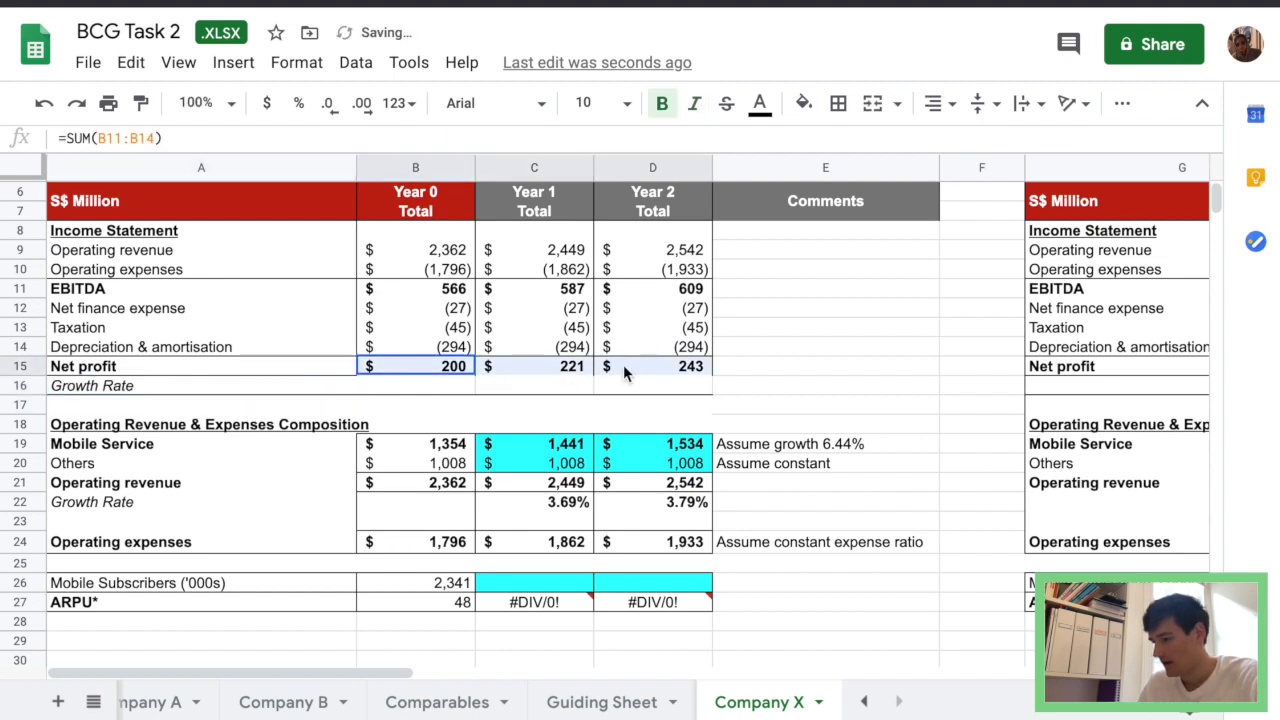
{"action": "left_click", "coordinate": [824, 384]}
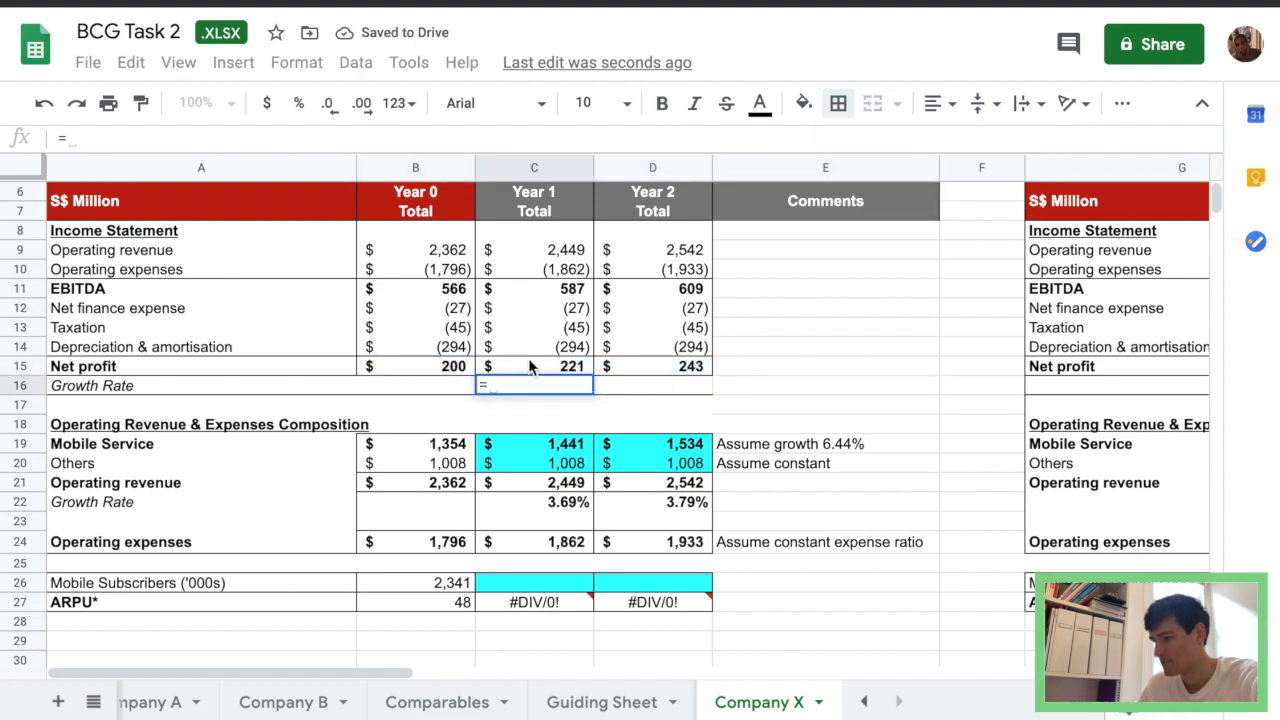
{"action": "type", "text": "=(C15-B15)/B15"}
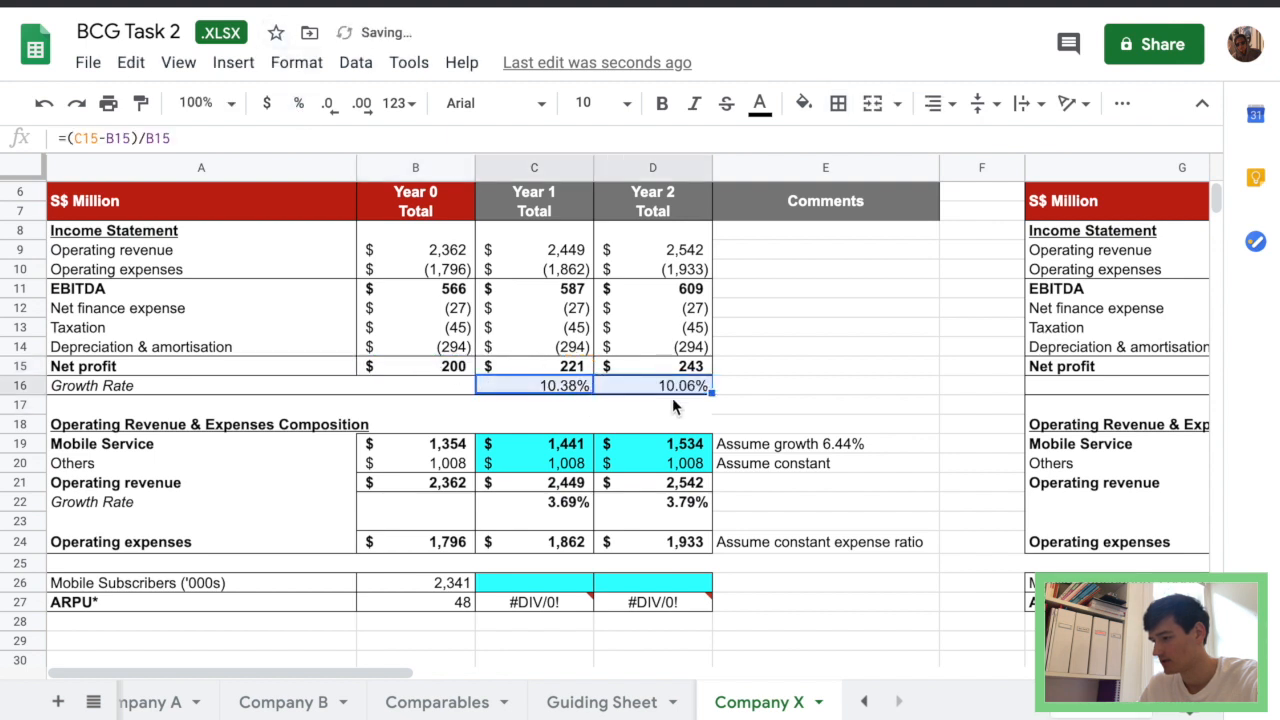
Comment that average net profit growth is 0.07% higher than the industry average.
{"action": "left_click", "coordinate": [838, 104]}
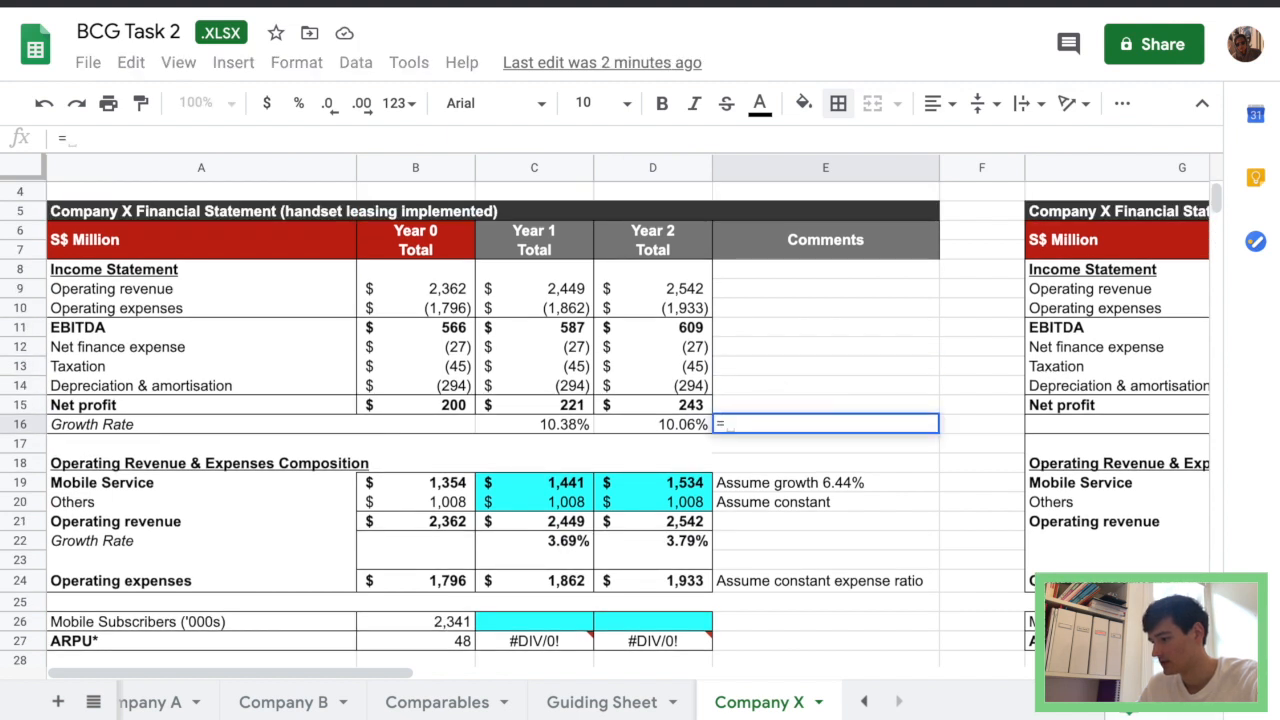
{"action": "type", "text": "=Aver"}
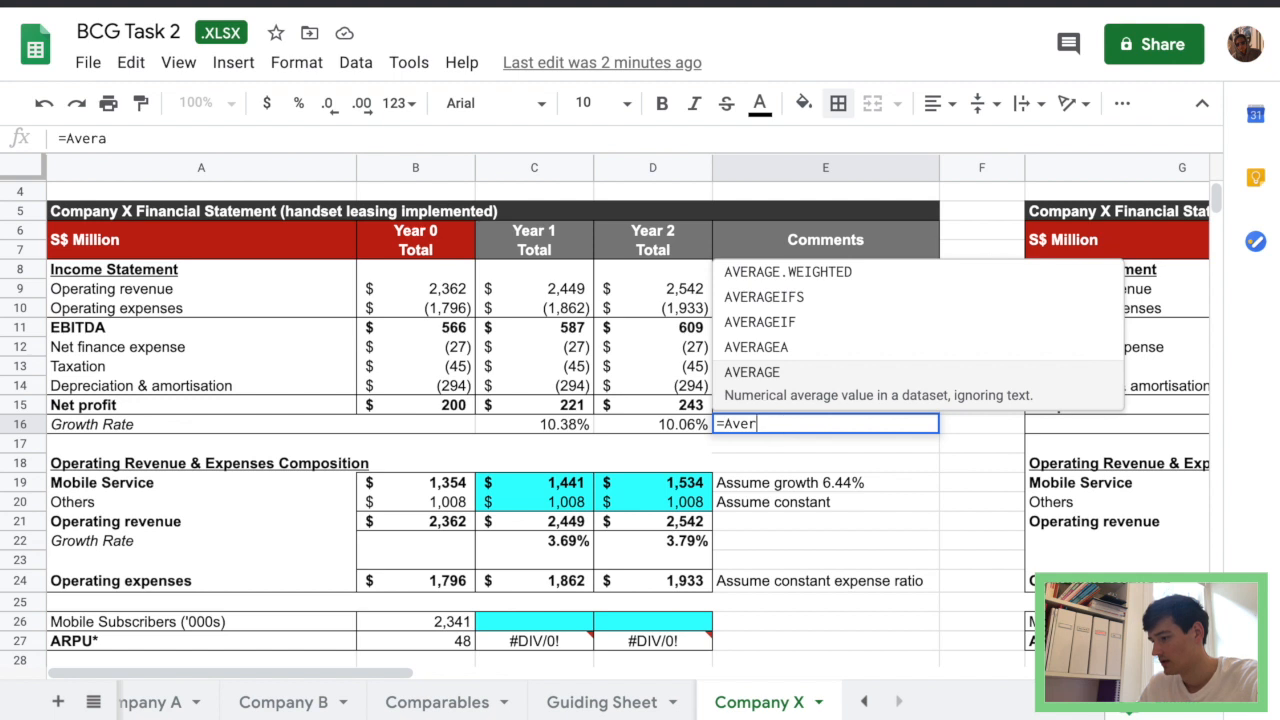
{"action": "type", "text": "Average growth rate is 10.22%,"}
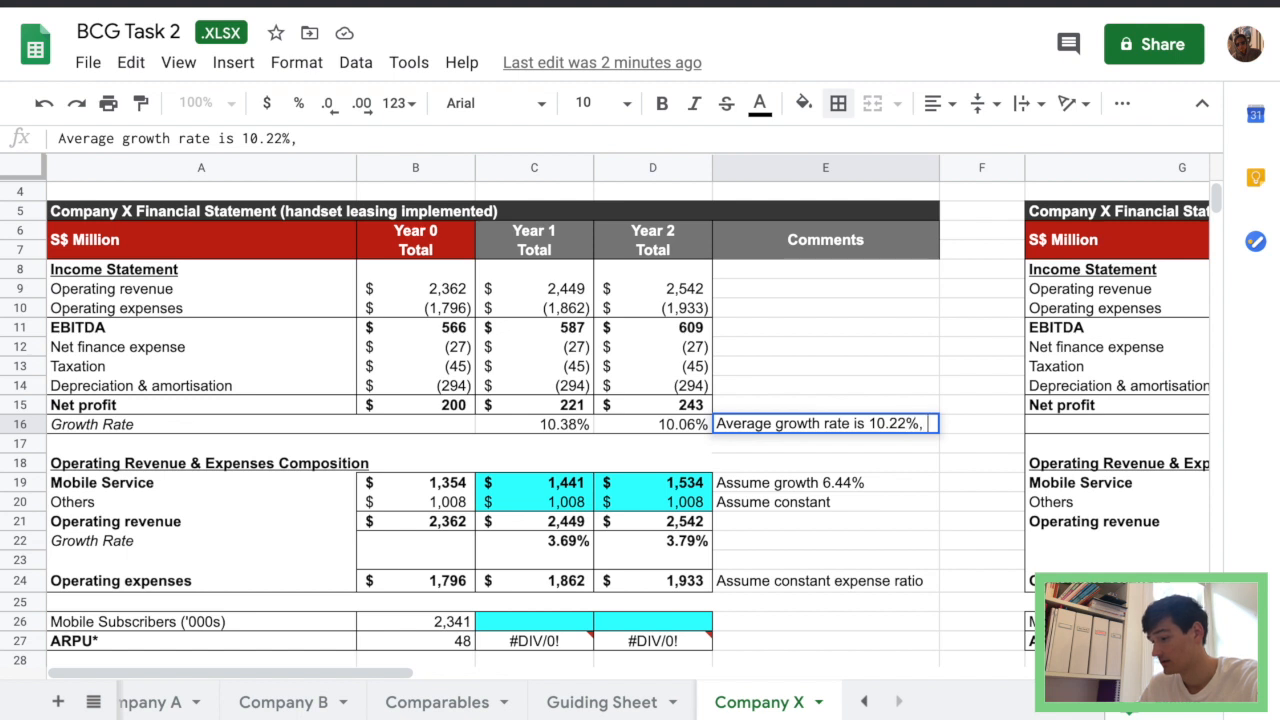
{"action": "type", "text": "0.07% higher t"}
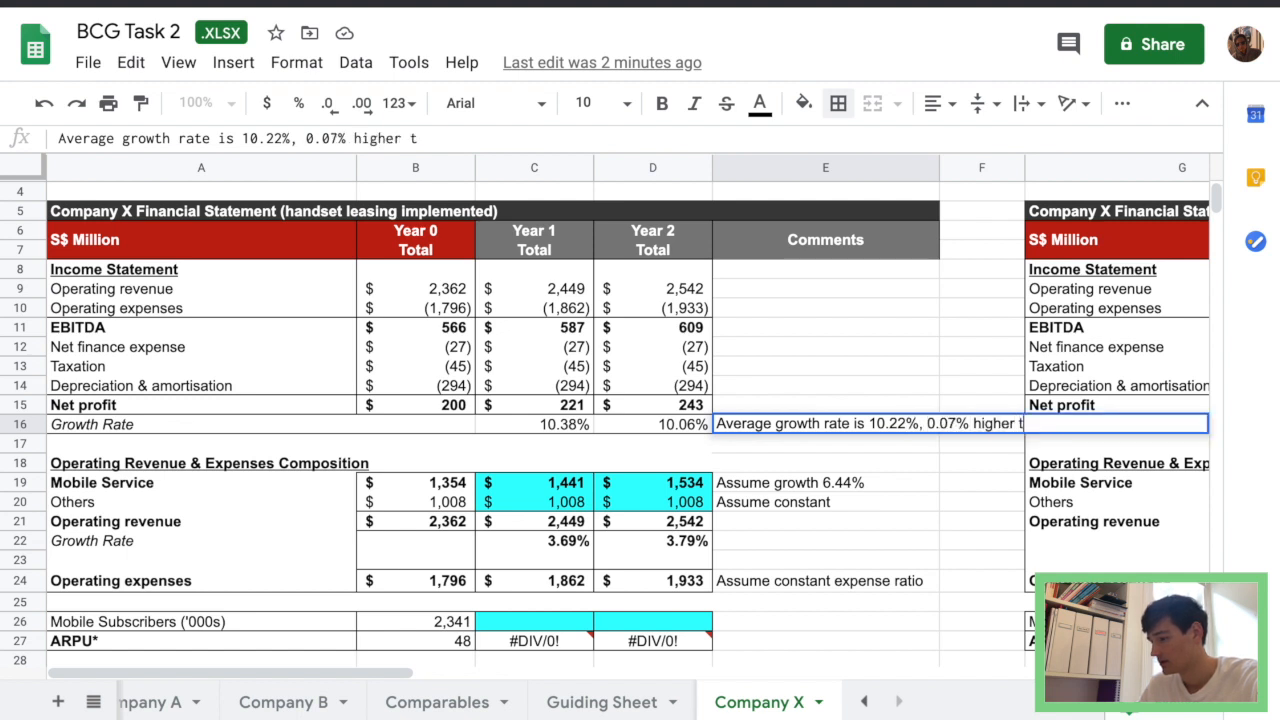
{"action": "type", "text": "than the industr"}
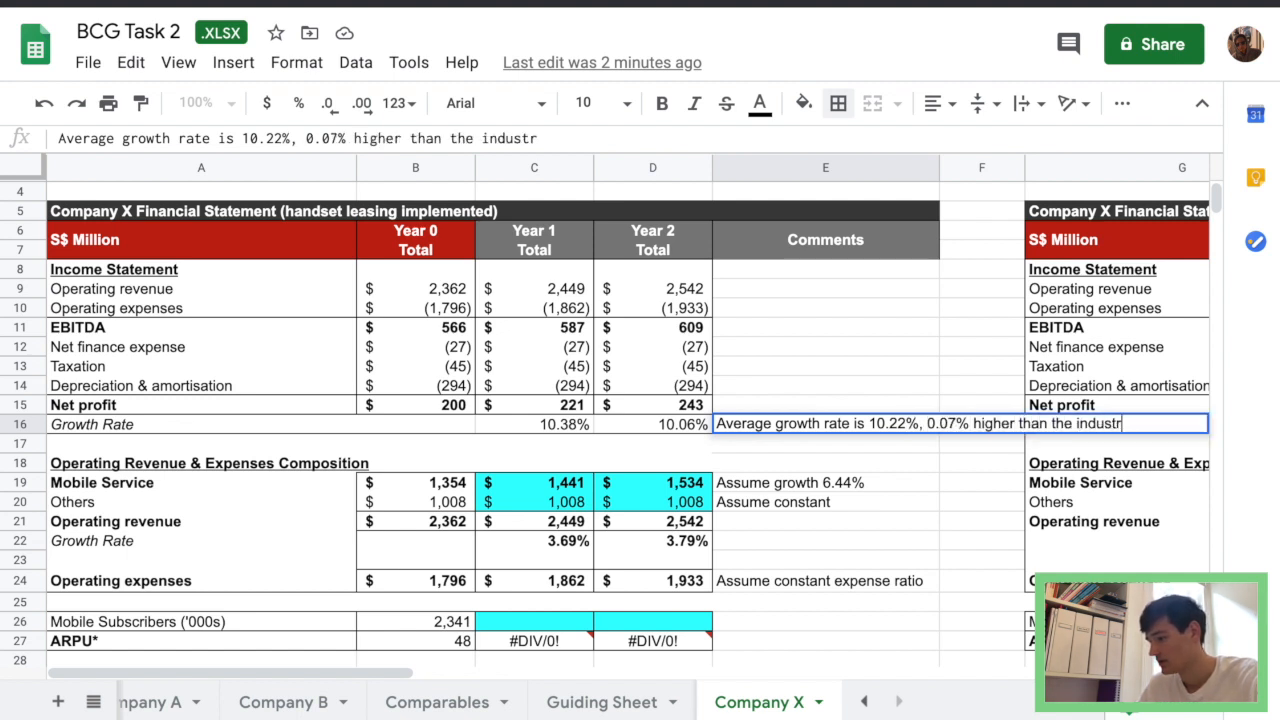
{"action": "type", "text": "average"}
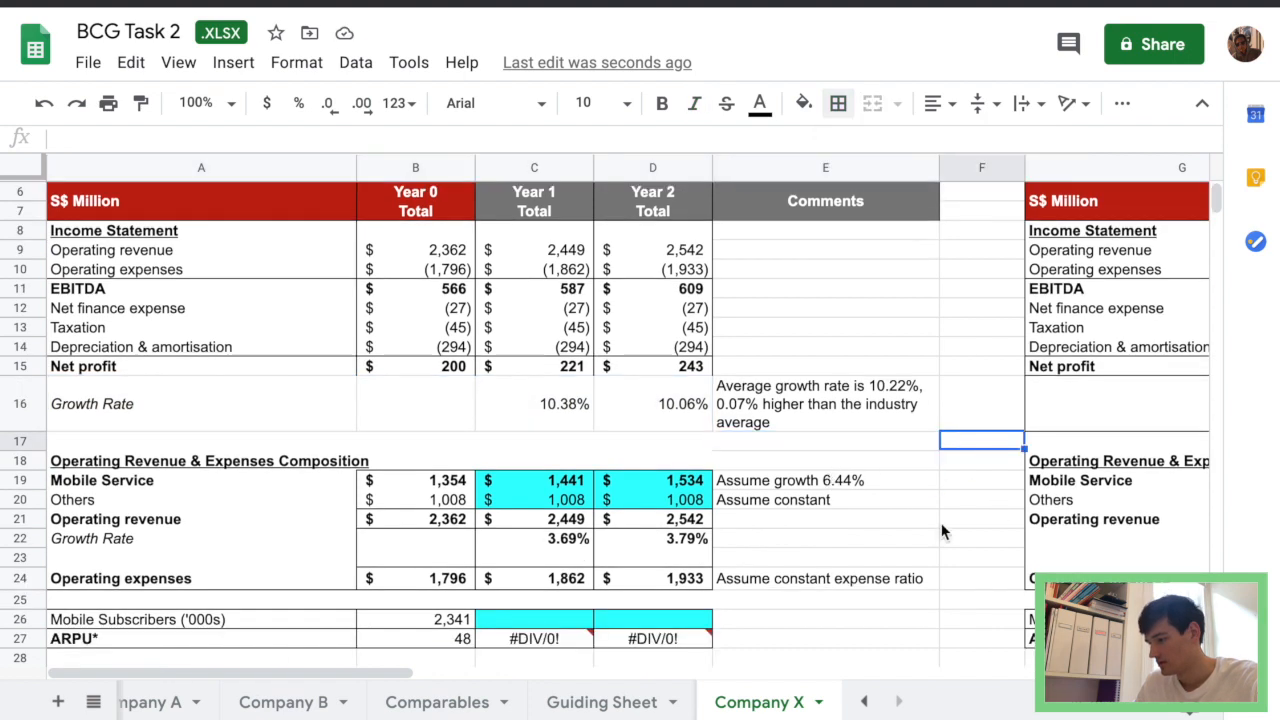
Start =B26*( for Year 1 Mobile Subscribers and go to Comparables for the growth rate.
{"action": "scroll", "scroll_direction": "down", "scroll_amount": 3}
{"action": "type", "text": "="}
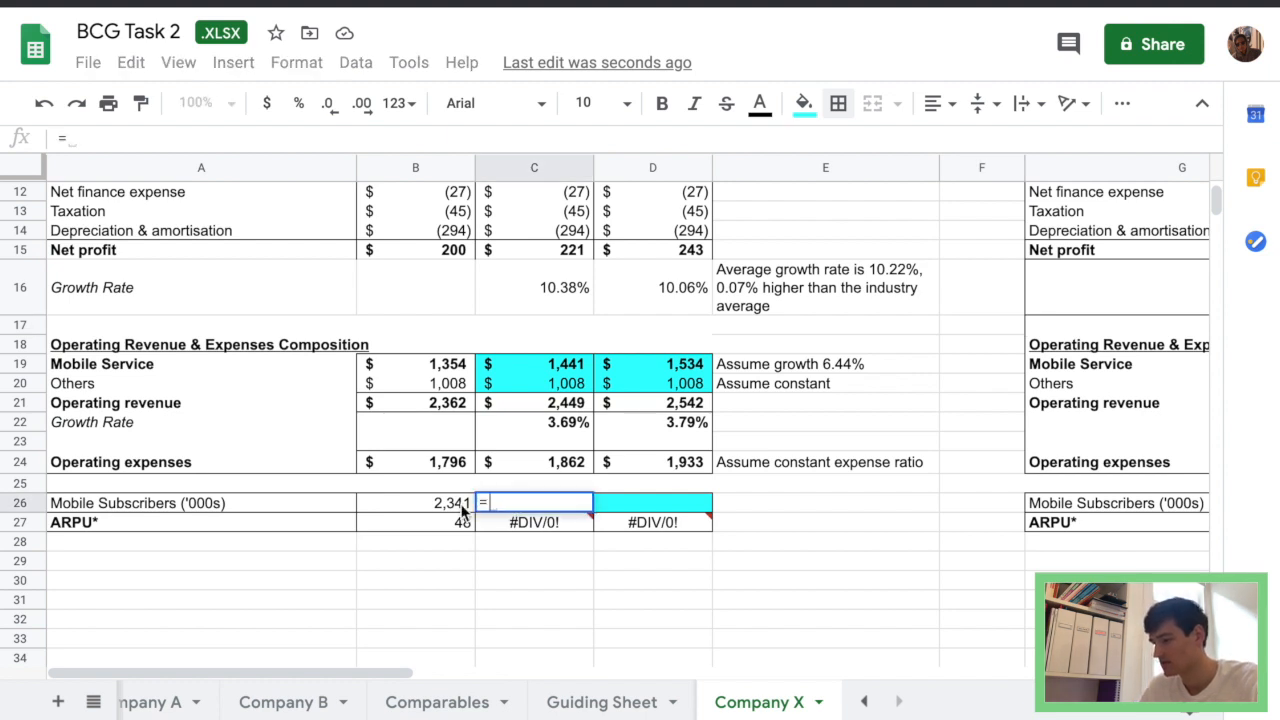
{"action": "type", "text": "B26*("}
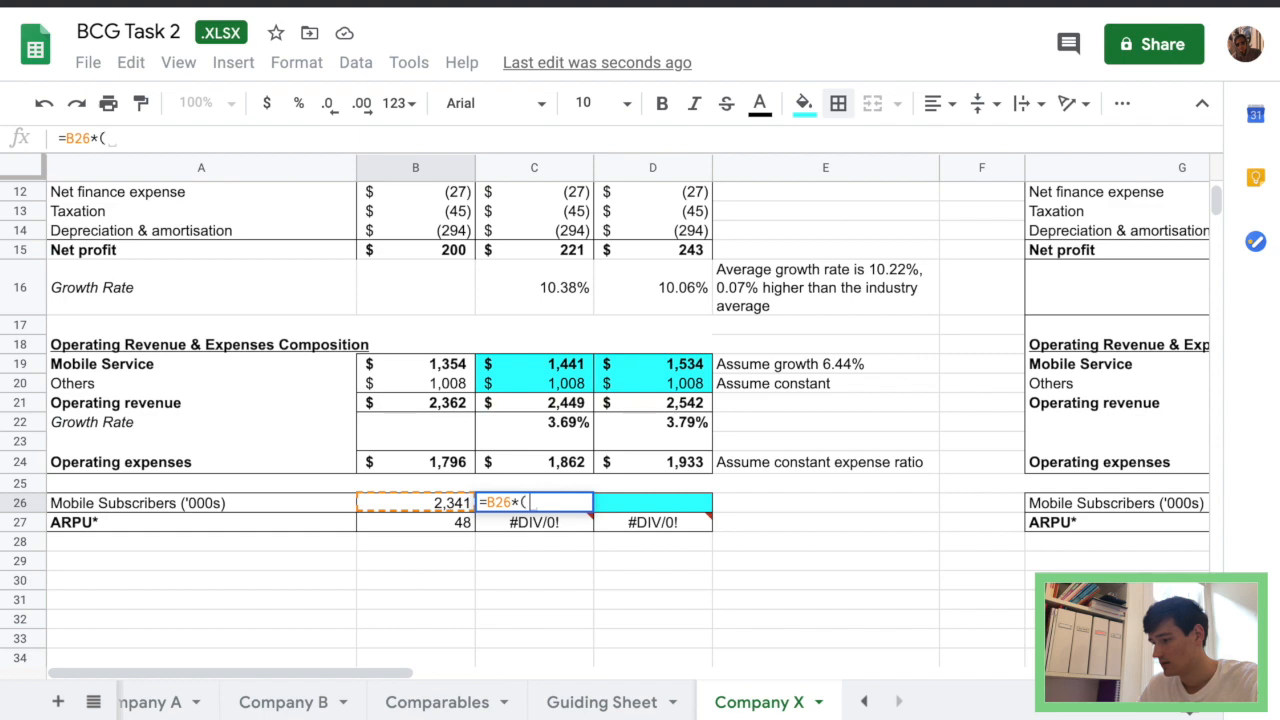
{"action": "left_click", "coordinate": [436, 700]}
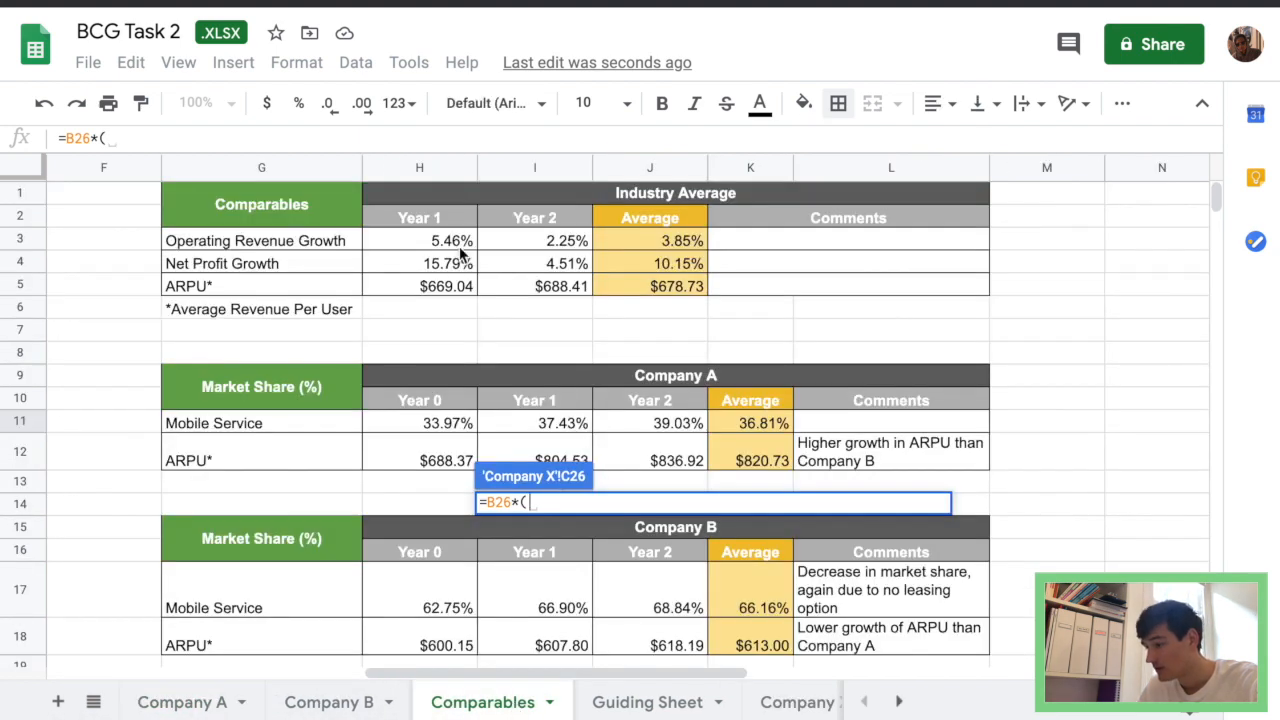
{"action": "scroll", "scroll_direction": "left", "scroll_amount": 3}
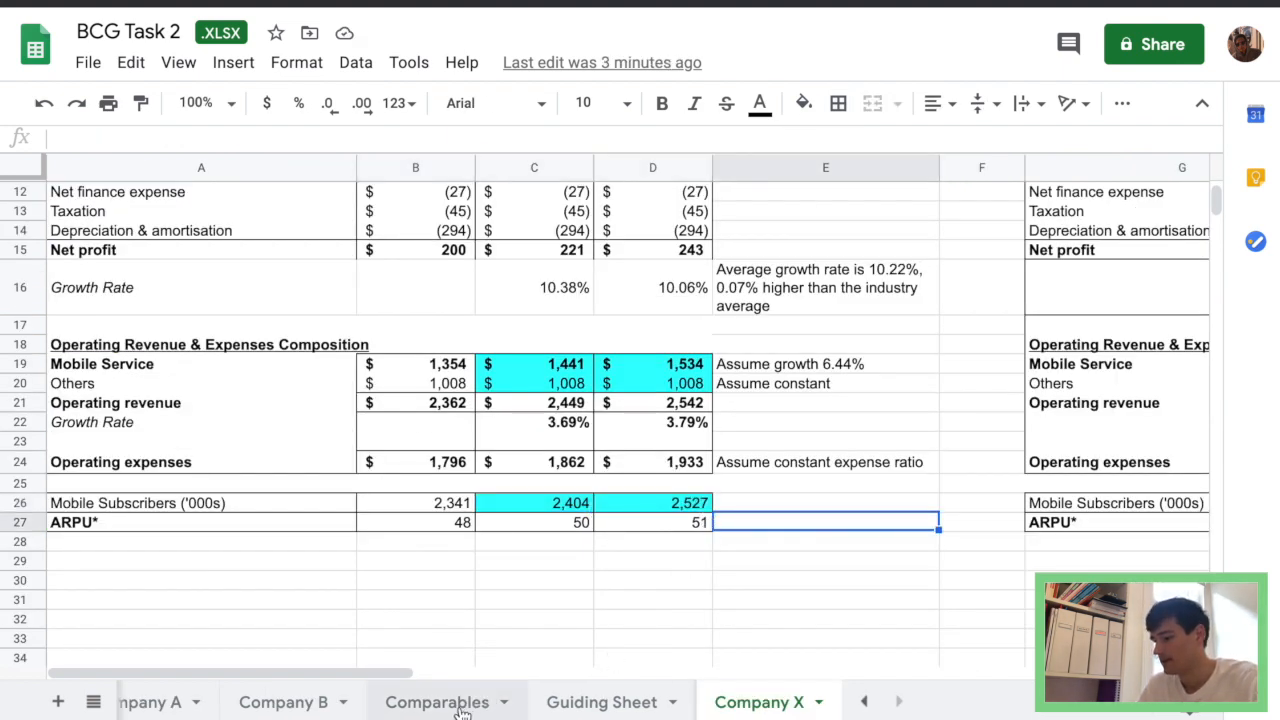
Comment that ARPU is below the $56.56 industry average, however shows positive growth.
{"action": "left_click", "coordinate": [436, 702]}
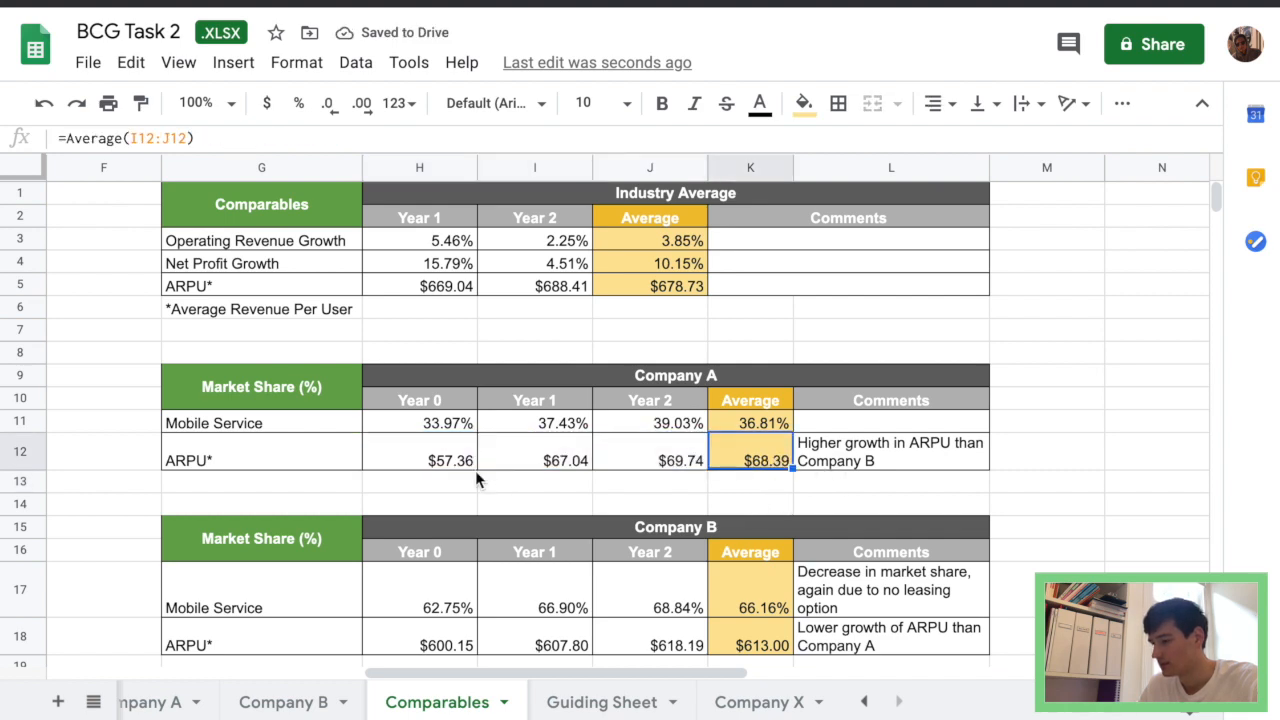
{"action": "left_click", "coordinate": [760, 700]}
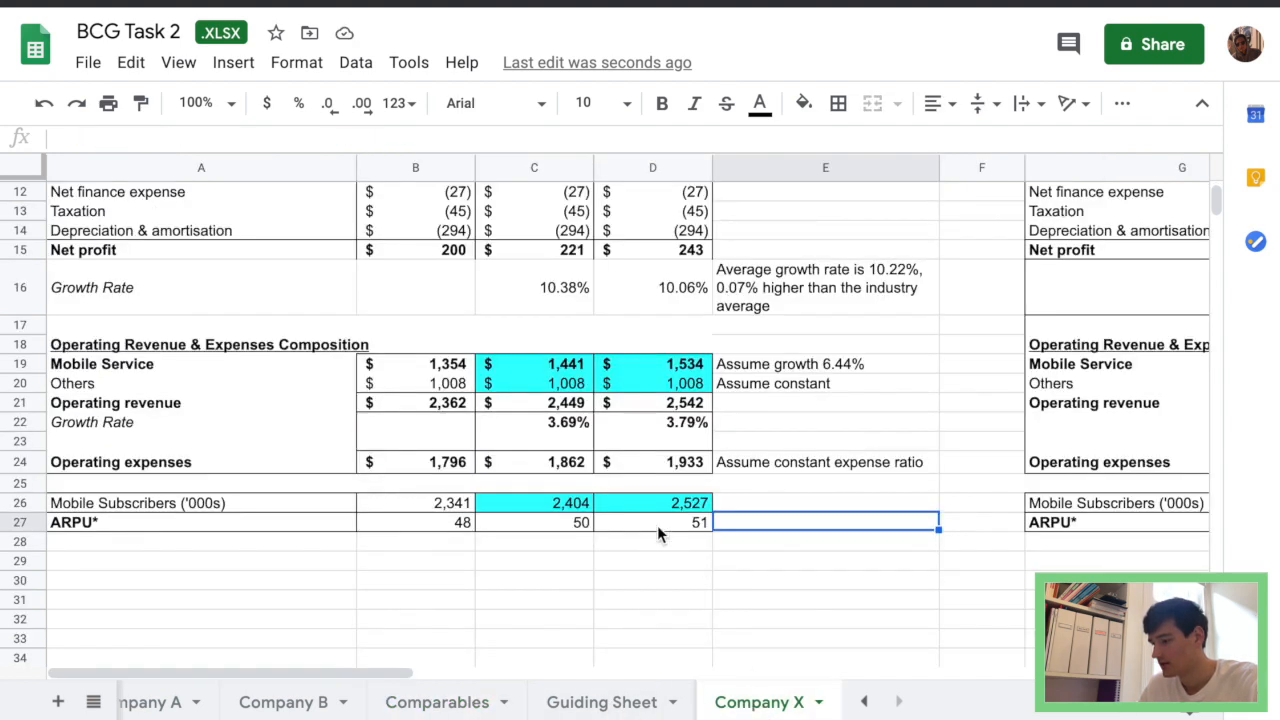
{"action": "type", "text": "ARPU"}
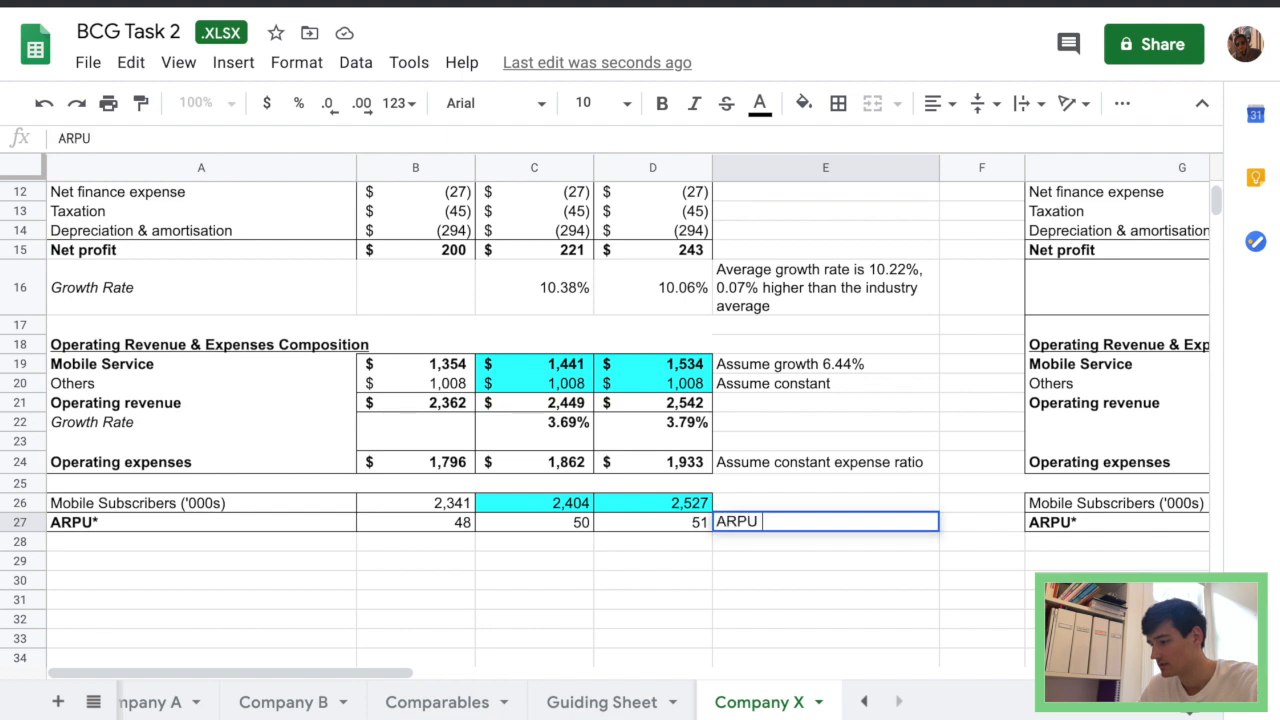
{"action": "type", "text": "is below"}
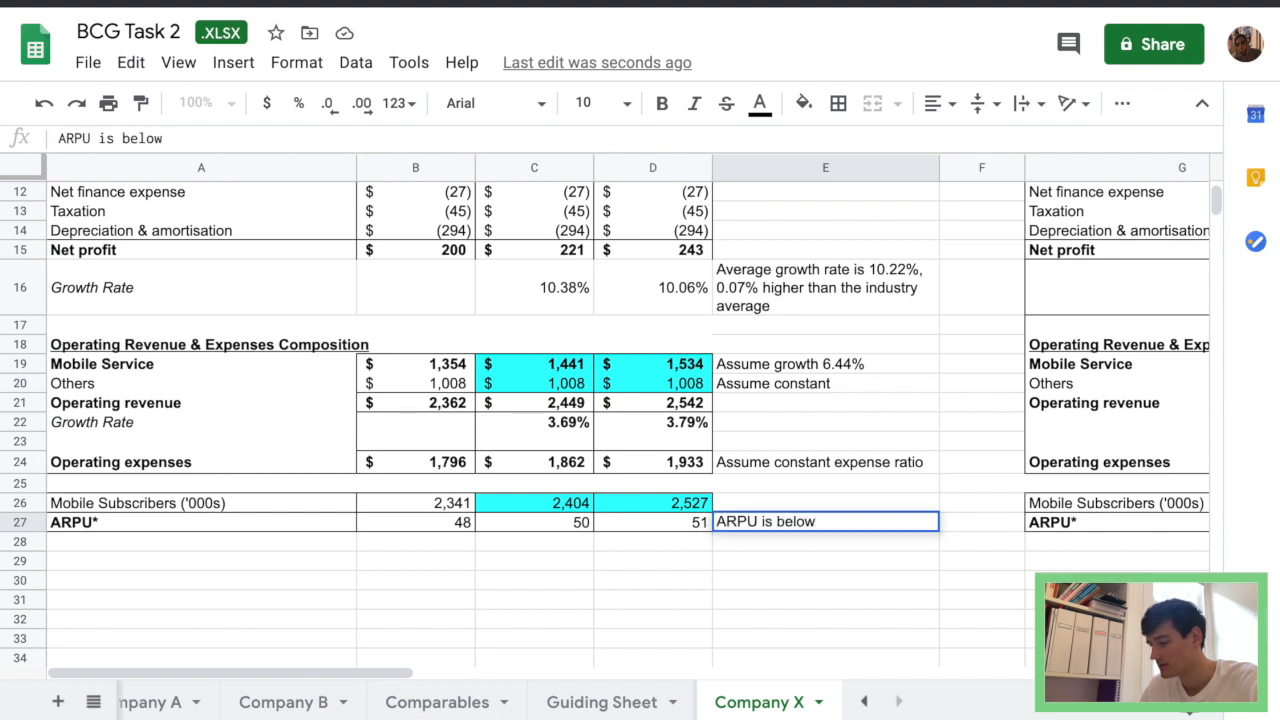
{"action": "type", "text": "indus"}
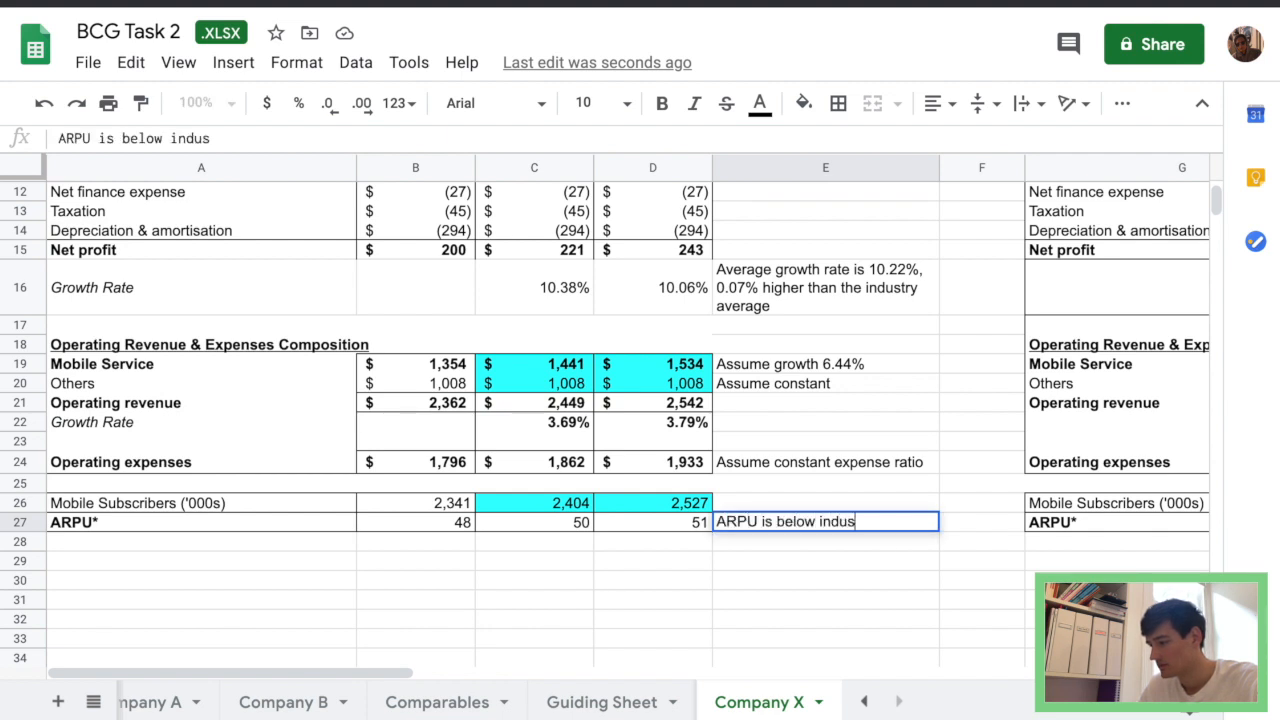
{"action": "type", "text": "try average"}
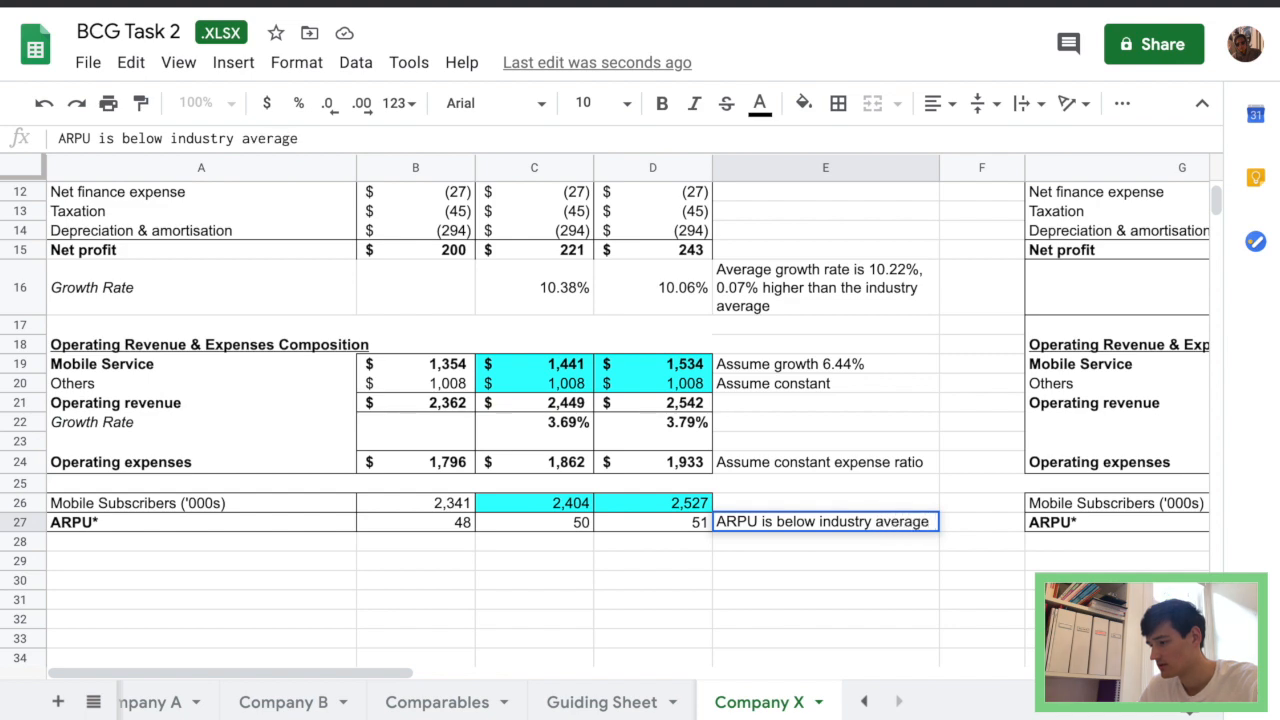
{"action": "type", "text": "of"}
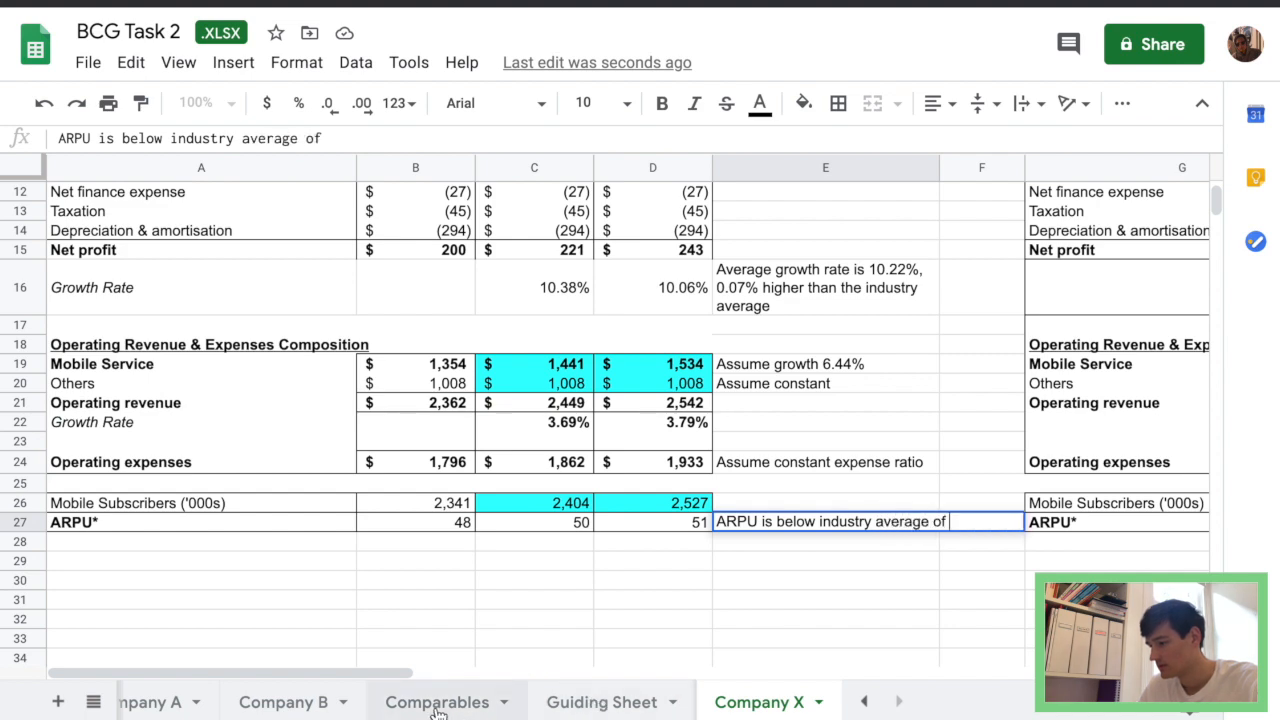
{"action": "left_click", "coordinate": [436, 700]}
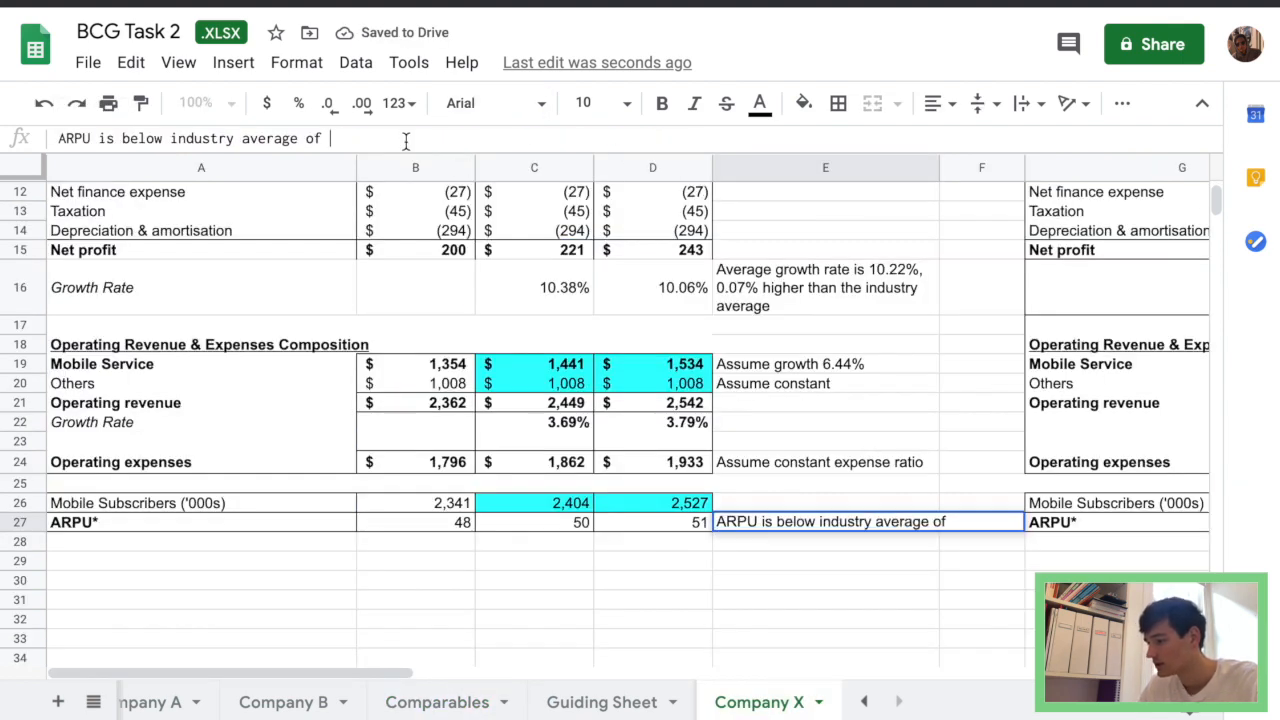
{"action": "type", "text": "$56.56"}
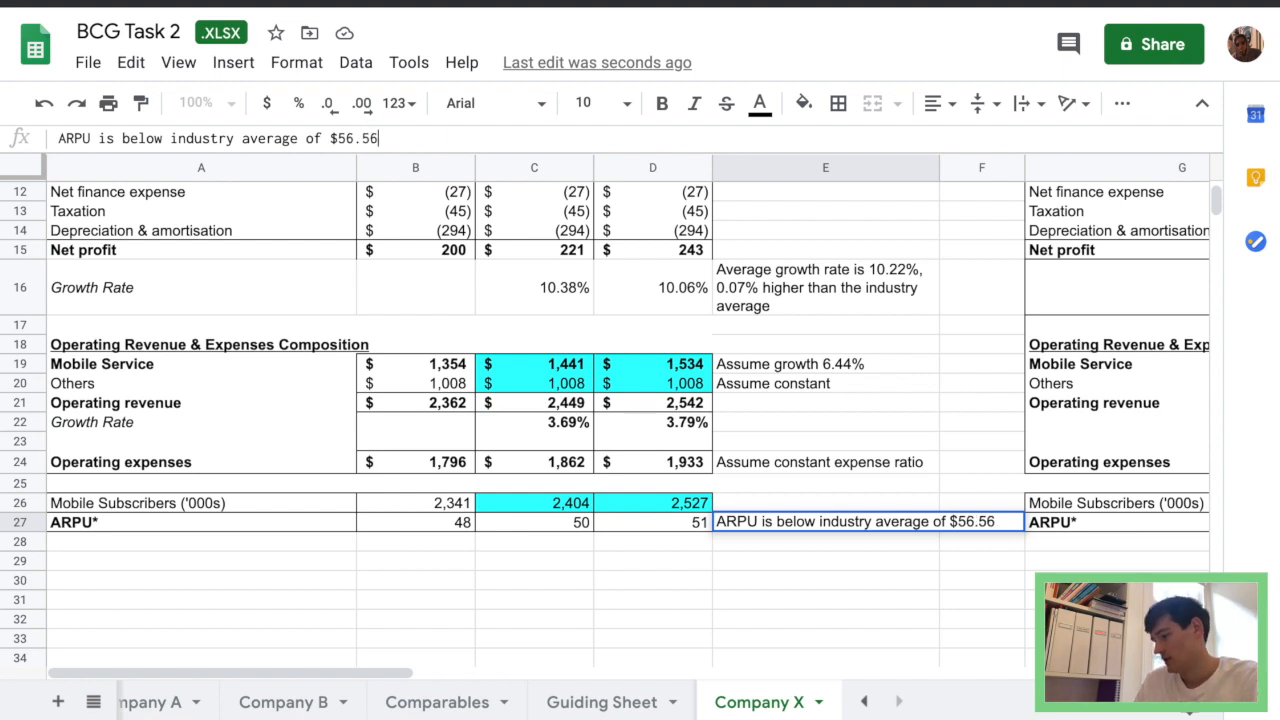
{"action": "type", "text": ",ho"}
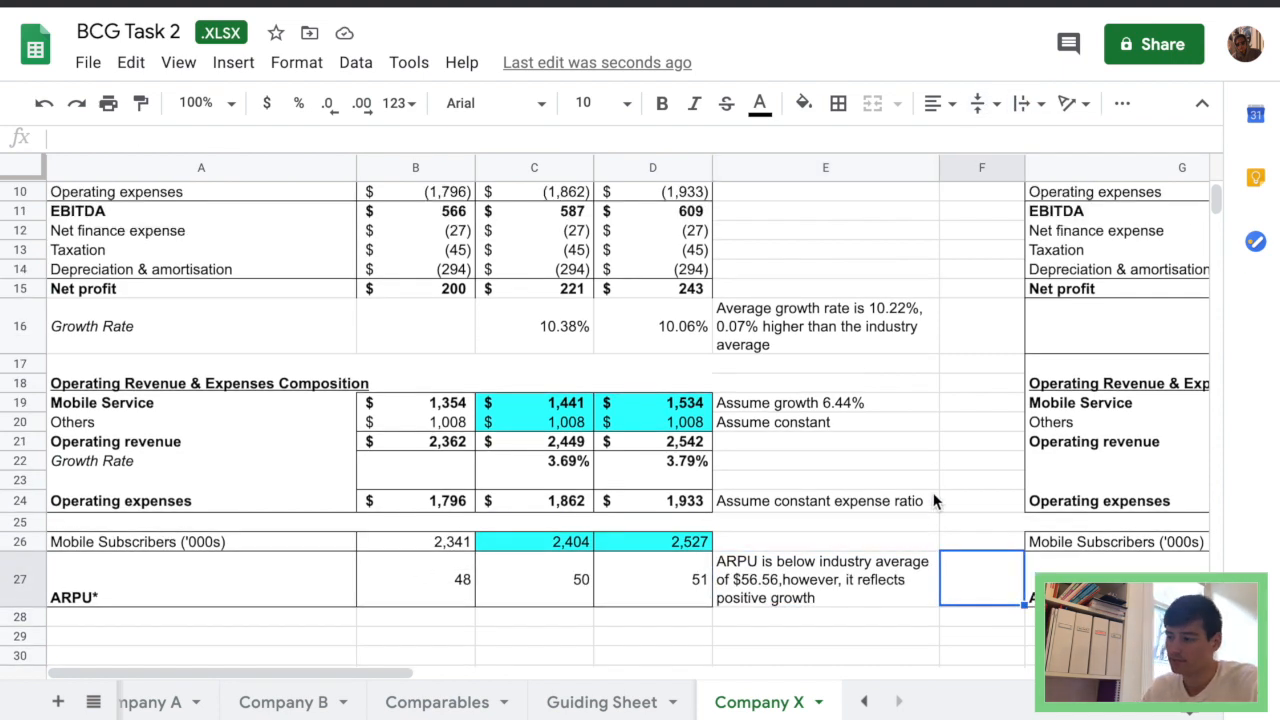
Highlight the net profit growth-rate comment in yellow and scroll to the no-leasing table.
{"action": "scroll", "scroll_direction": "up", "scroll_amount": 3}
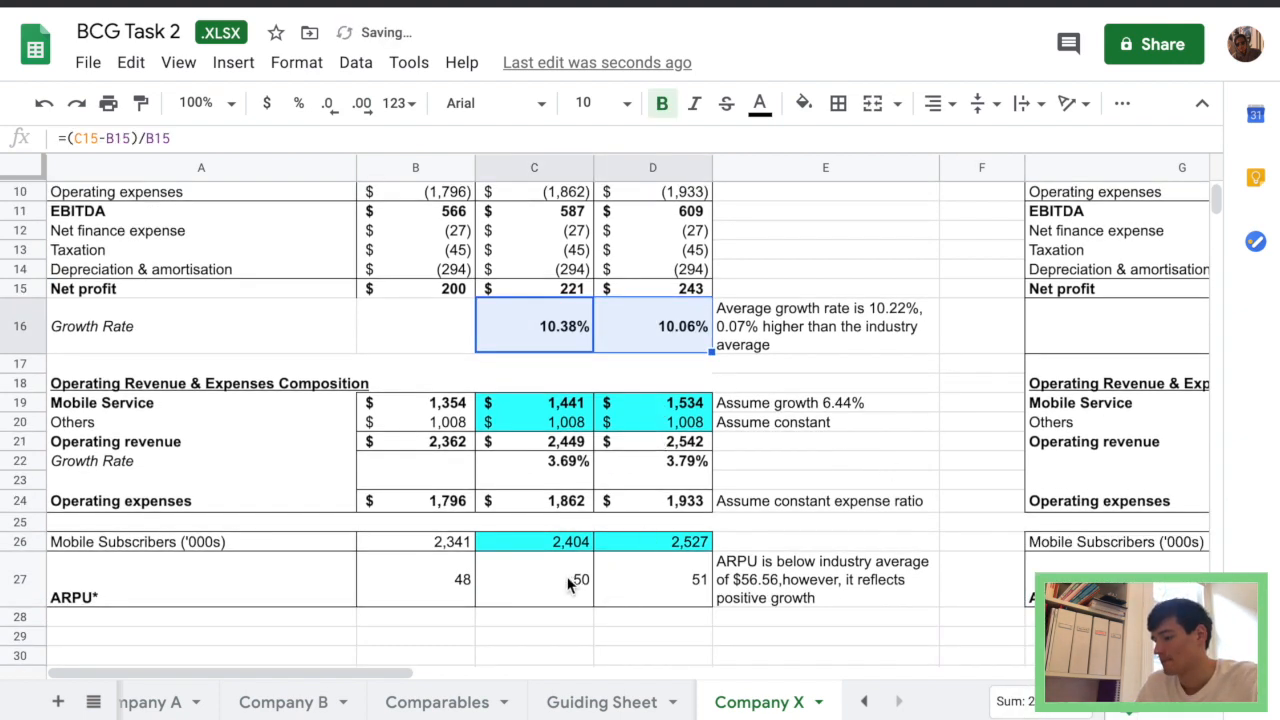
{"action": "left_click", "coordinate": [804, 104]}
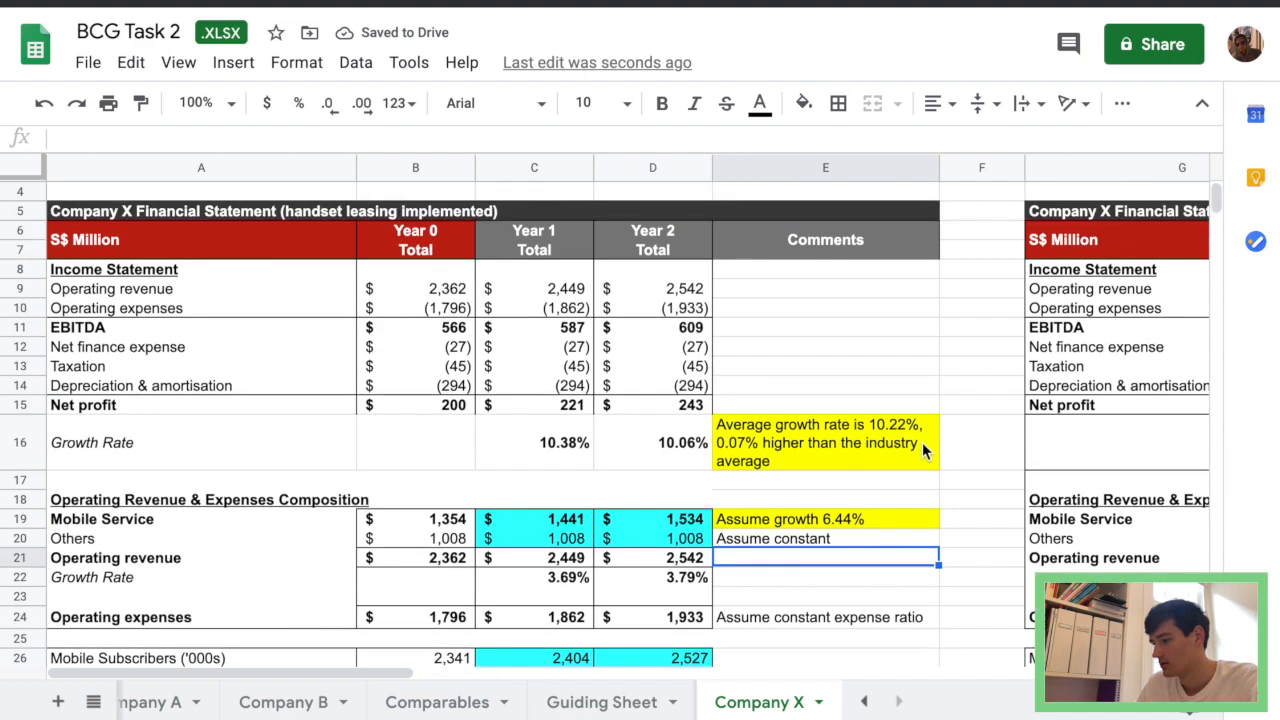
{"action": "scroll", "scroll_direction": "right", "scroll_amount": 3}
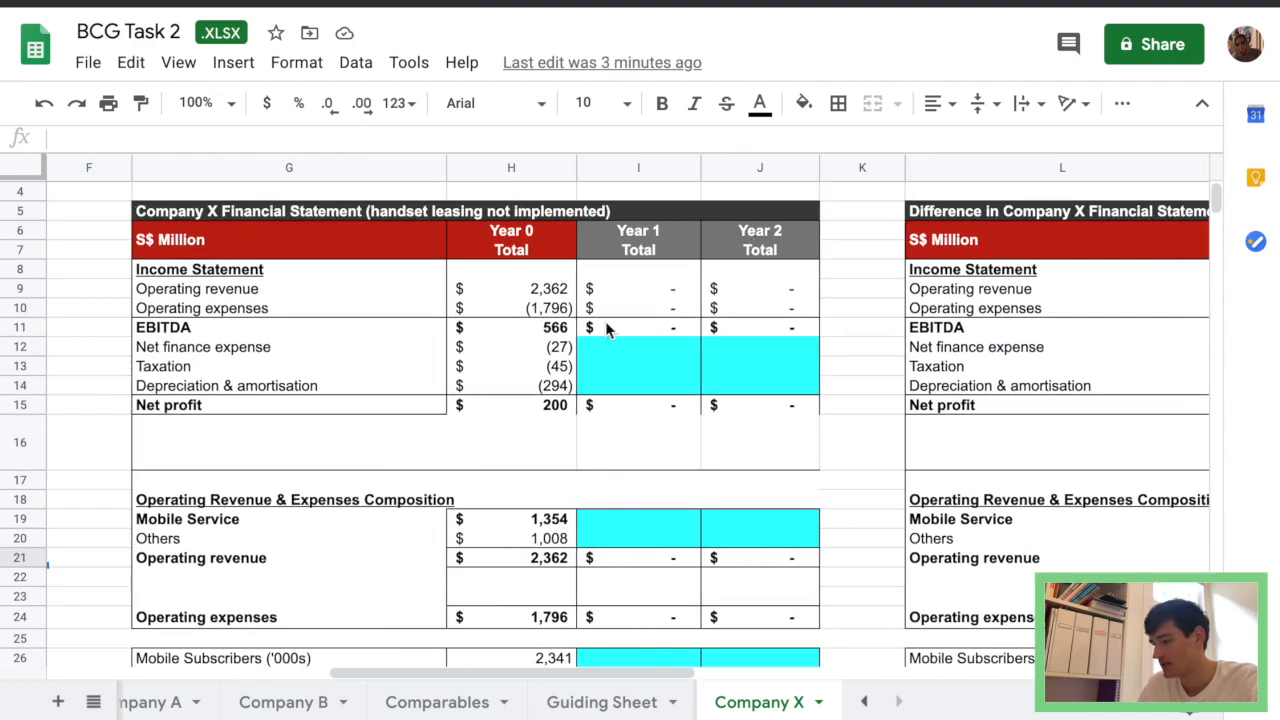
{"action": "mouse_move", "coordinate": [630, 418]}
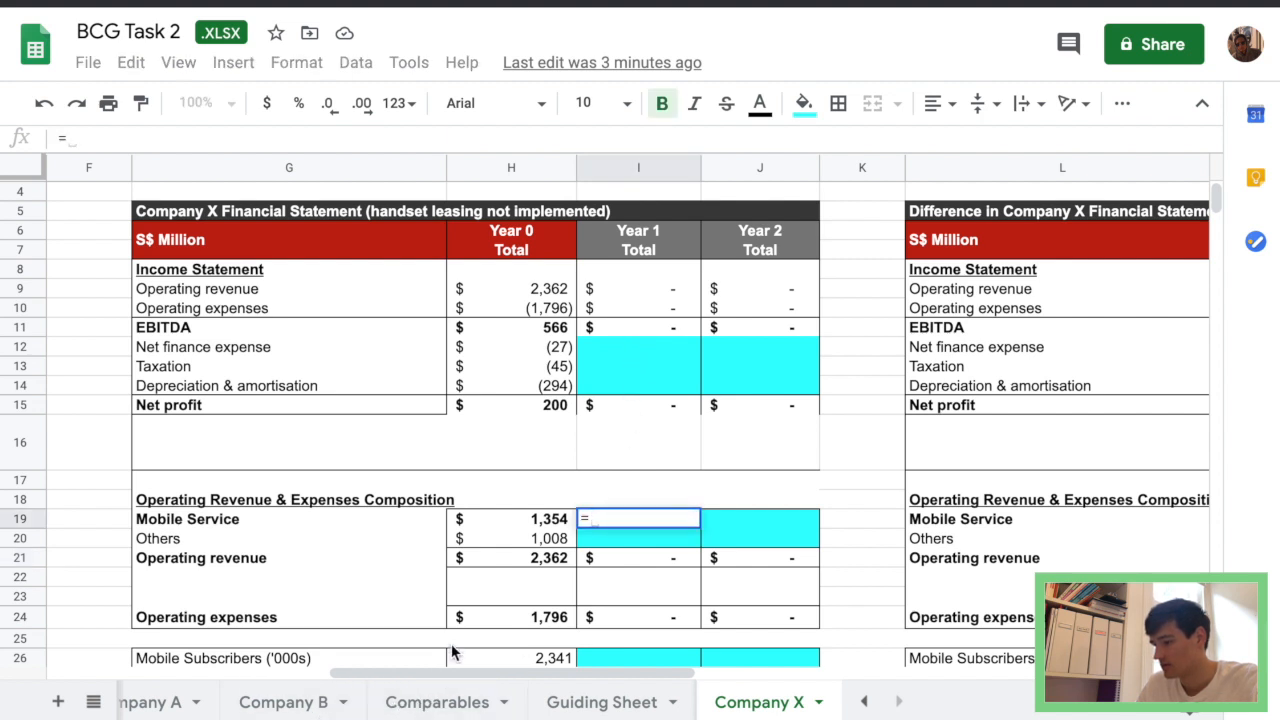
Enter =H19*(Comparables!$D$3+1) for no-leasing Year 1 mobile service using industry average growth.
{"action": "type", "text": "=H19*("}
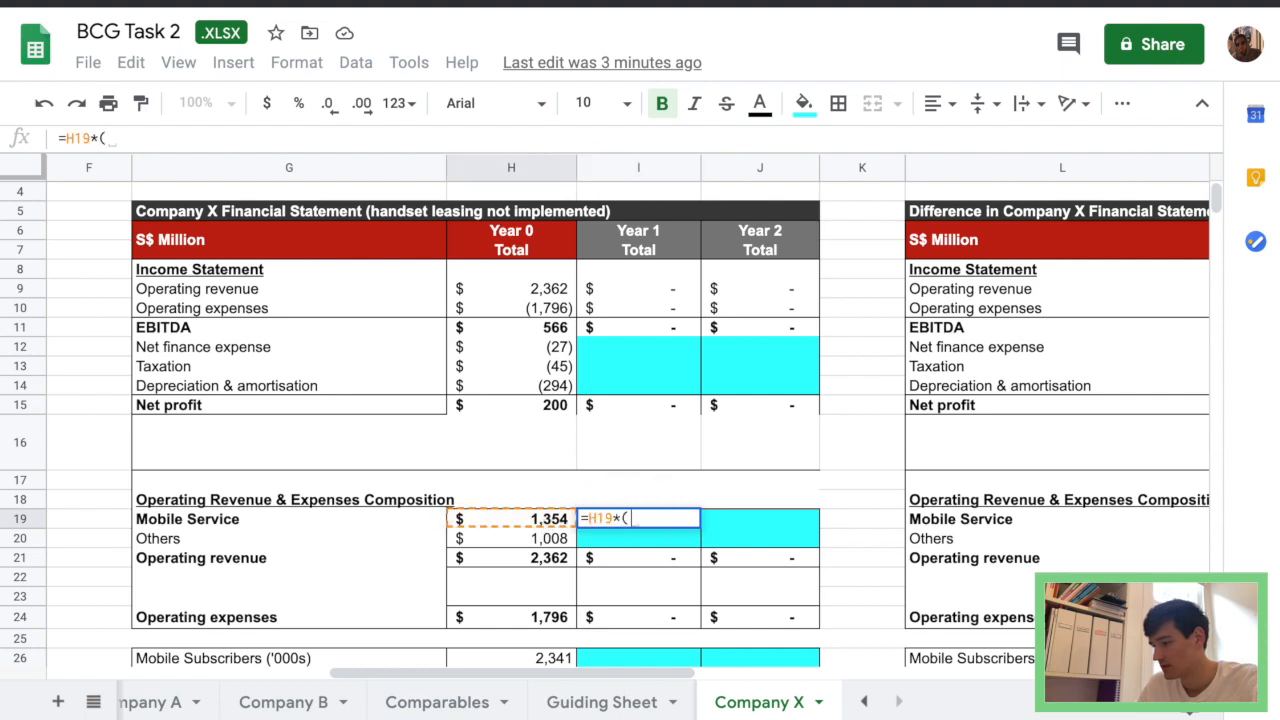
{"action": "left_click", "coordinate": [436, 700]}
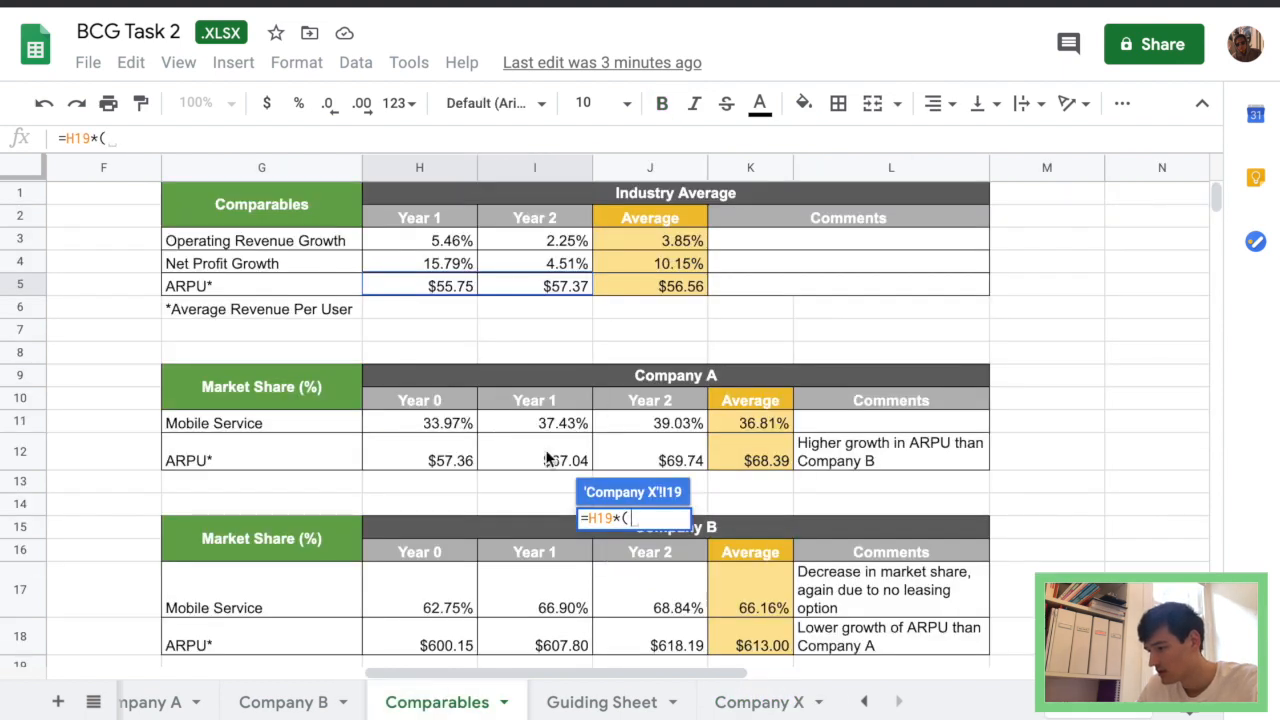
{"action": "scroll", "scroll_direction": "left", "scroll_amount": 3}
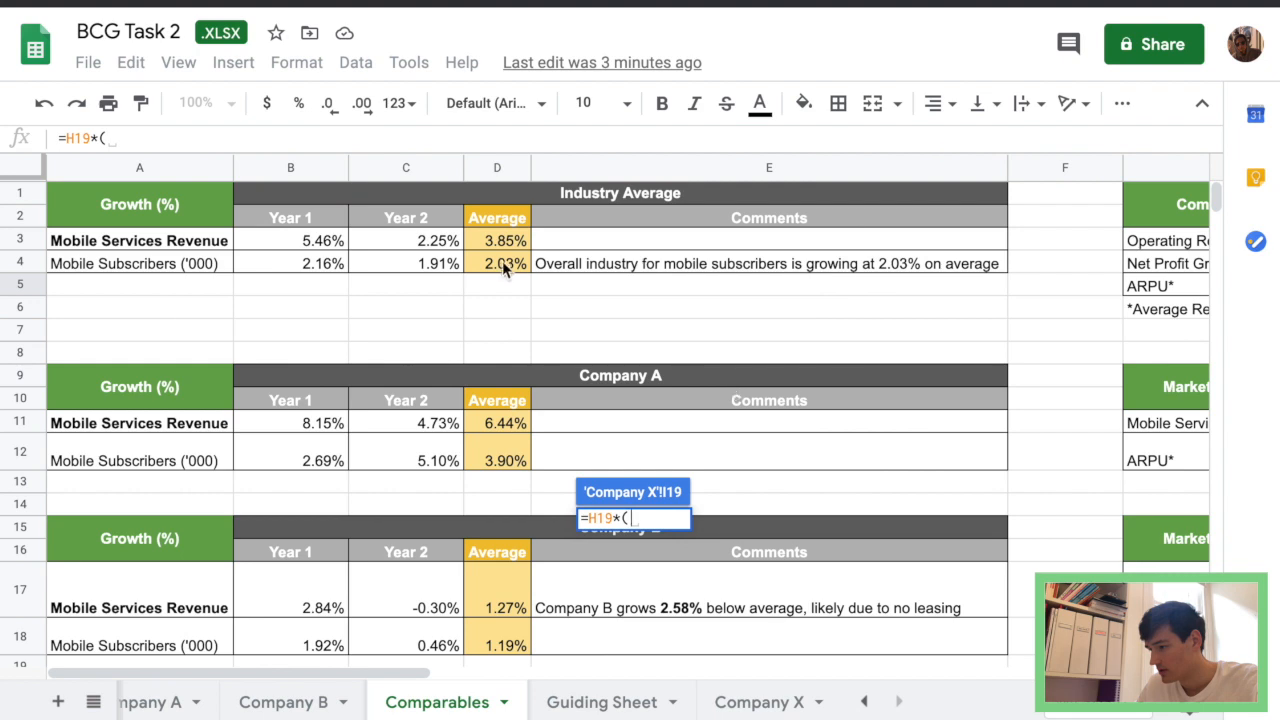
{"action": "left_click", "coordinate": [496, 240]}
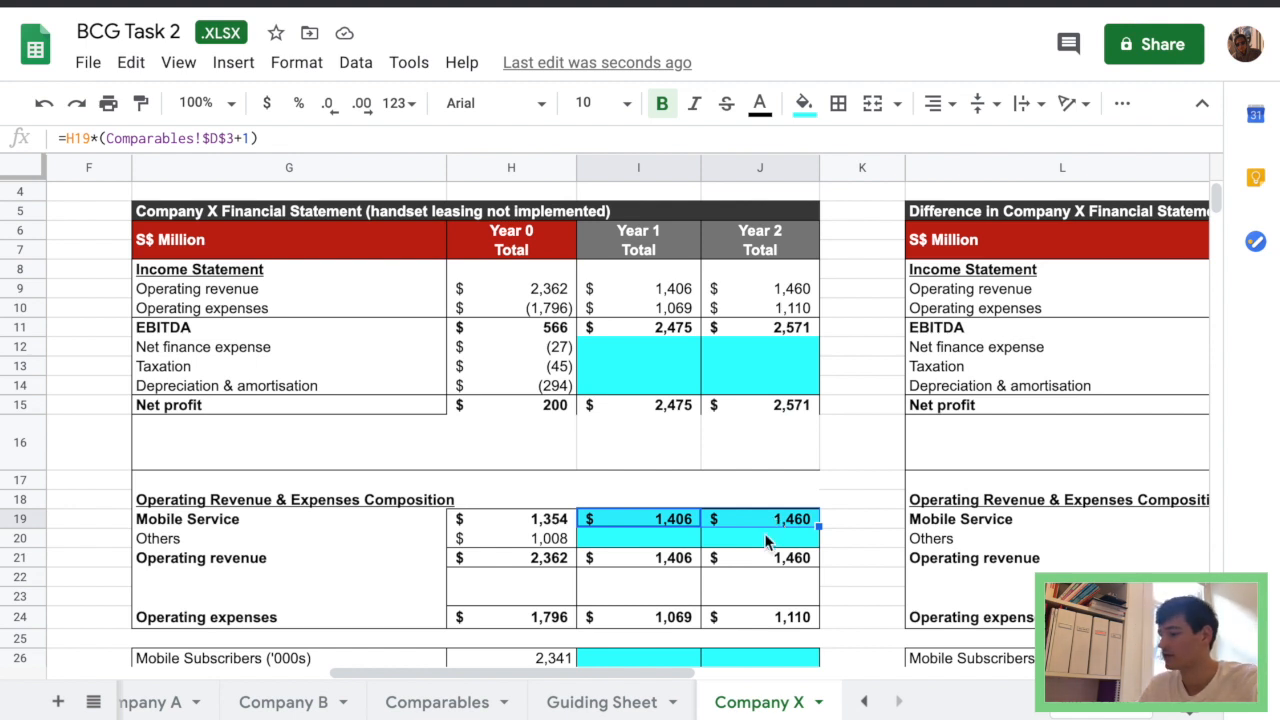
{"action": "left_click", "coordinate": [512, 538]}
{"action": "type", "text": "=-I24"}
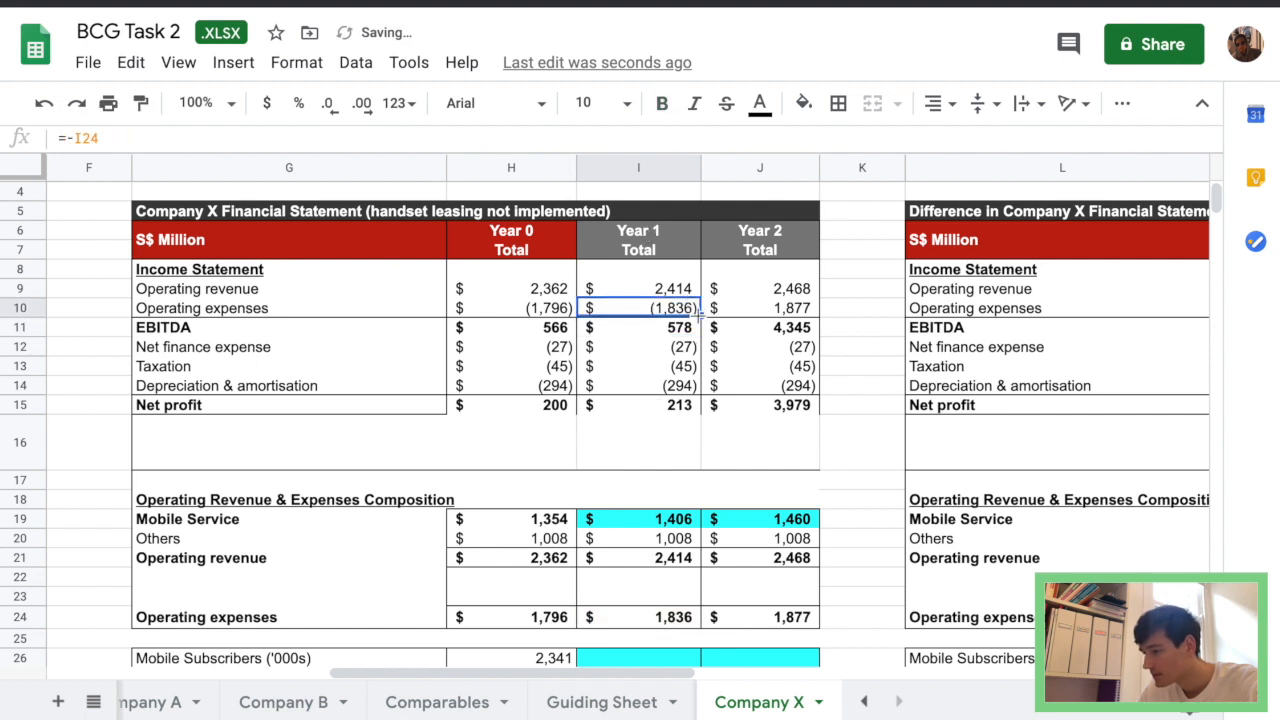
Fix the sign of Year 2 operating expenses and label a Growth Rate row under no-leasing net profit.
{"action": "left_click", "coordinate": [760, 308]}
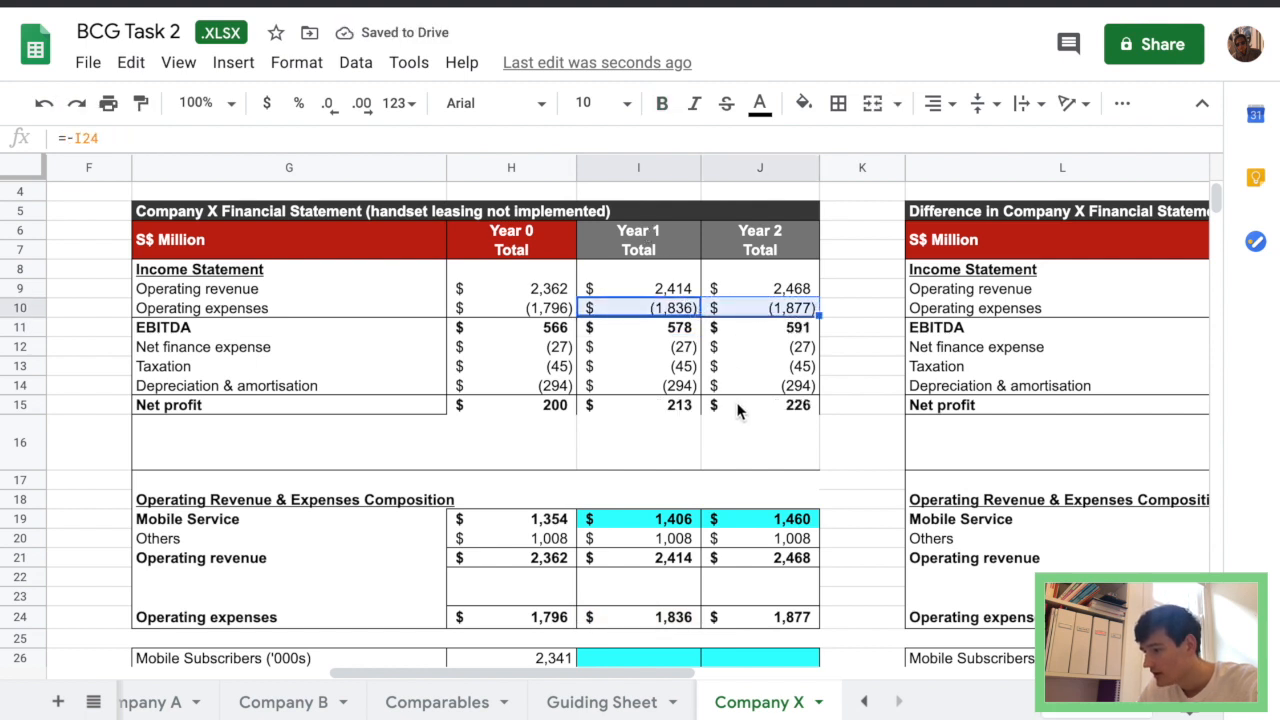
{"action": "left_click", "coordinate": [288, 442]}
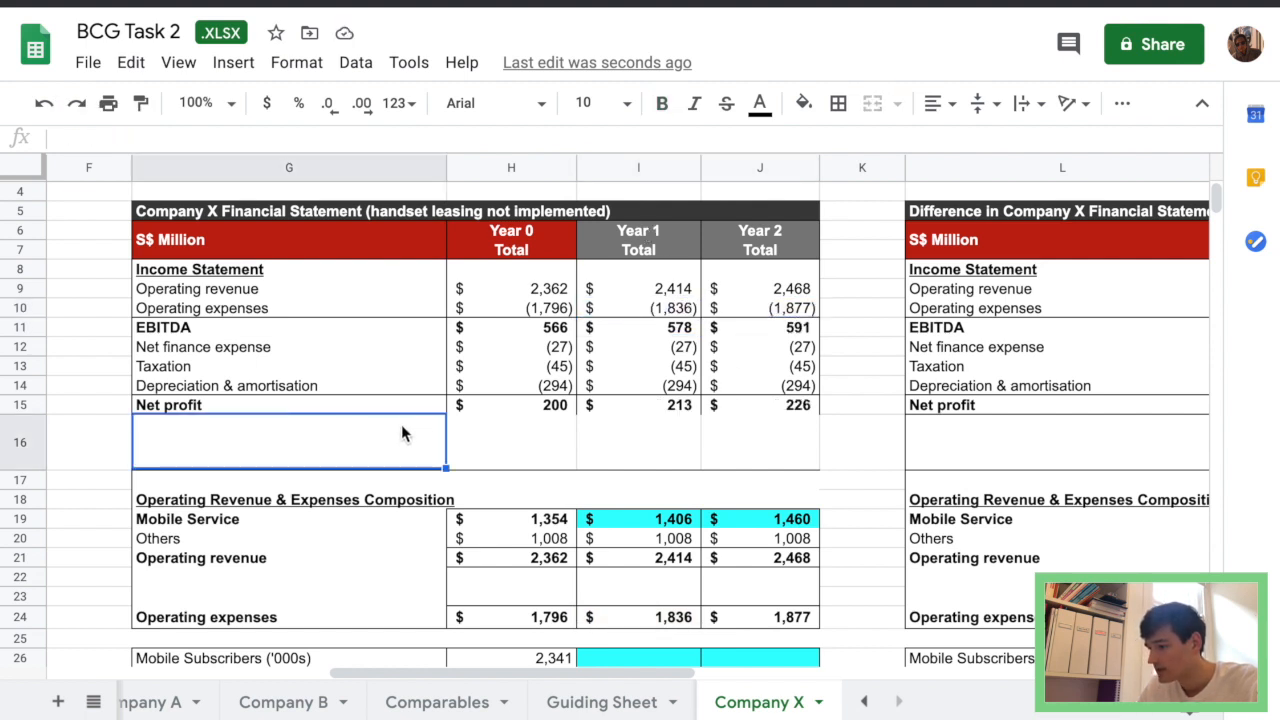
{"action": "type", "text": "G"}
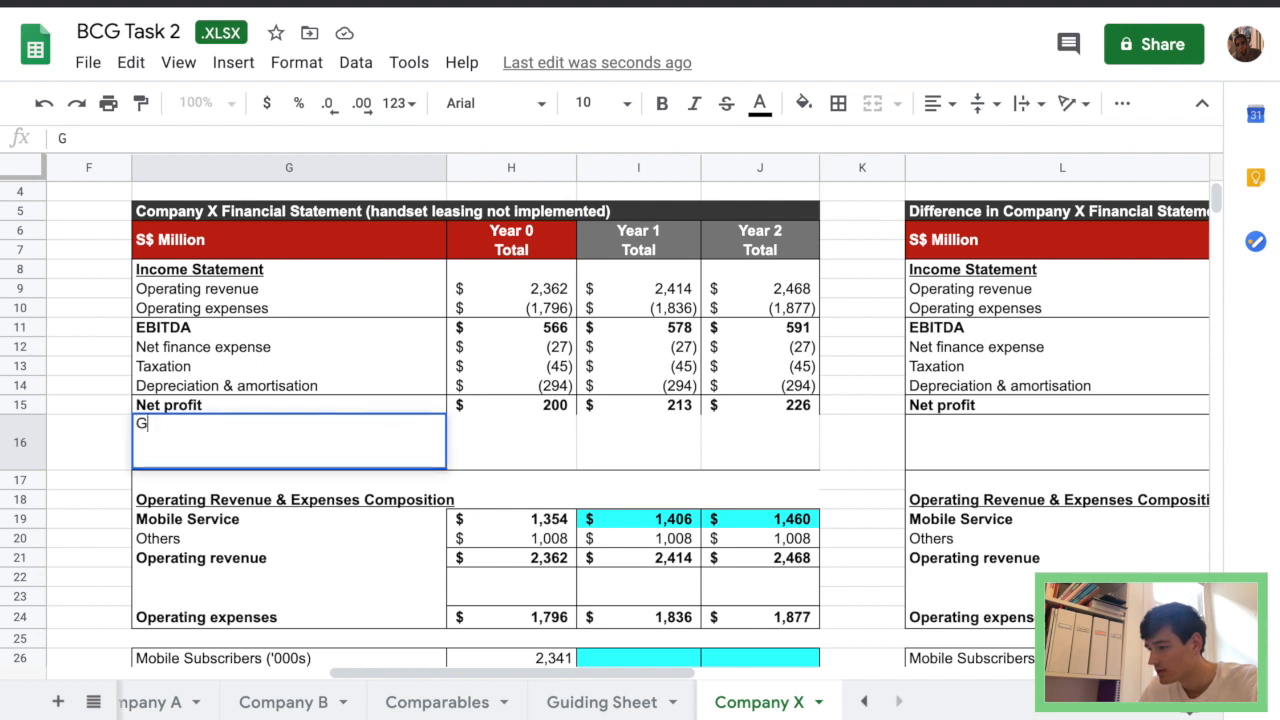
{"action": "type", "text": "rowth Rate"}
{"action": "left_click", "coordinate": [638, 440]}
{"action": "type", "text": "=(I15-H15)/H15"}
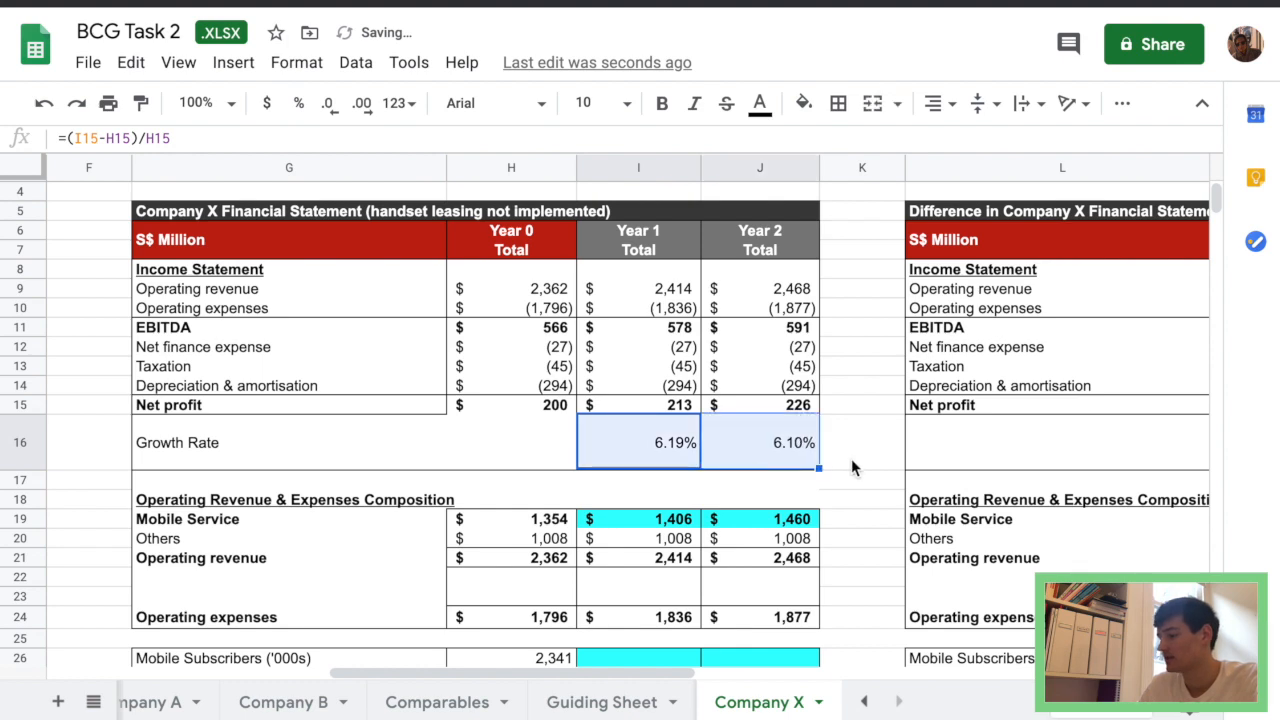
{"action": "scroll", "scroll_direction": "down", "scroll_amount": 3}
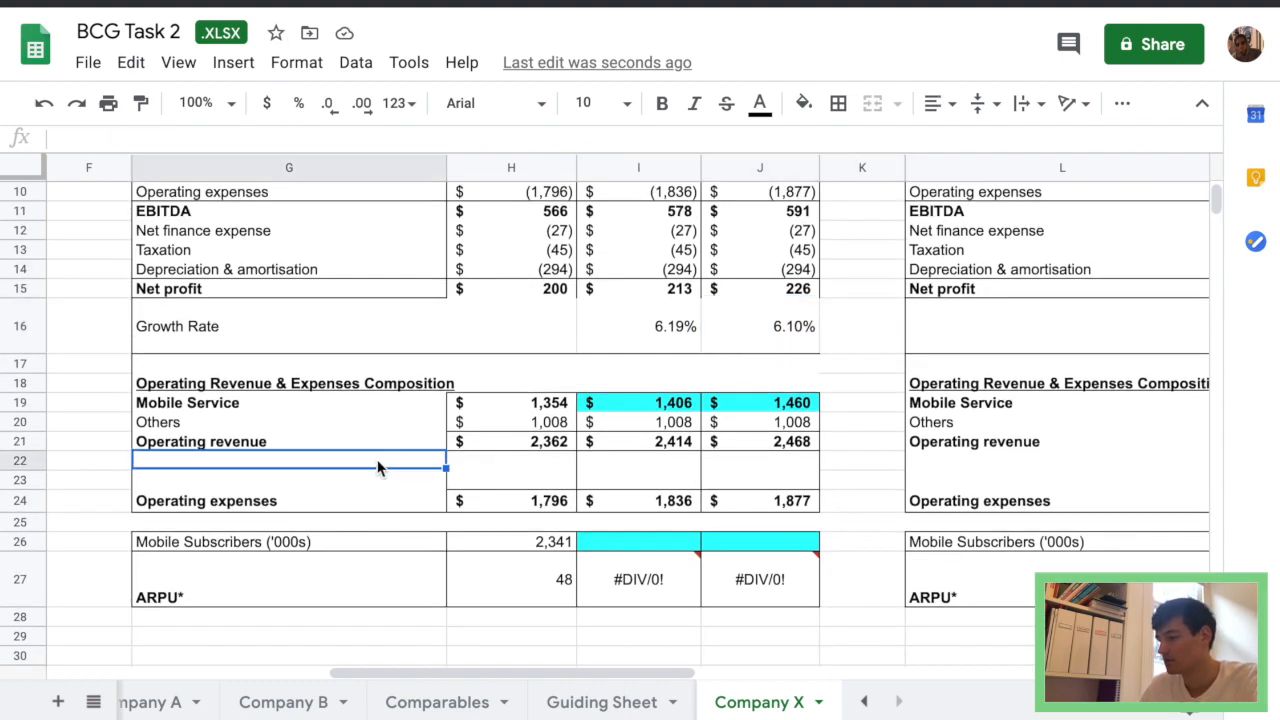
{"action": "mouse_move", "coordinate": [390, 472]}
{"action": "type", "text": "Growth Rate"}
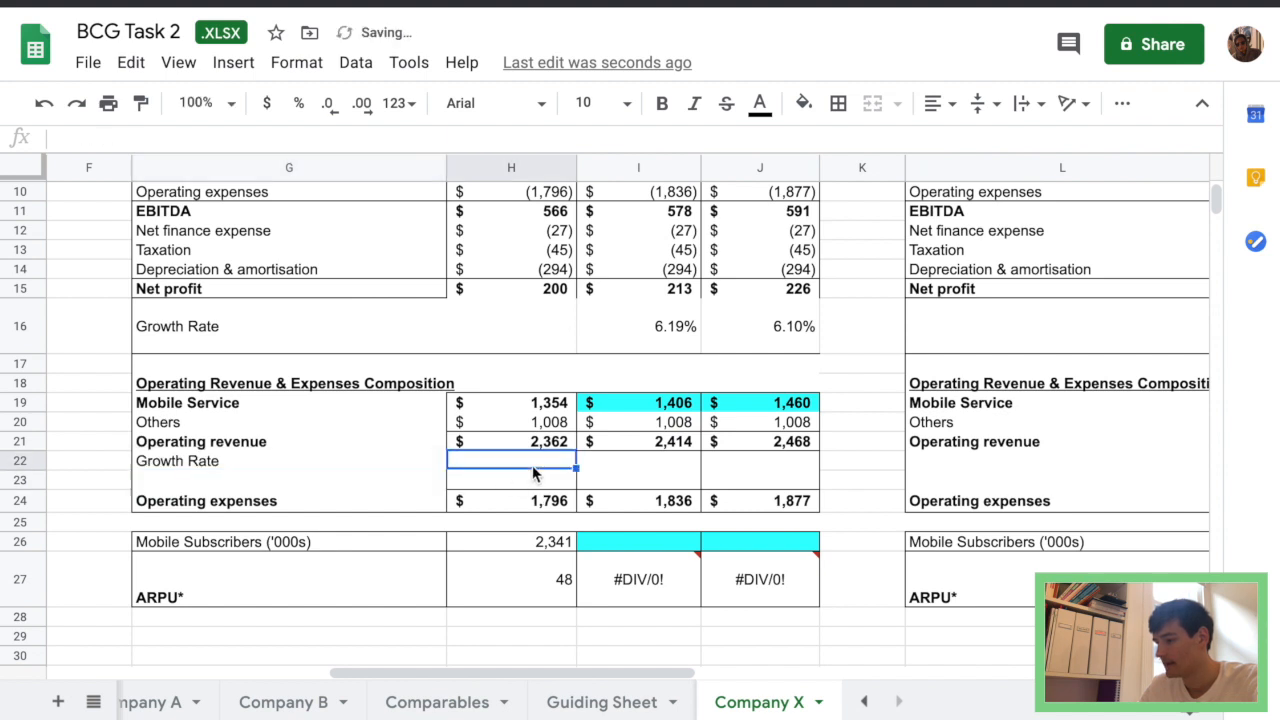
Add a Growth Rate row under operating revenue with =(I21-H21)/H21, giving 2.21% and 2.24%.
{"action": "type", "text": "=(I21"}
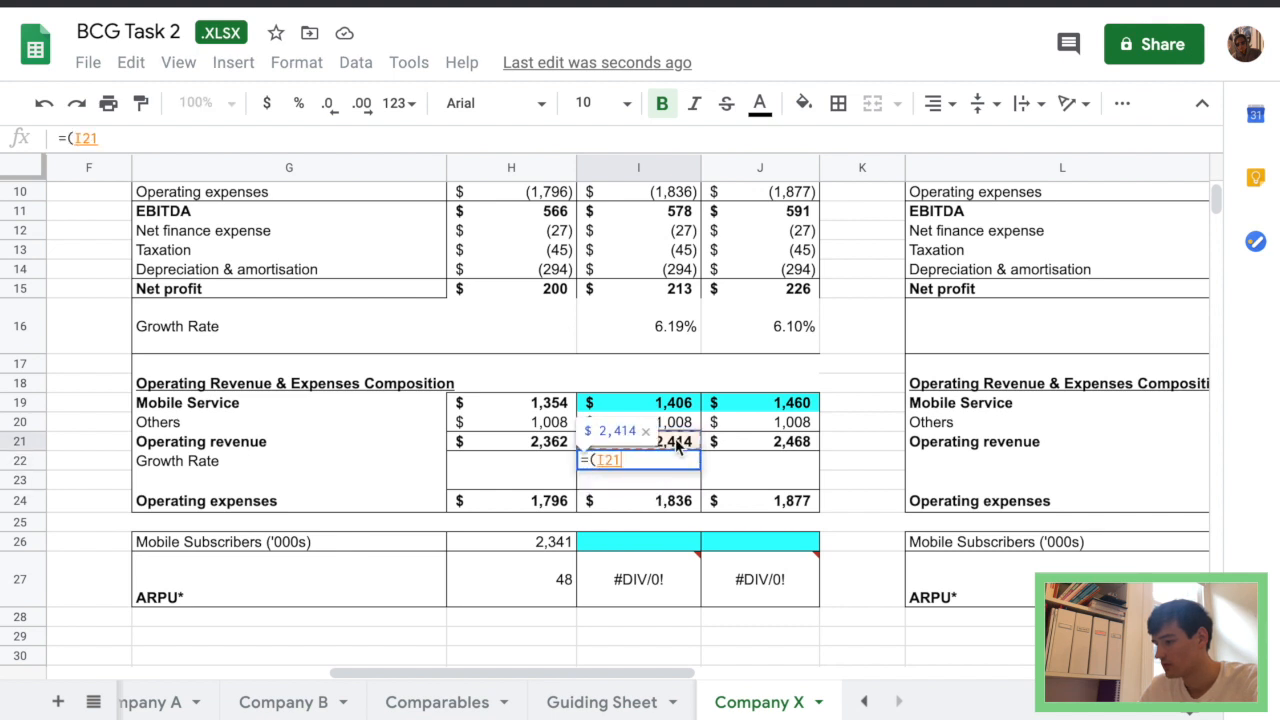
{"action": "type", "text": "-H21)"}
{"action": "left_click", "coordinate": [638, 542]}
{"action": "type", "text": "="}
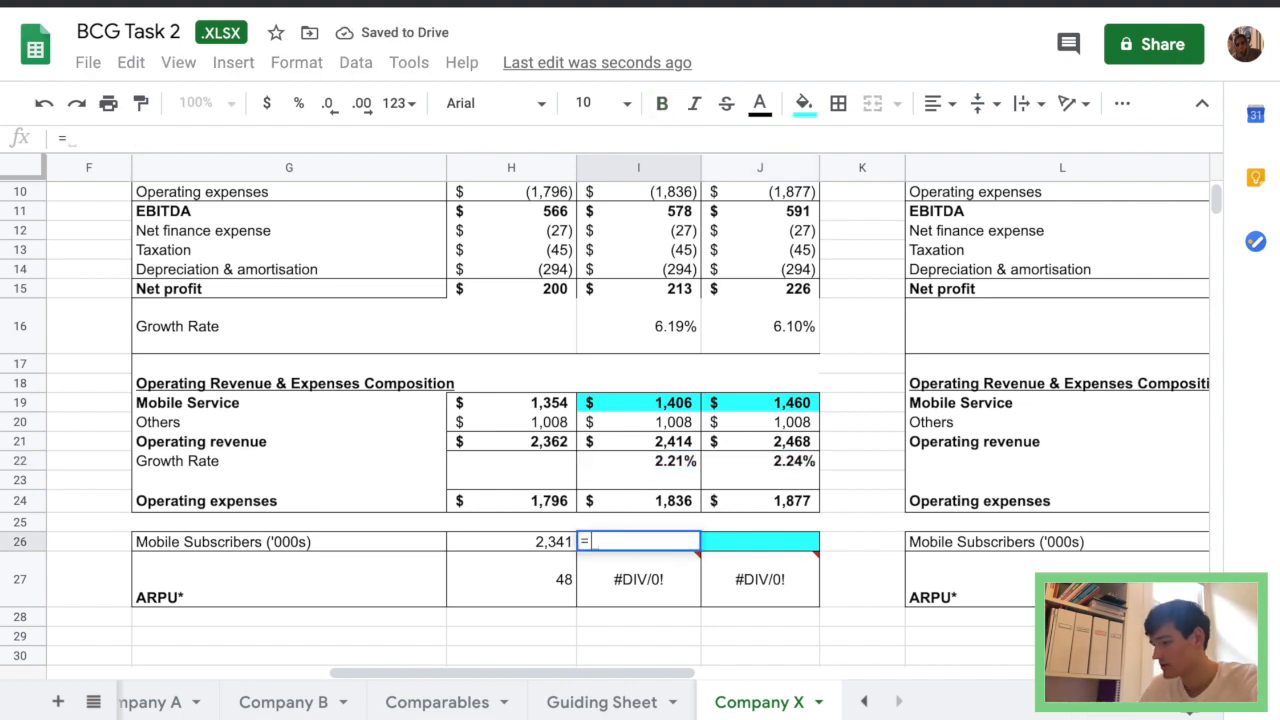
Project Year 1 no-leasing subscribers as =H26*(Comparables!D4+1), giving 2,389.
{"action": "type", "text": "H26*("}
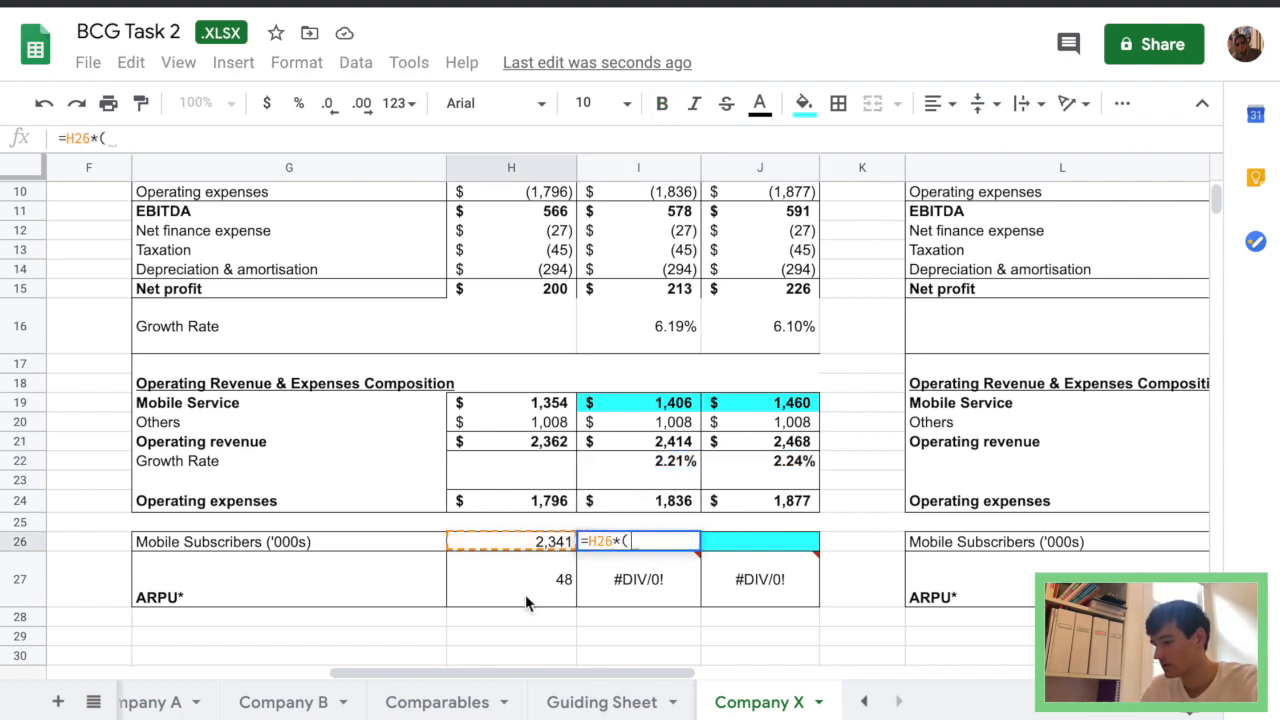
{"action": "left_click", "coordinate": [436, 700]}
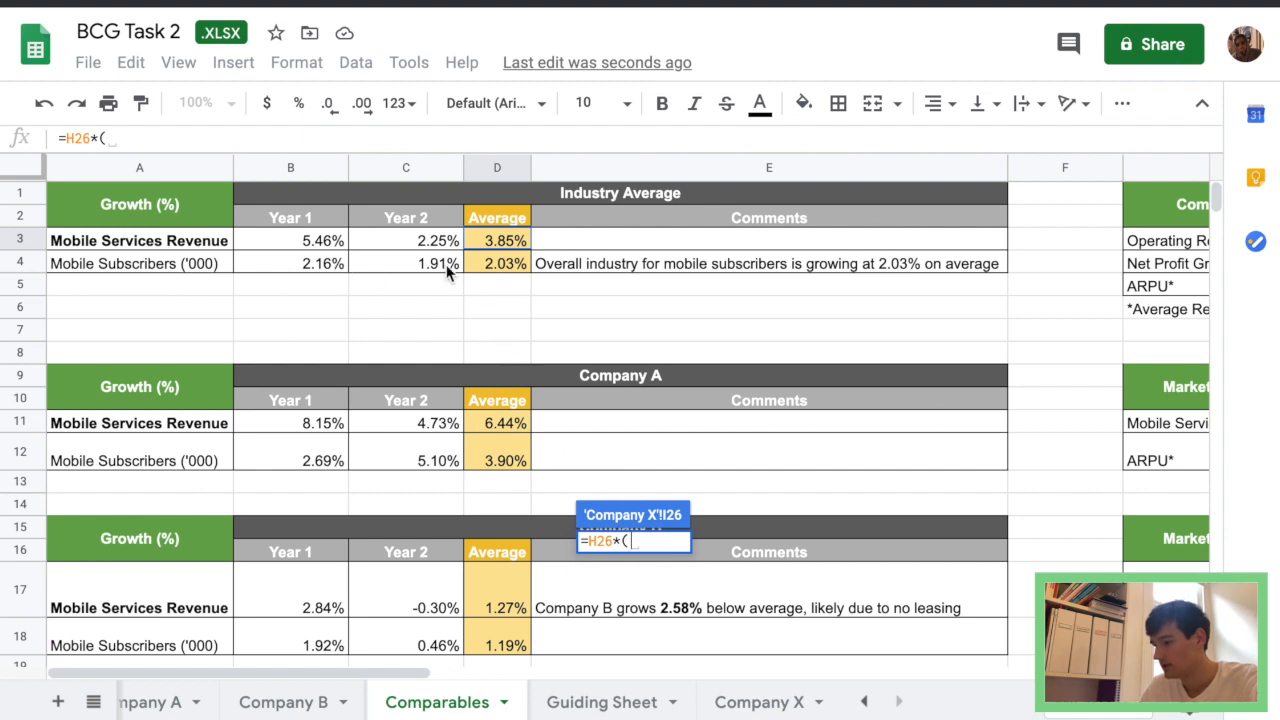
{"action": "mouse_move", "coordinate": [508, 278]}
{"action": "type", "text": "Comparables!D4+1)"}
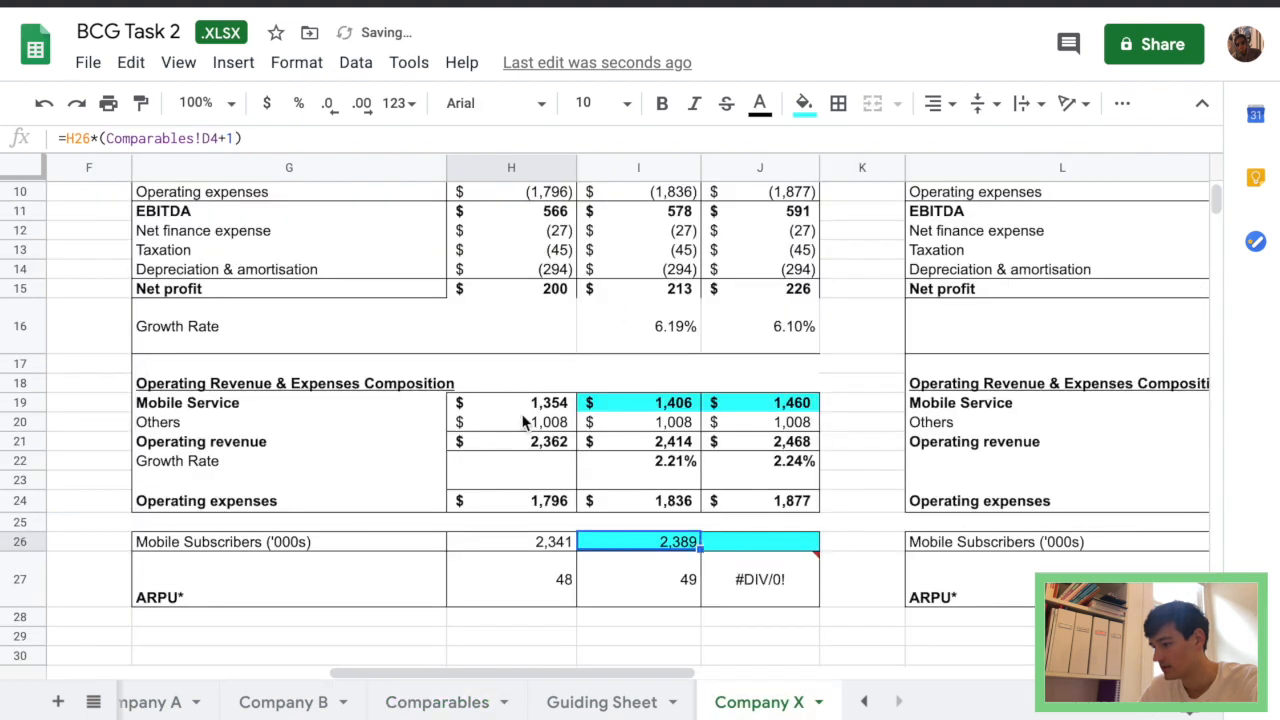
{"action": "left_click", "coordinate": [638, 580]}
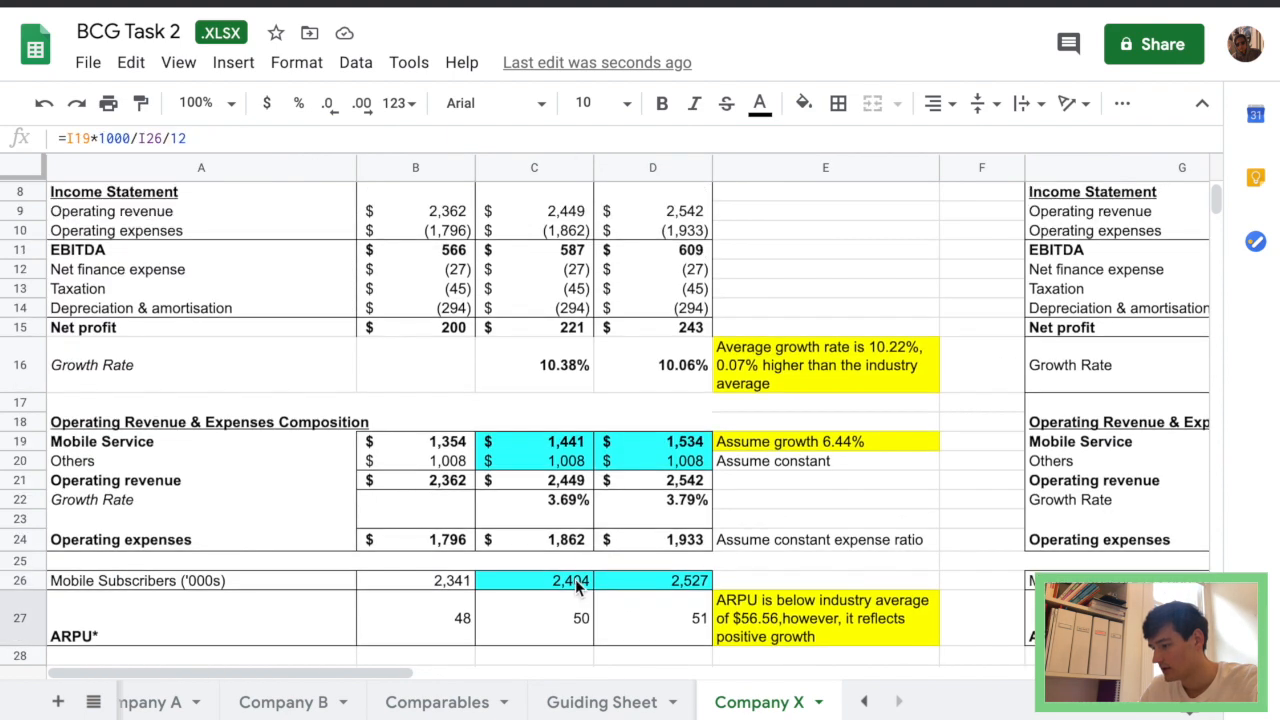
Rewrite Year 1 leasing subscribers as =B26*(Comparables!D12+1), growing at Company A's 3.90% to 2,432.
{"action": "left_click", "coordinate": [534, 580]}
{"action": "type", "text": "=B26"}
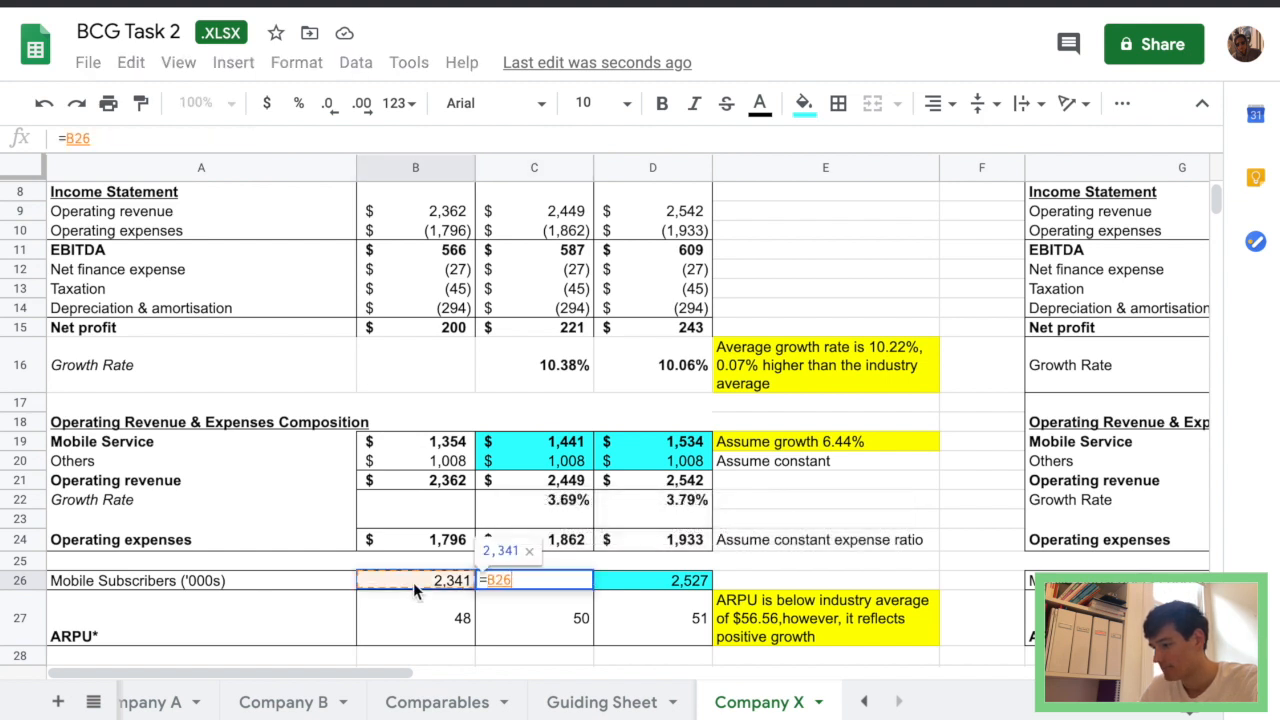
{"action": "type", "text": "*"}
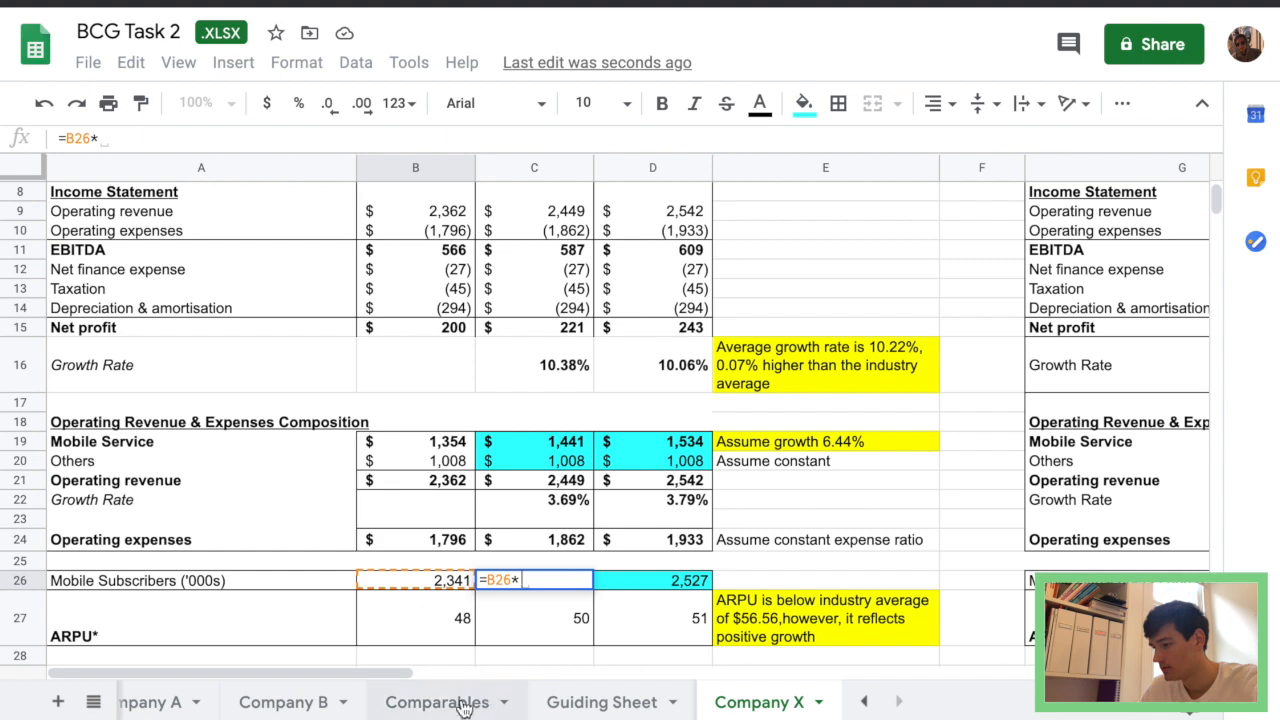
{"action": "left_click", "coordinate": [436, 700]}
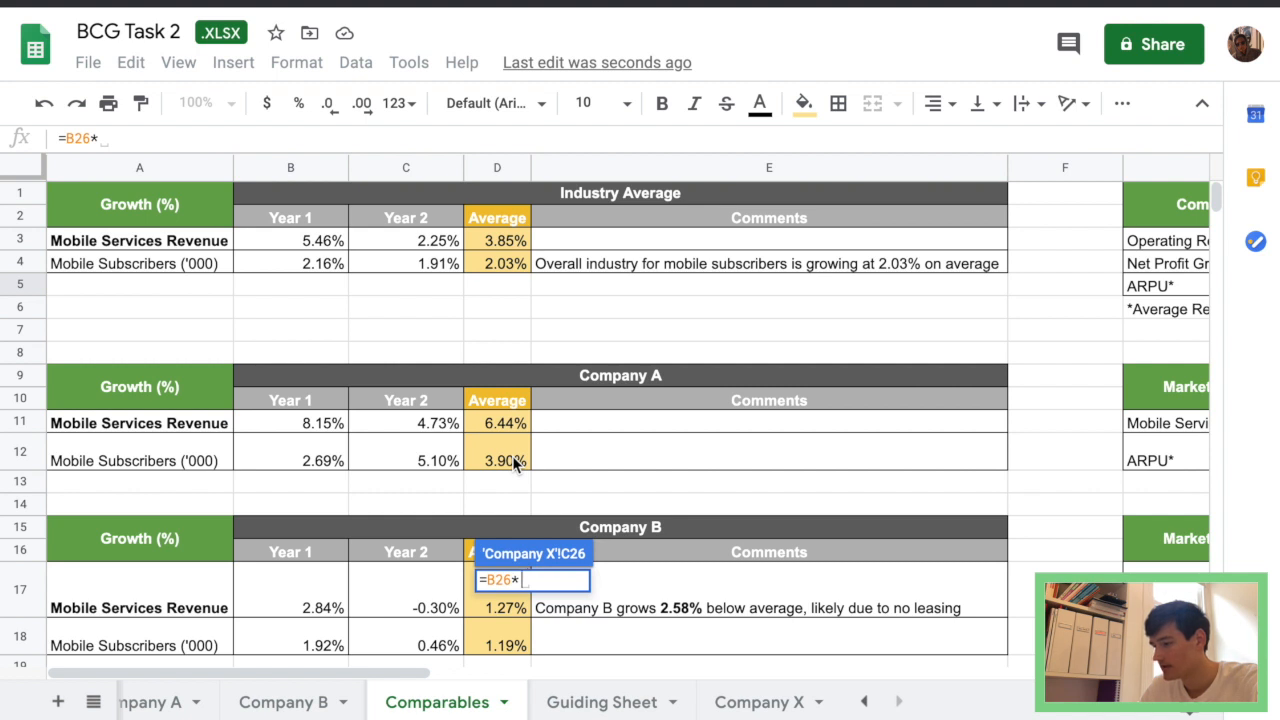
{"action": "type", "text": "Comparables!D12+1"}
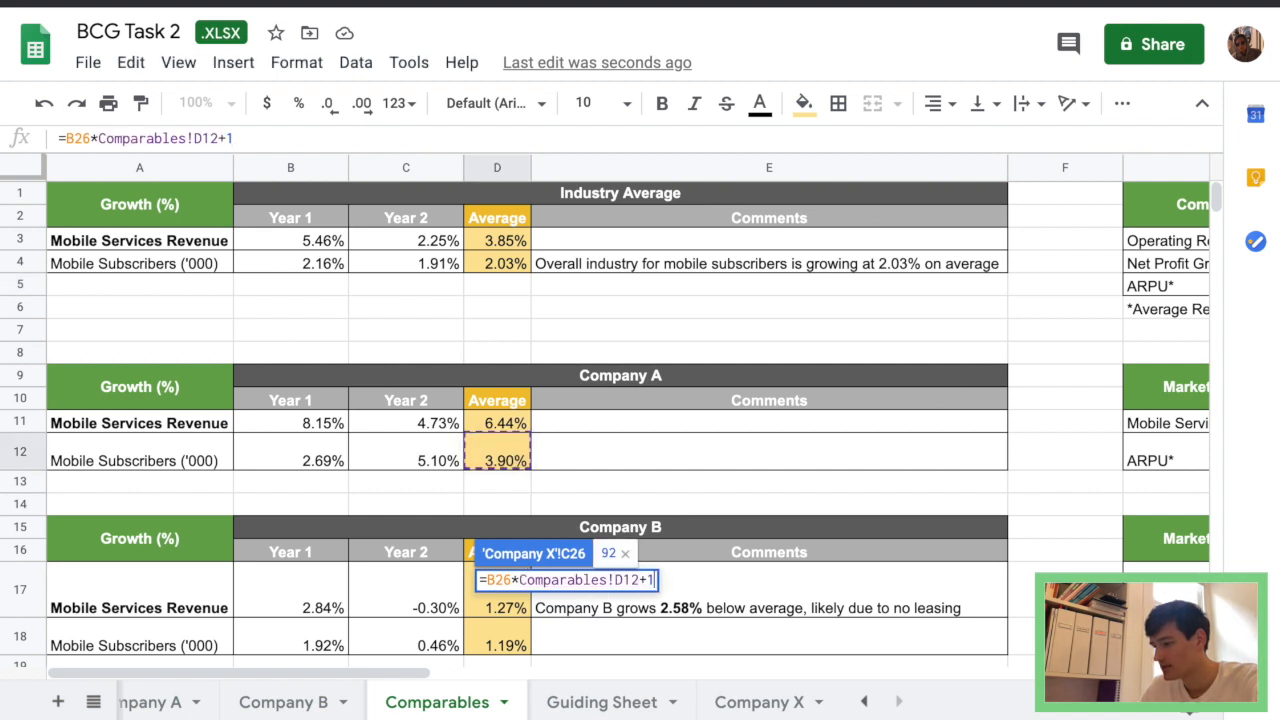
{"action": "type", "text": ")"}
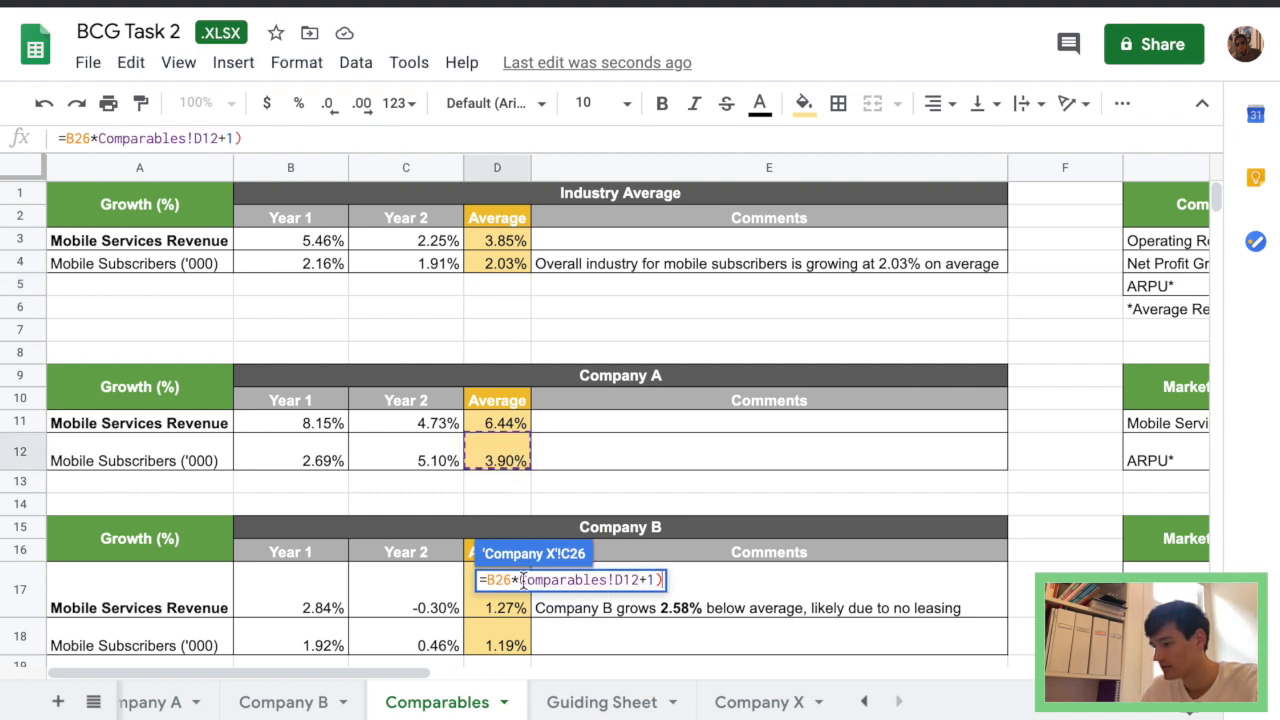
{"action": "left_click", "coordinate": [760, 700]}
{"action": "type", "text": "("}
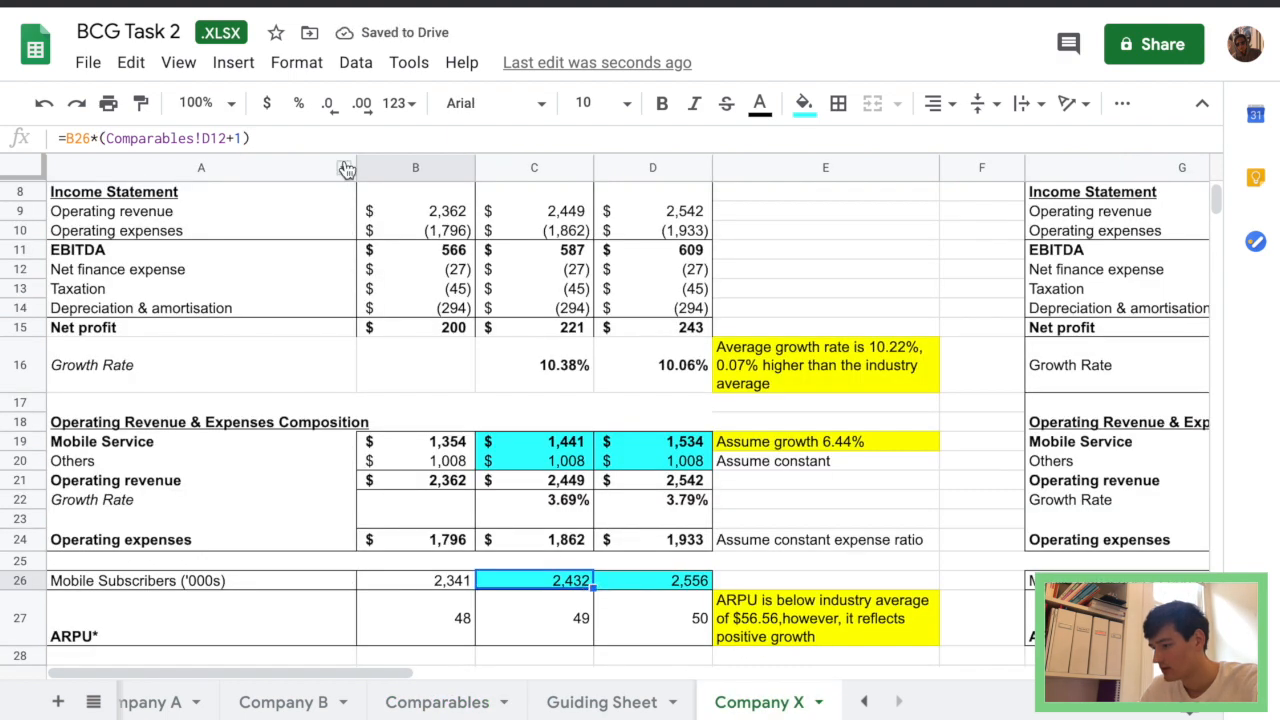
Fill the subscriber growth formula across to Year 2, giving 2,556.
{"action": "double_click", "coordinate": [534, 580]}
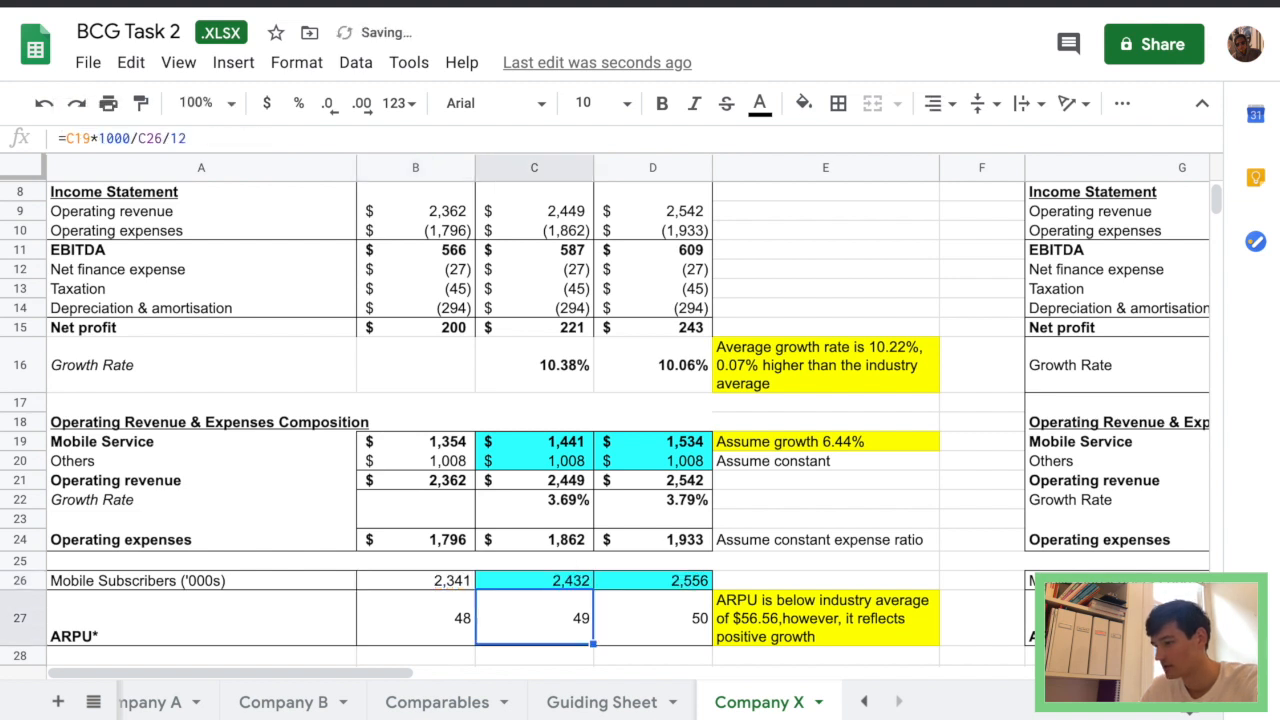
{"action": "left_click", "coordinate": [532, 580]}
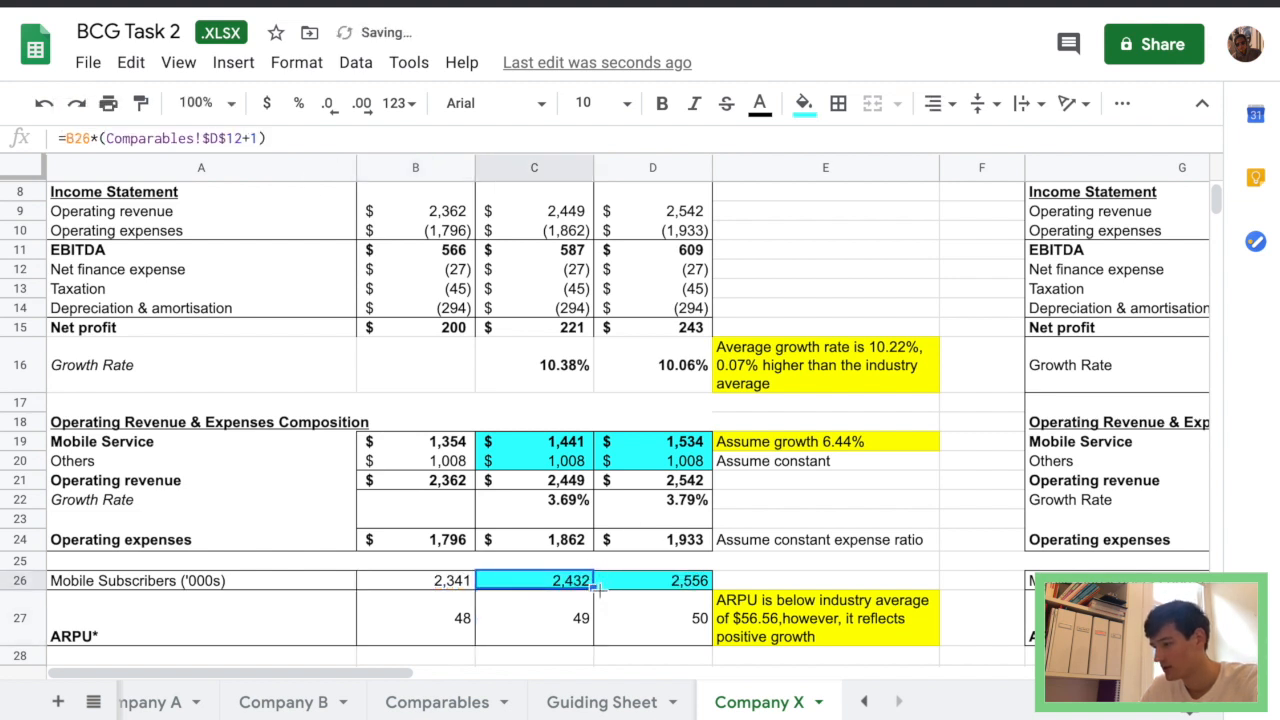
{"action": "left_click", "coordinate": [824, 580]}
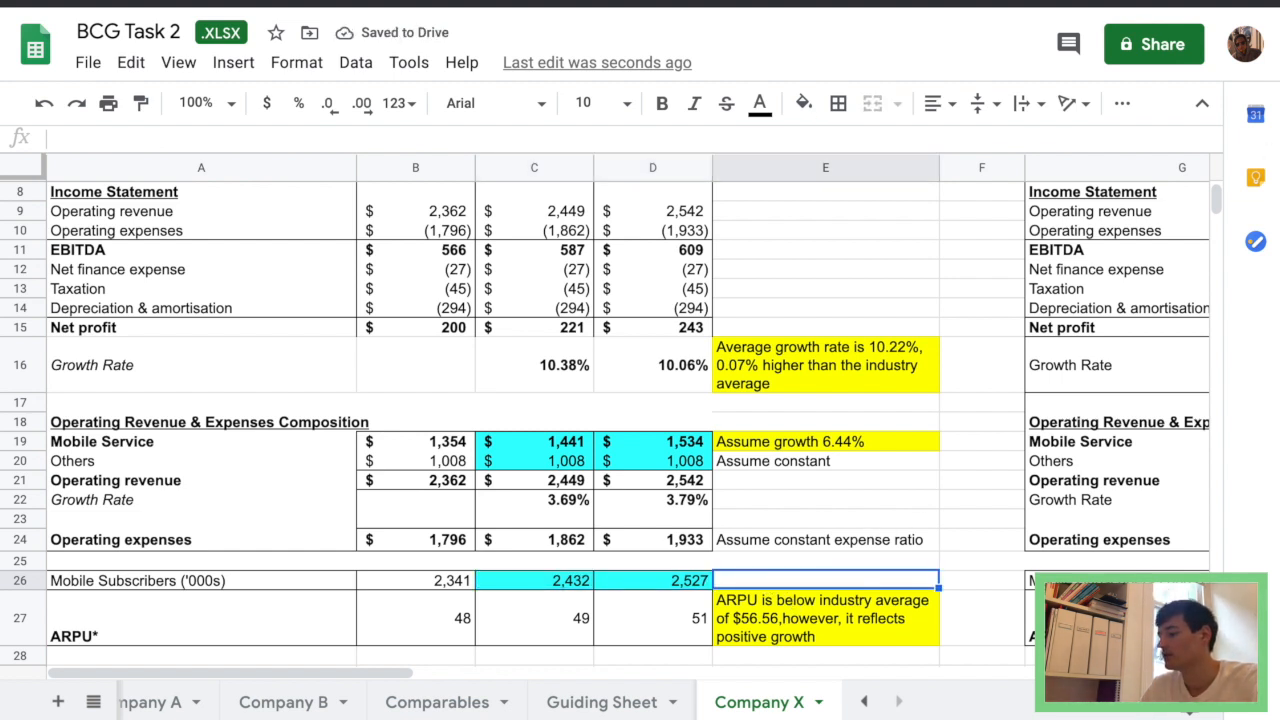
Start the subscriber comment and check the growth rate on the Comparables sheet.
{"action": "type", "text": "Ass"}
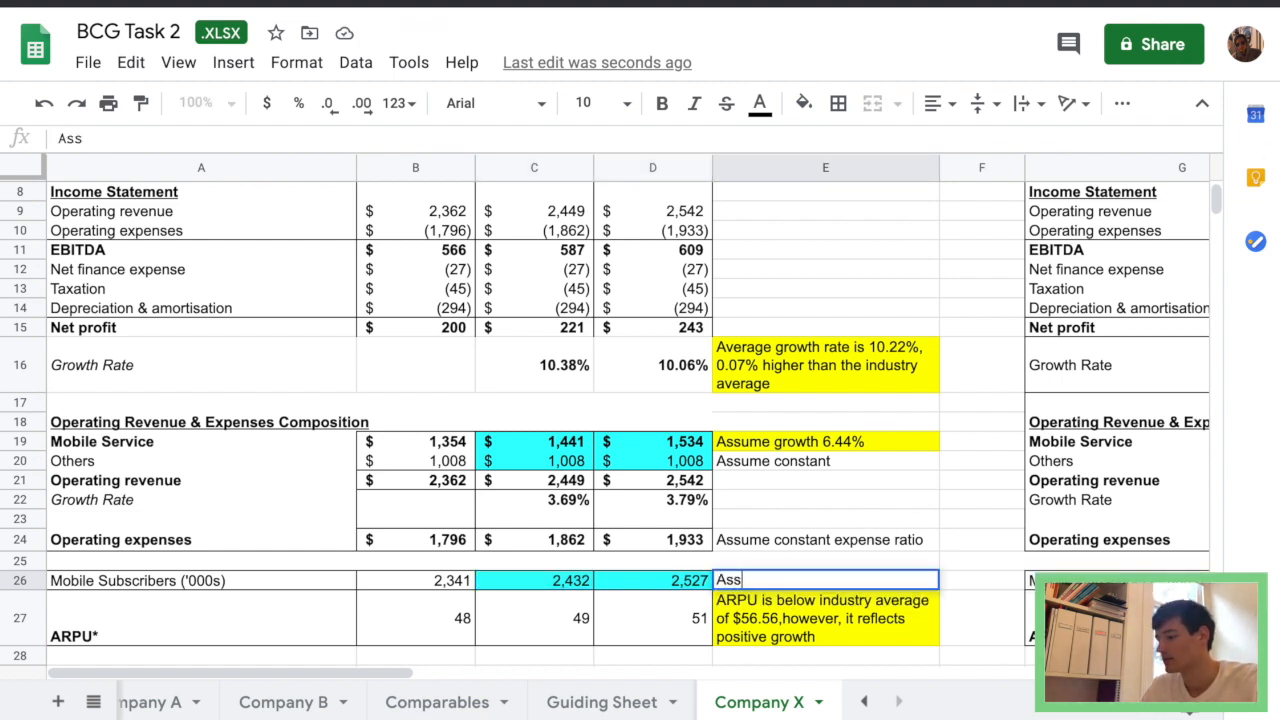
{"action": "type", "text": "ume"}
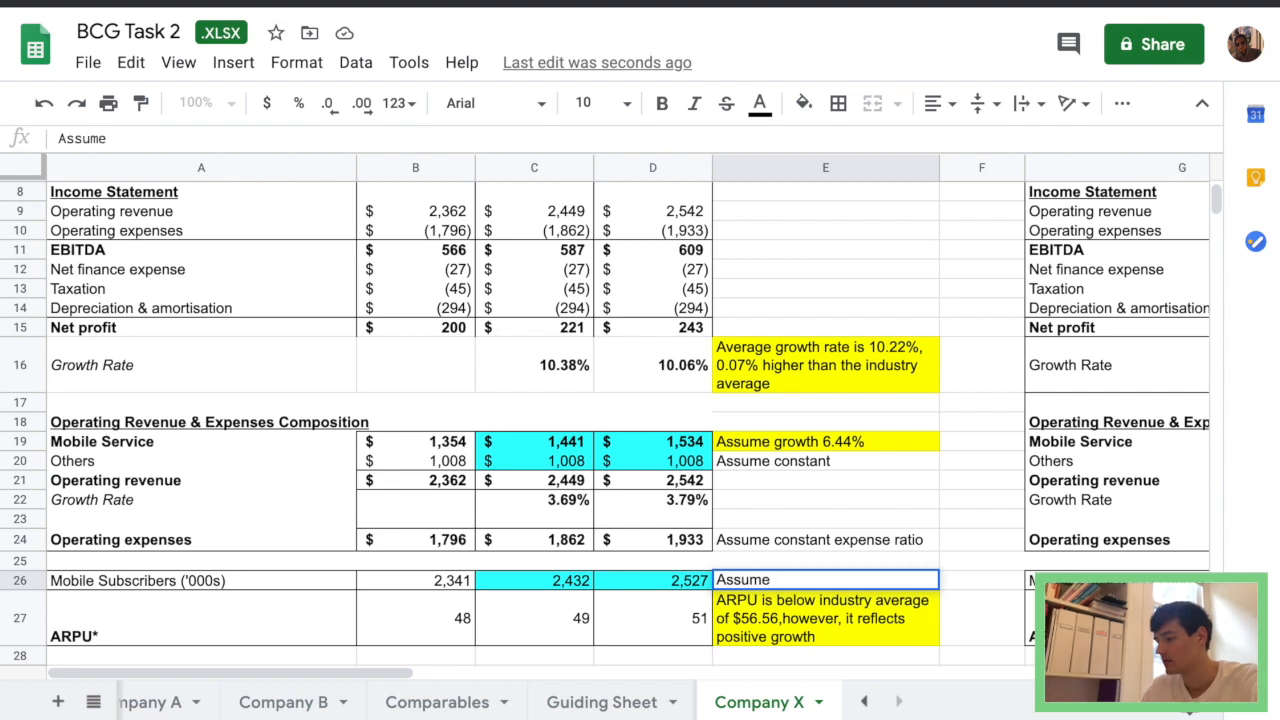
{"action": "type", "text": "3."}
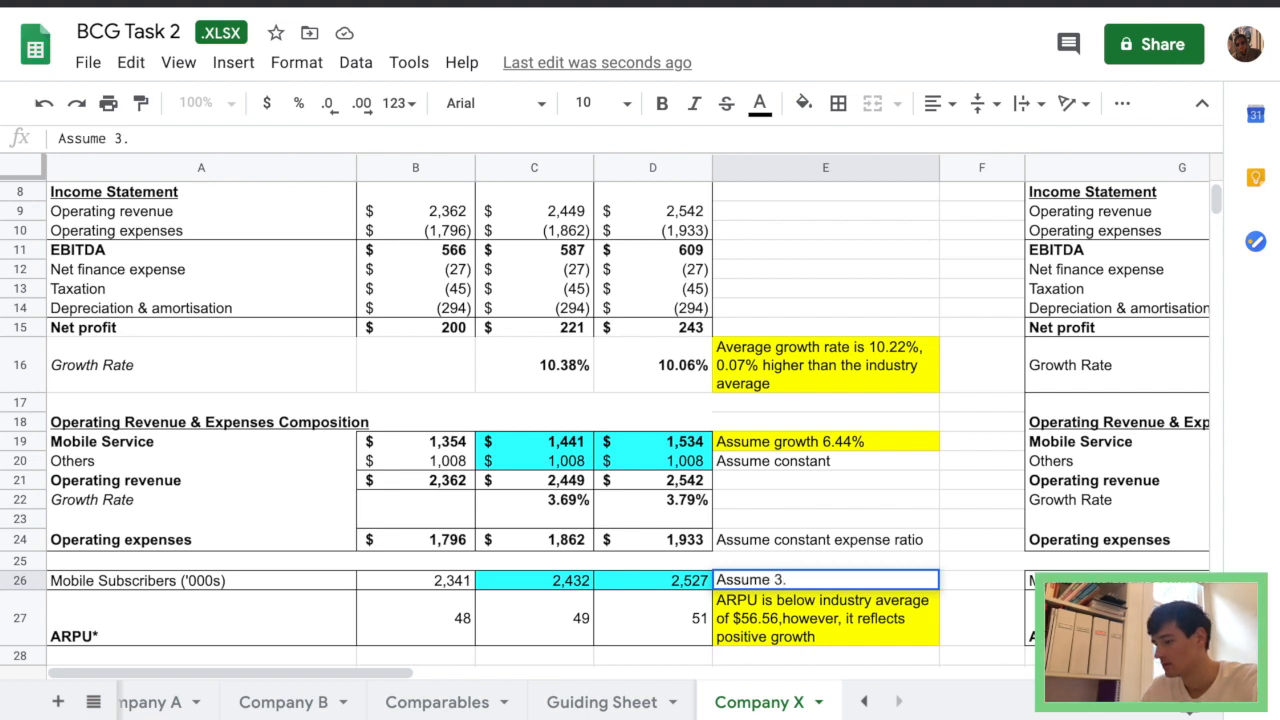
{"action": "left_click", "coordinate": [436, 700]}
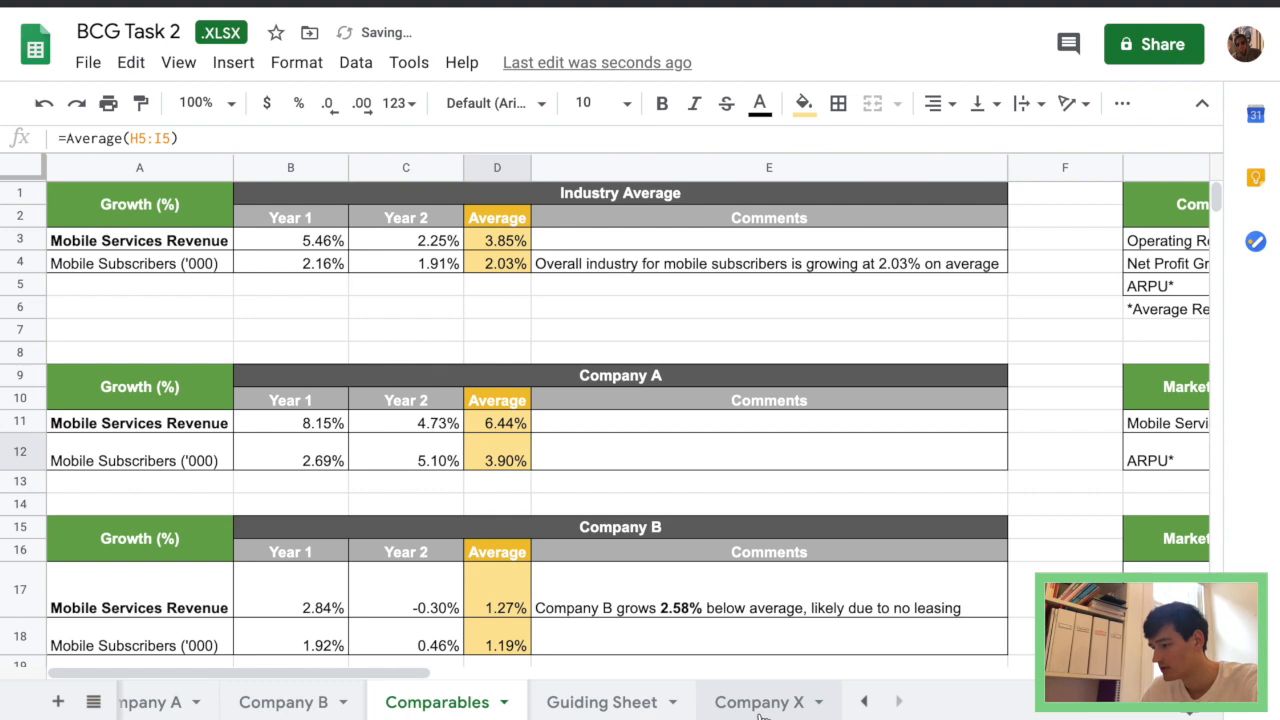
{"action": "left_click", "coordinate": [760, 700]}
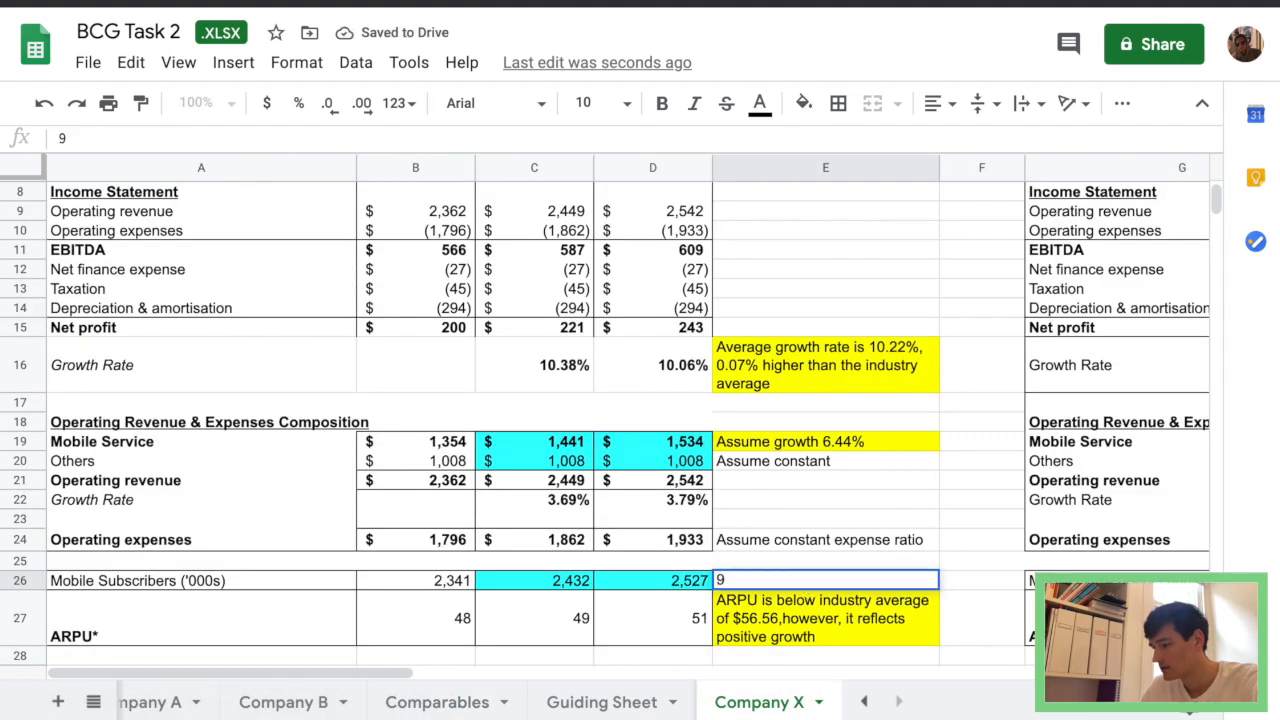
Enter 'Assume 3.90% growth' beside the leasing table's Mobile Subscribers row.
{"action": "type", "text": "A"}
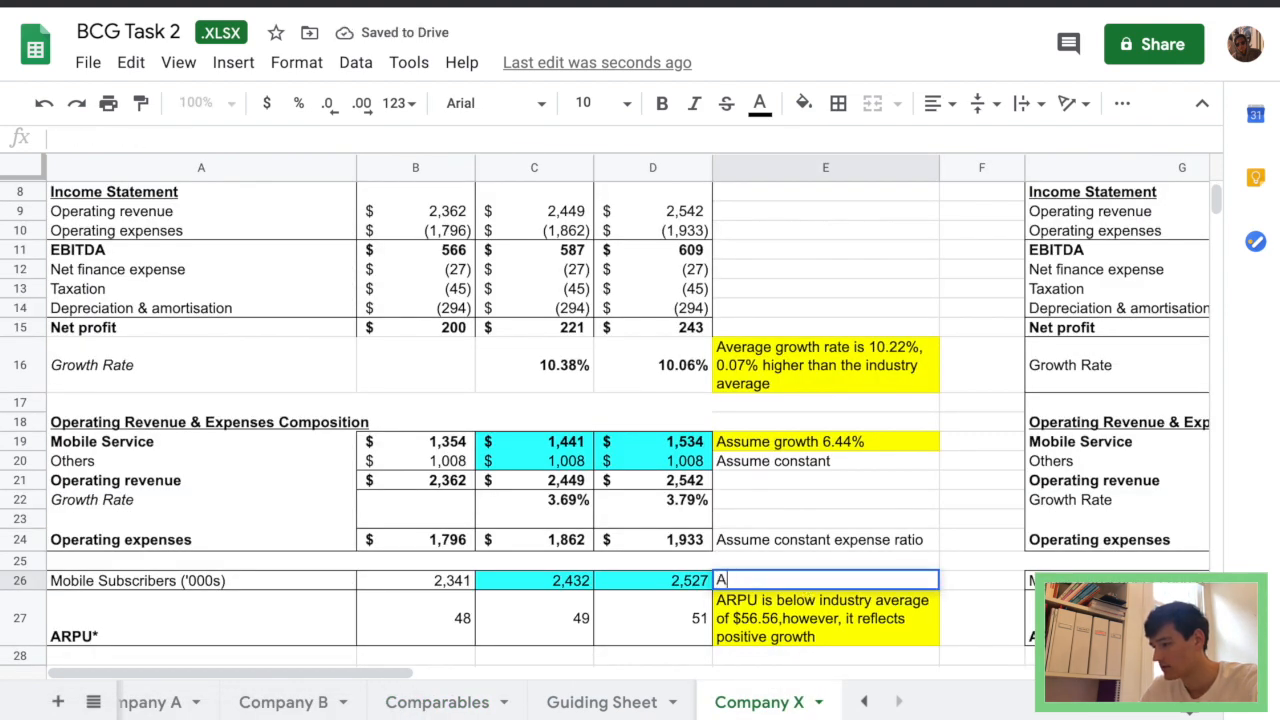
{"action": "type", "text": "Assume"}
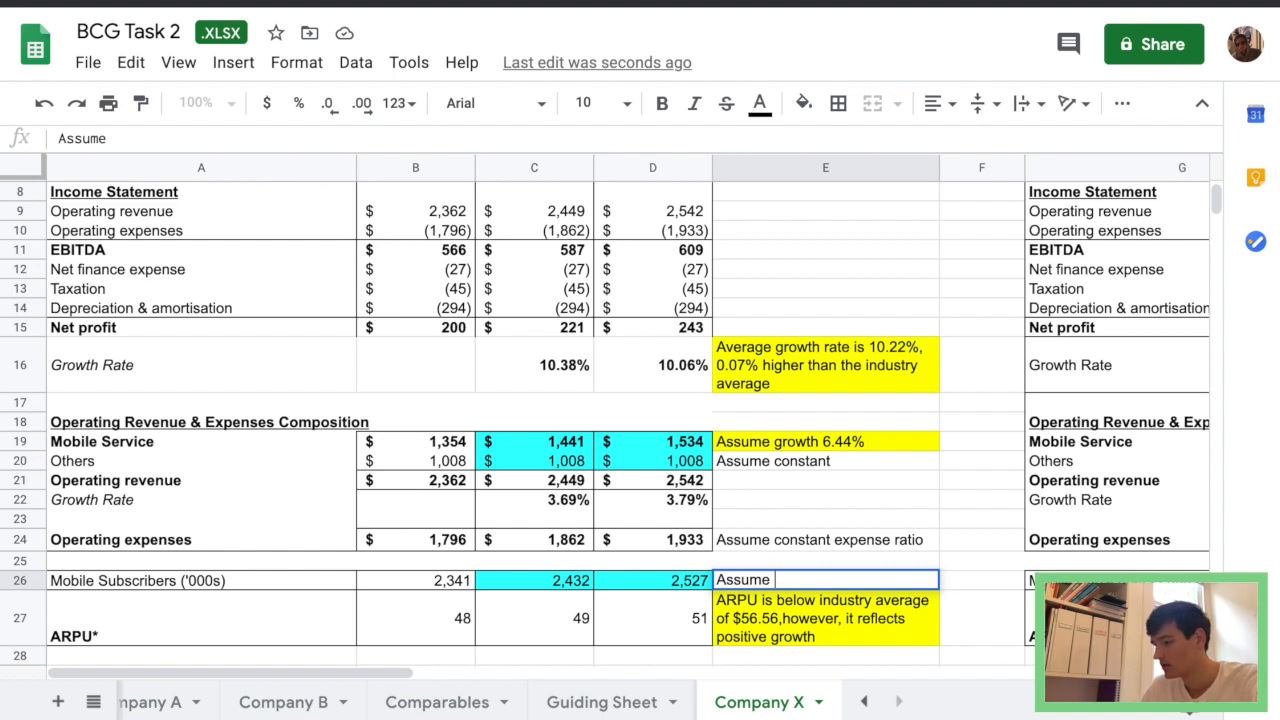
{"action": "type", "text": "3.90%"}
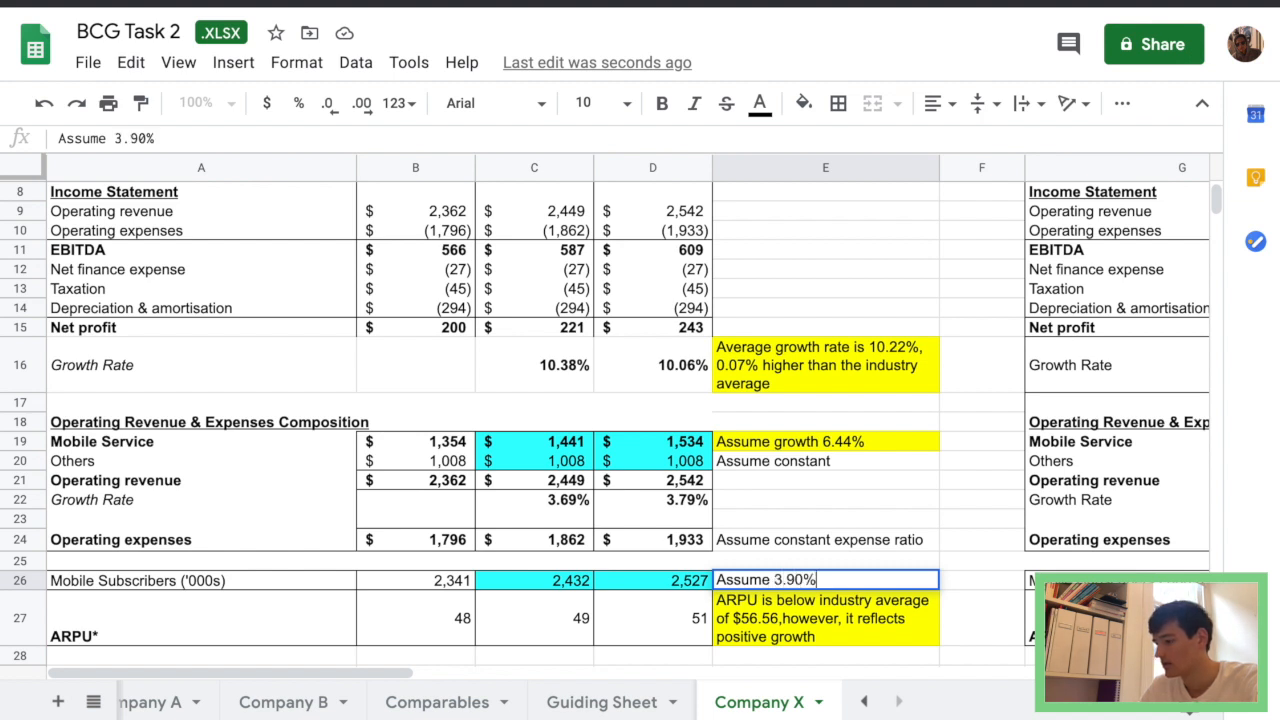
{"action": "type", "text": "growth"}
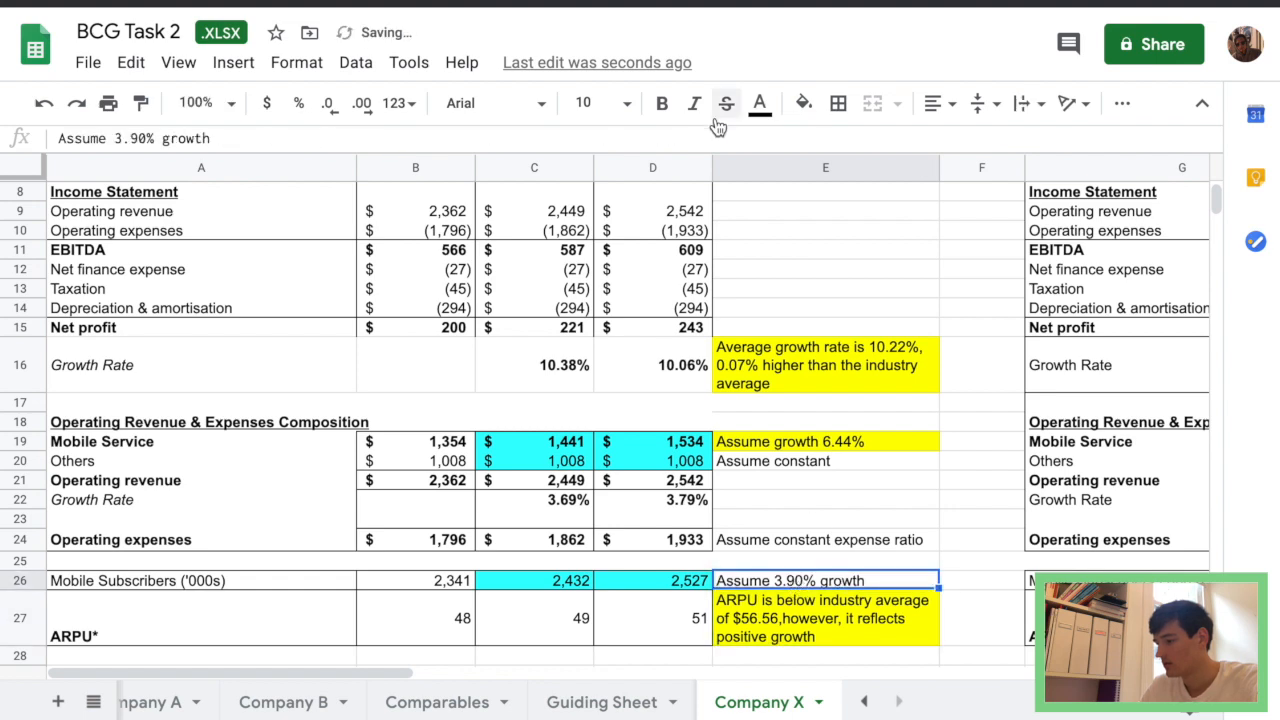
{"action": "left_click", "coordinate": [804, 104]}
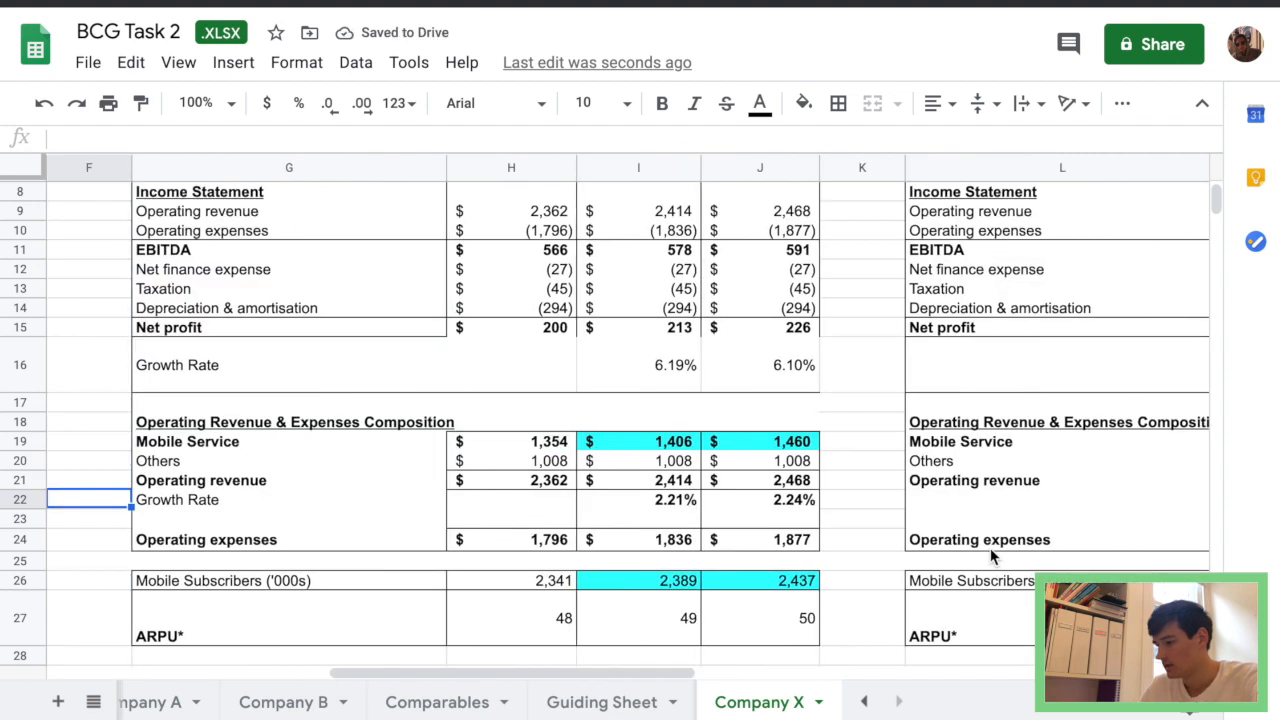
Insert a new column K after the no-leasing table and extend the header row into it.
{"action": "scroll", "scroll_direction": "up", "scroll_amount": 3}
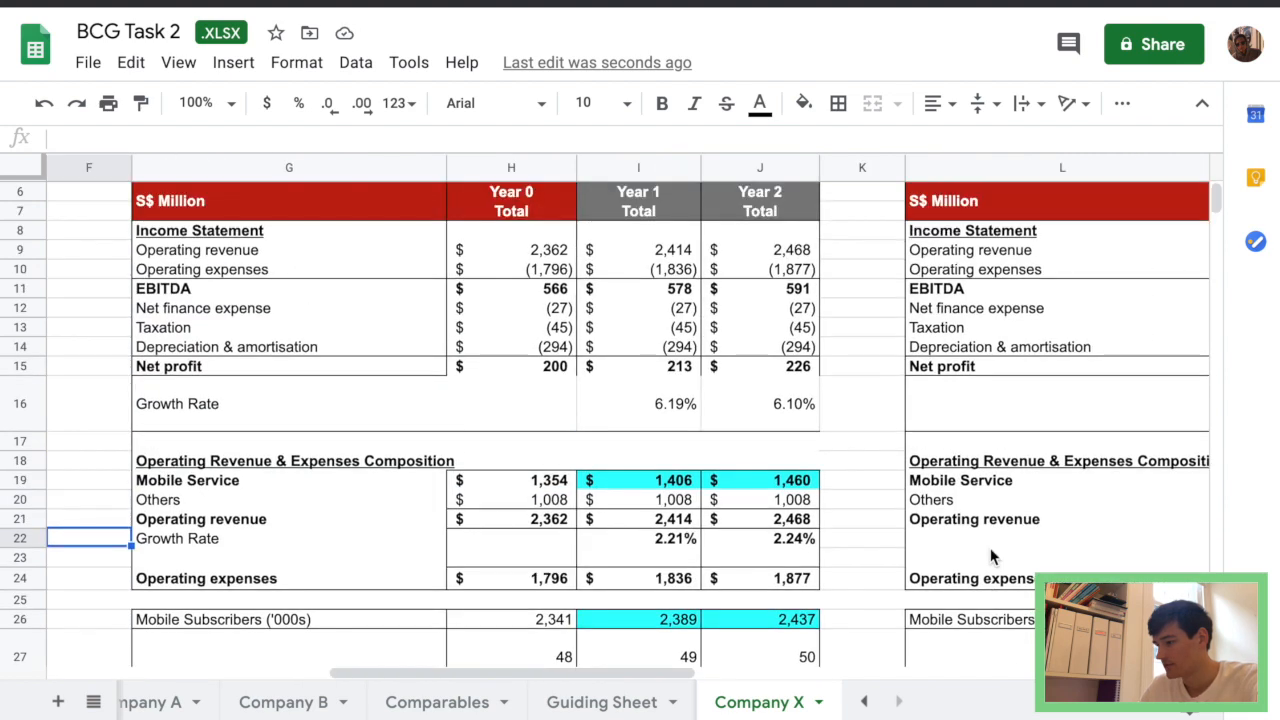
{"action": "scroll", "scroll_direction": "down", "scroll_amount": 3}
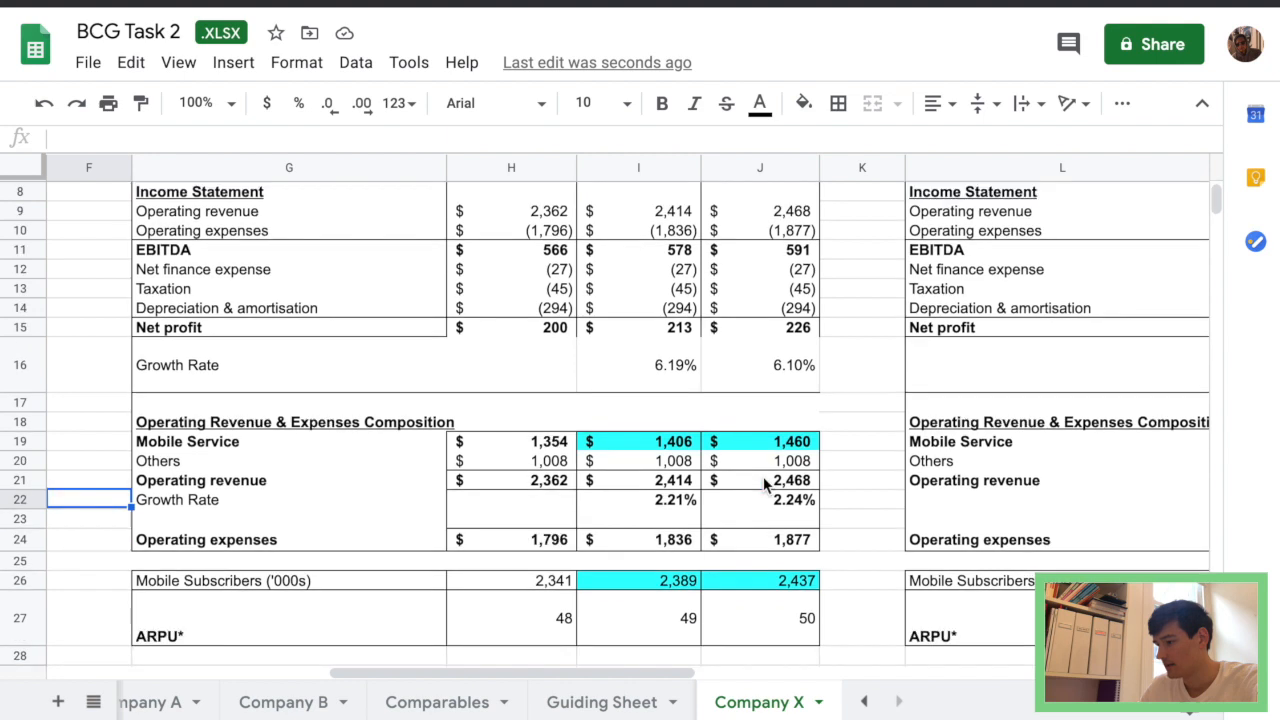
{"action": "mouse_move", "coordinate": [792, 512]}
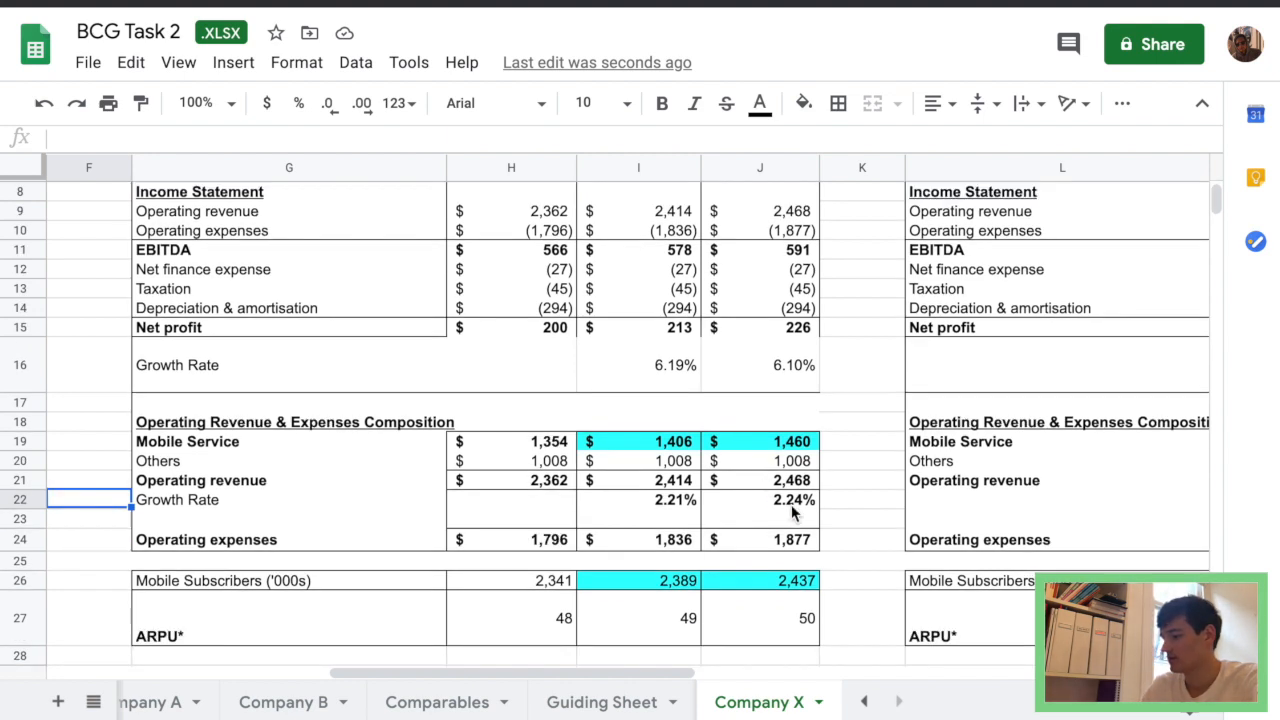
{"action": "scroll", "scroll_direction": "up", "scroll_amount": 3}
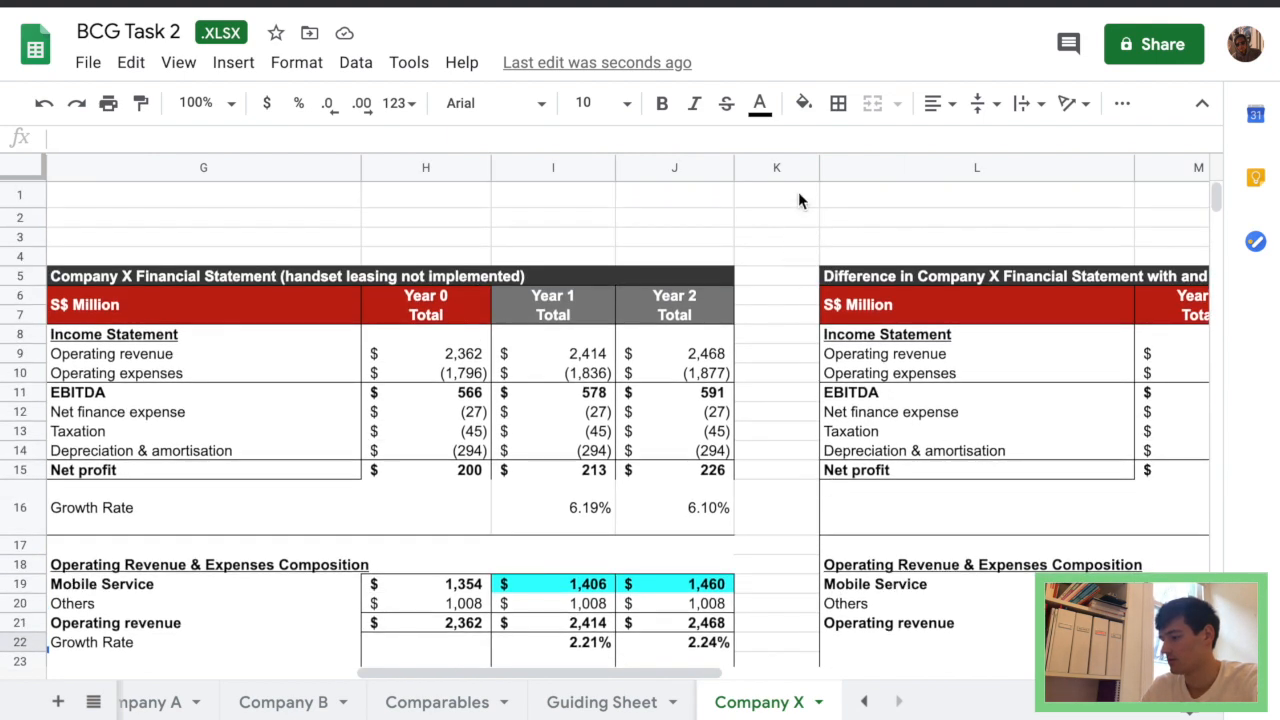
{"action": "right_click", "coordinate": [776, 168]}
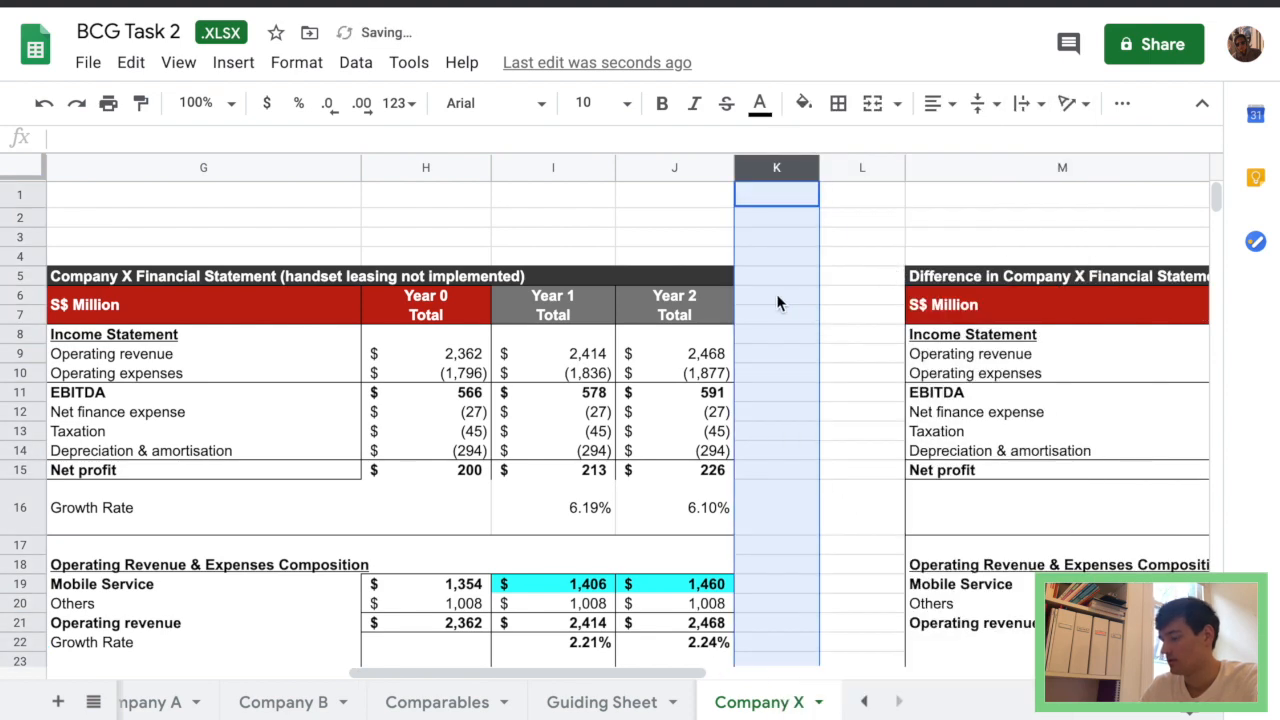
{"action": "left_click", "coordinate": [674, 294]}
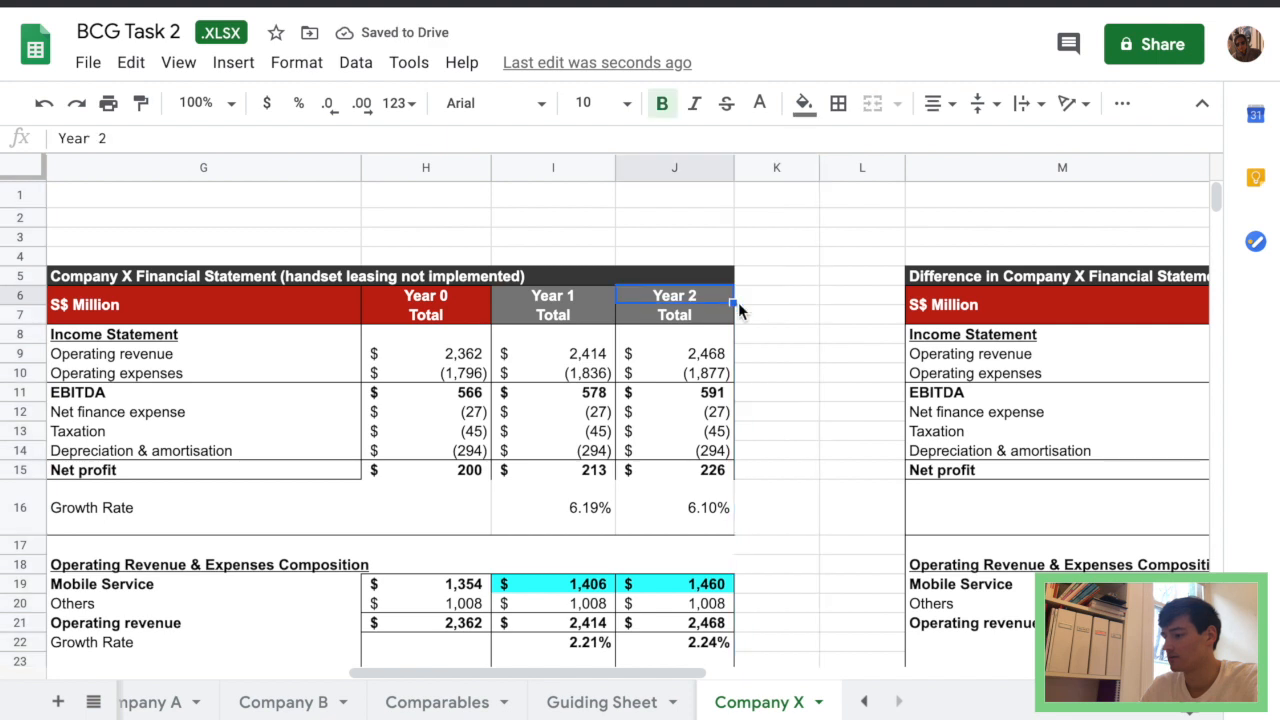
{"action": "type", "text": "Year 3"}
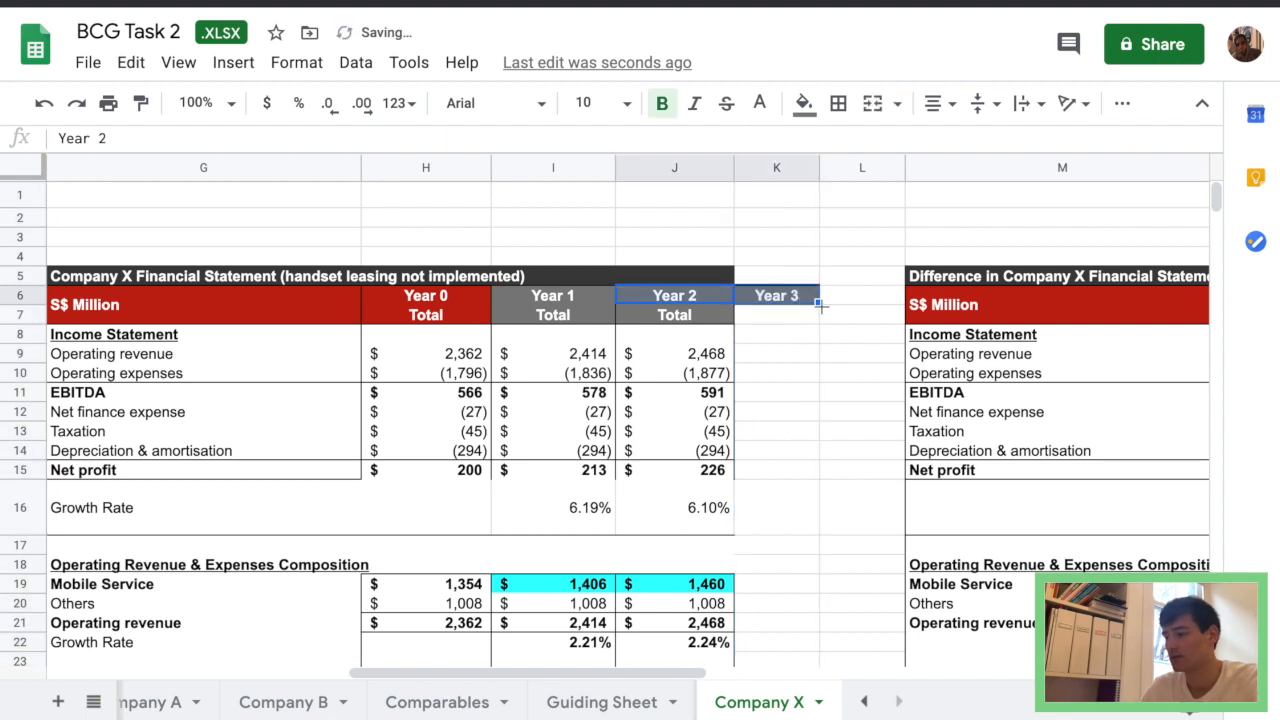
Rename the new column header to 'Comment' and widen column K.
{"action": "left_click", "coordinate": [776, 314]}
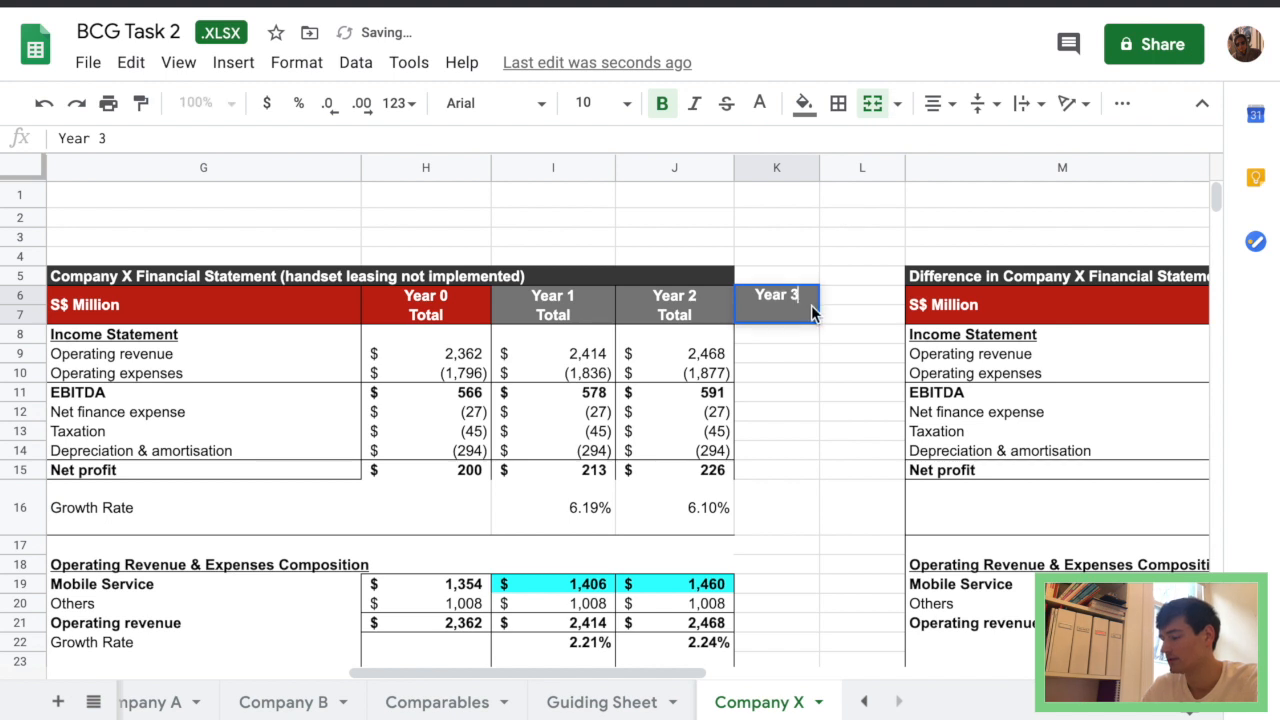
{"action": "type", "text": "Come"}
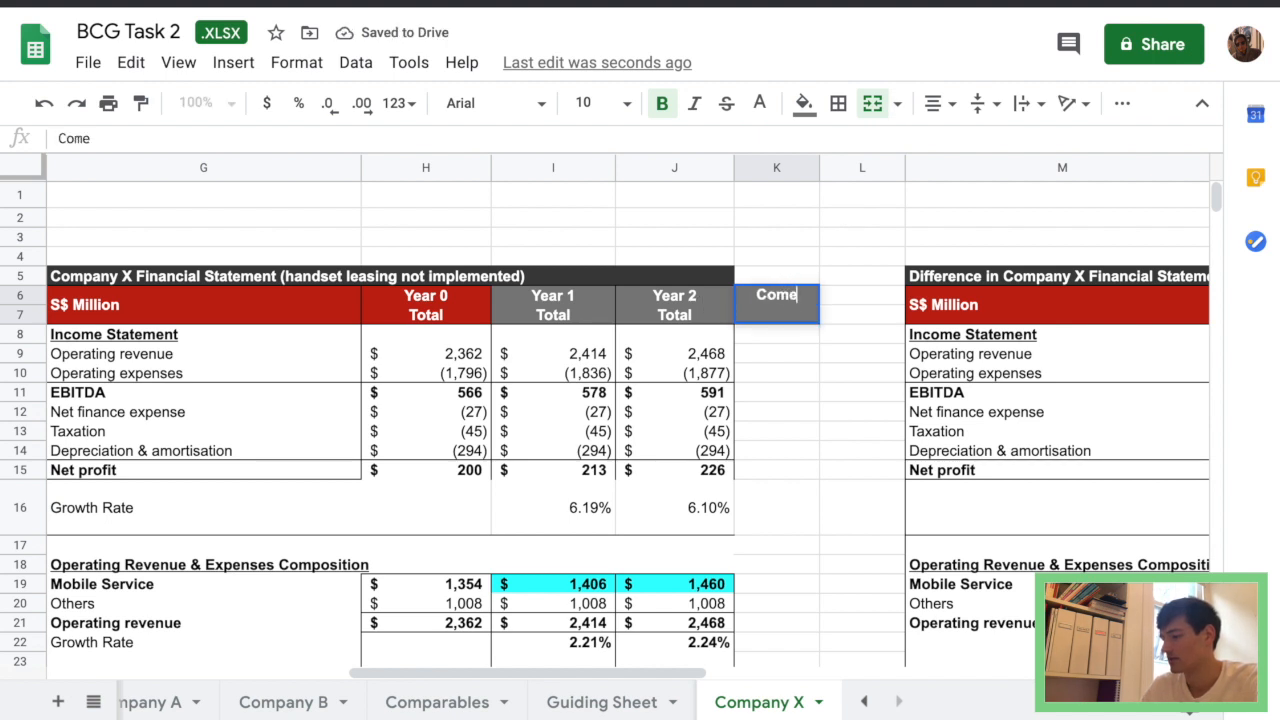
{"action": "type", "text": "ment"}
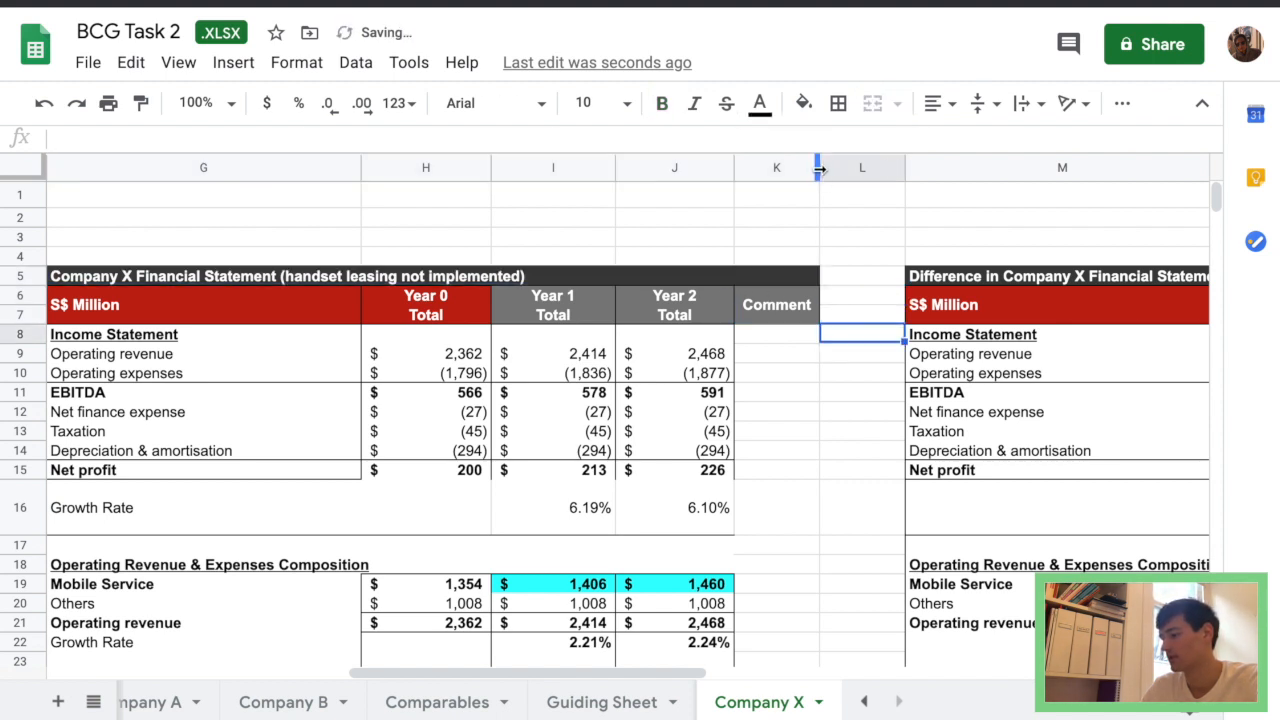
{"action": "left_click_drag", "start_coordinate": [818, 168], "coordinate": [904, 168]}
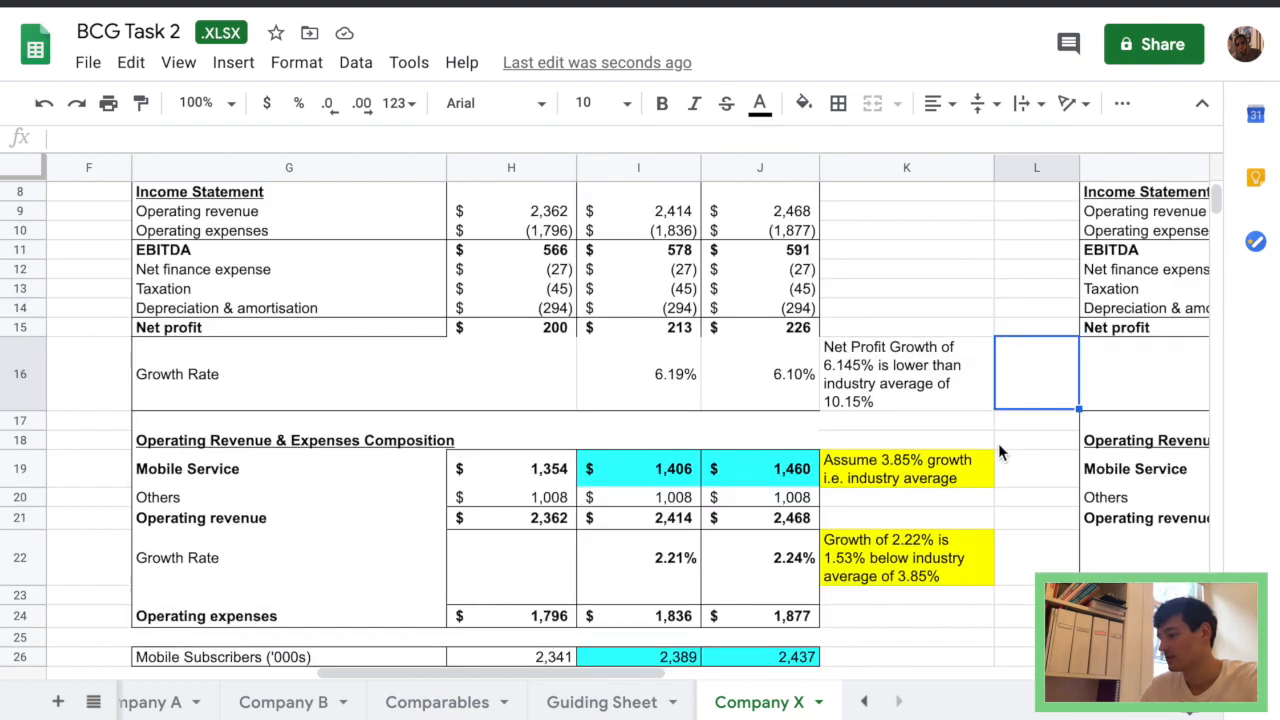
{"action": "scroll", "scroll_direction": "up", "scroll_amount": 3}
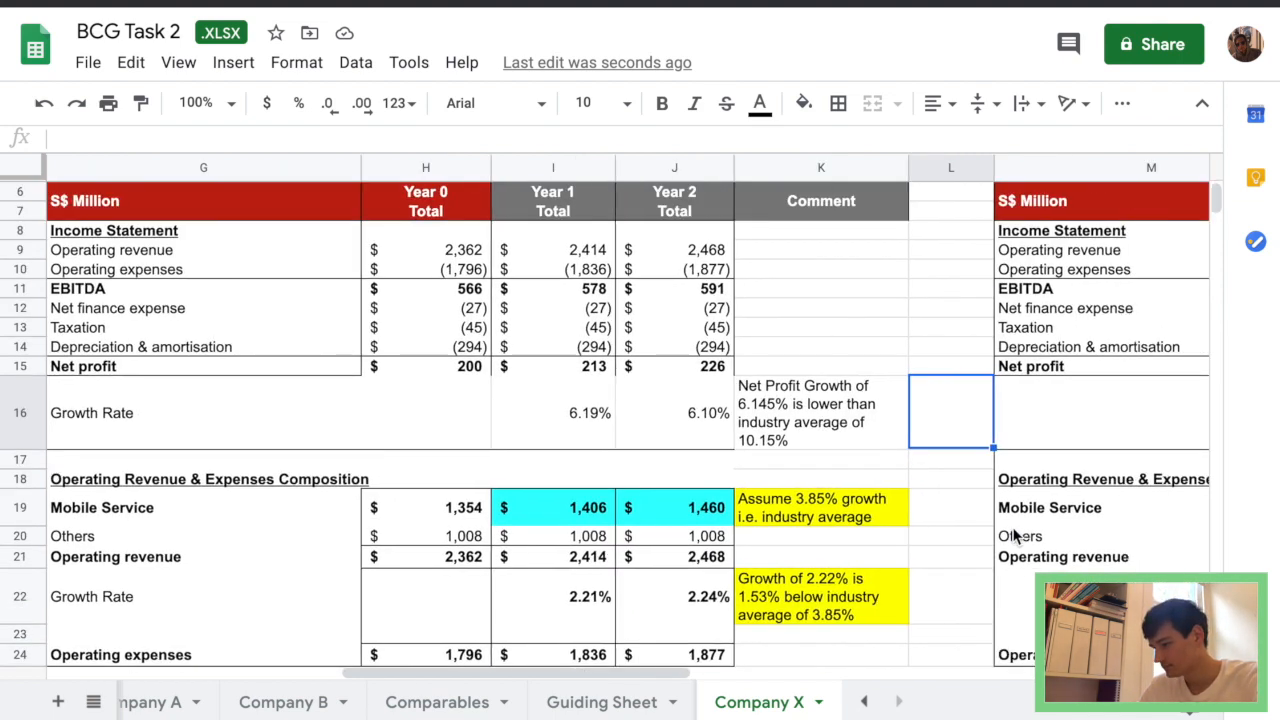
{"action": "scroll", "scroll_direction": "right", "scroll_amount": 3}
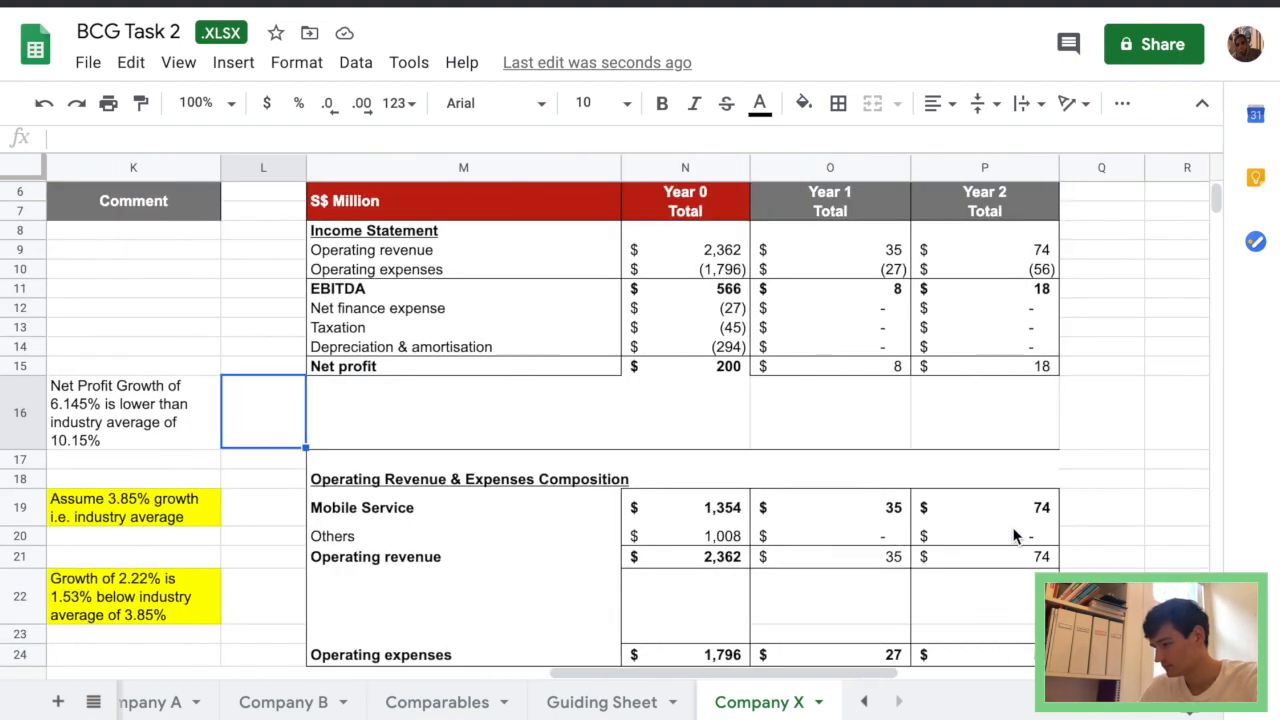
{"action": "scroll", "scroll_direction": "down", "scroll_amount": 3}
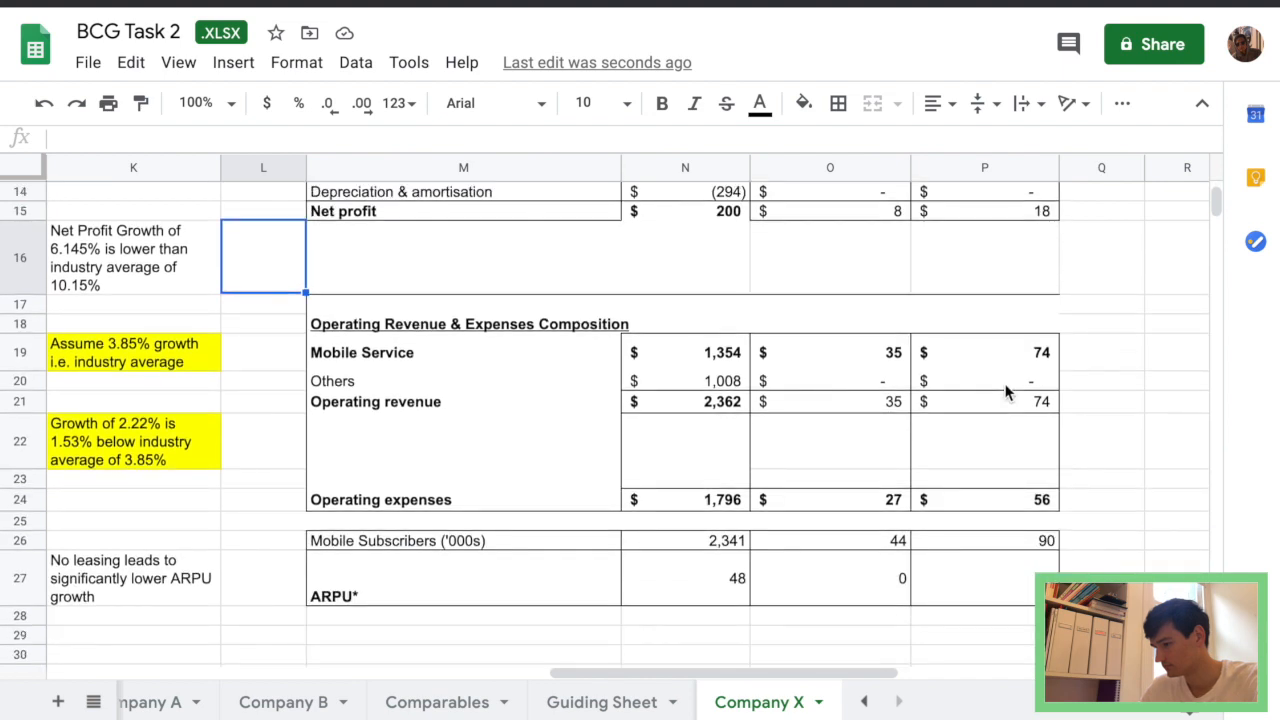
{"action": "scroll", "scroll_direction": "up", "scroll_amount": 3}
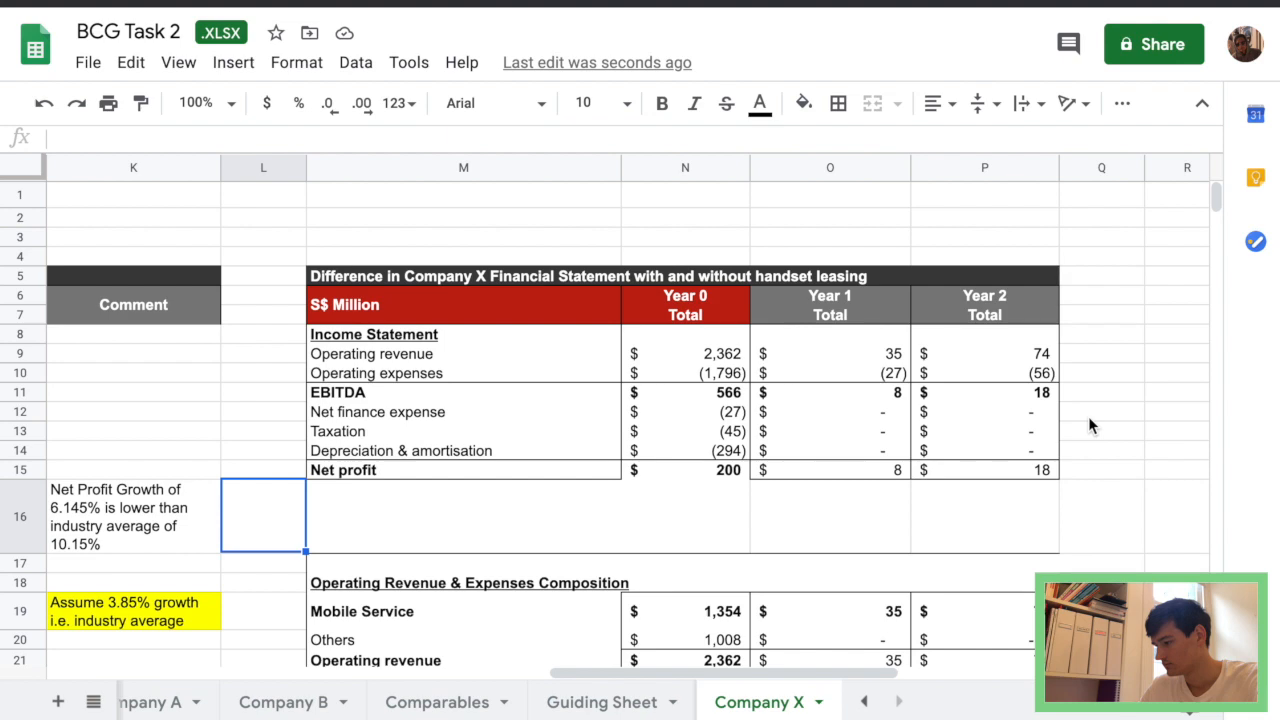
{"action": "scroll", "scroll_direction": "left", "scroll_amount": 3}
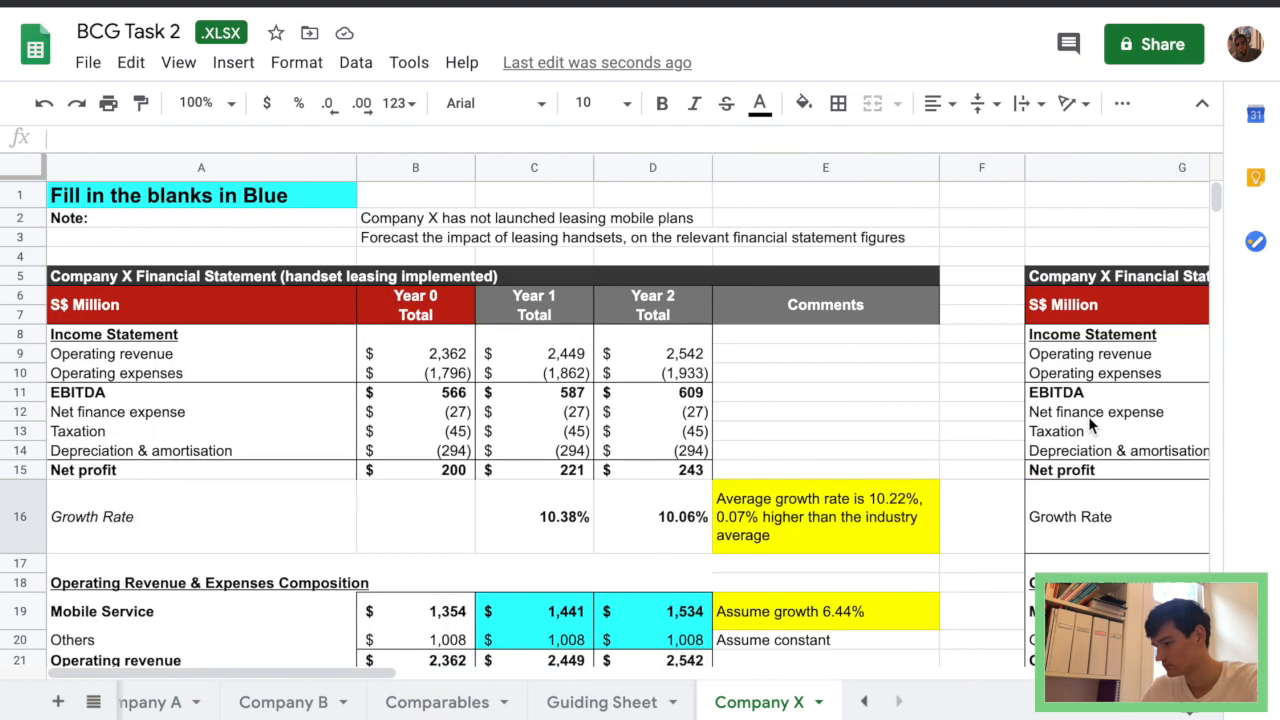
{"action": "scroll", "scroll_direction": "right", "scroll_amount": 3}
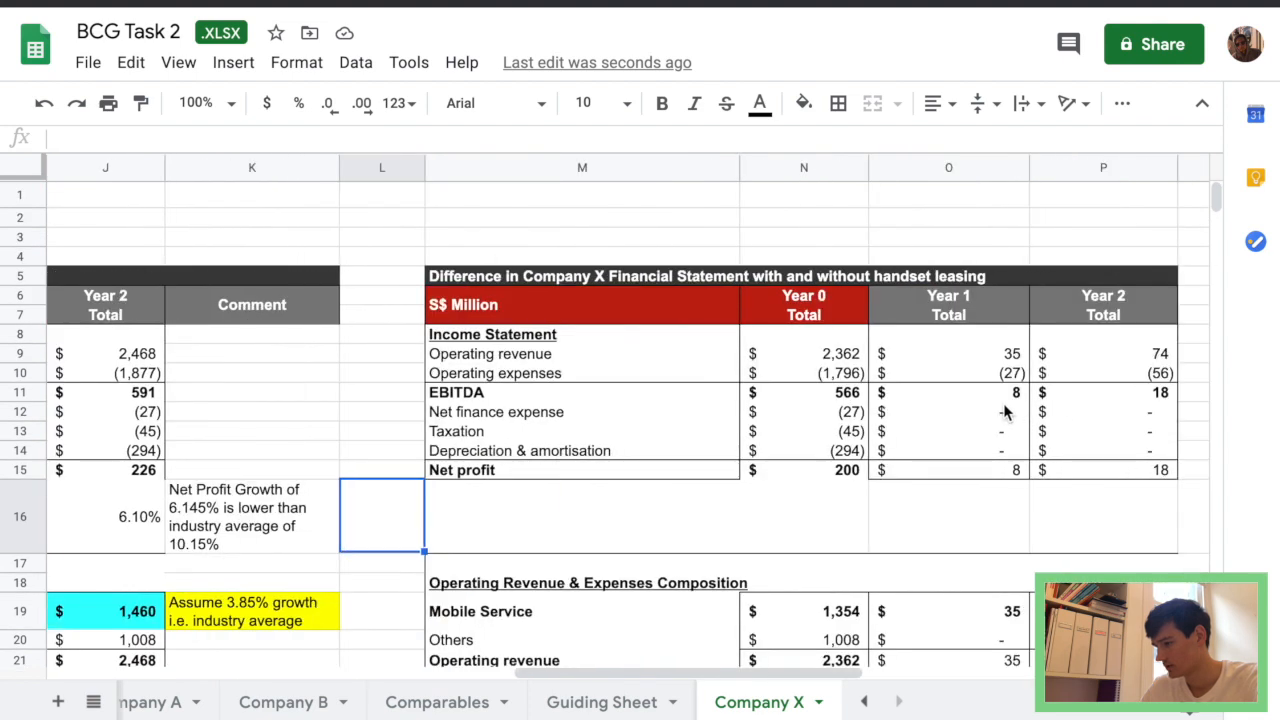
{"action": "left_click", "coordinate": [948, 470]}
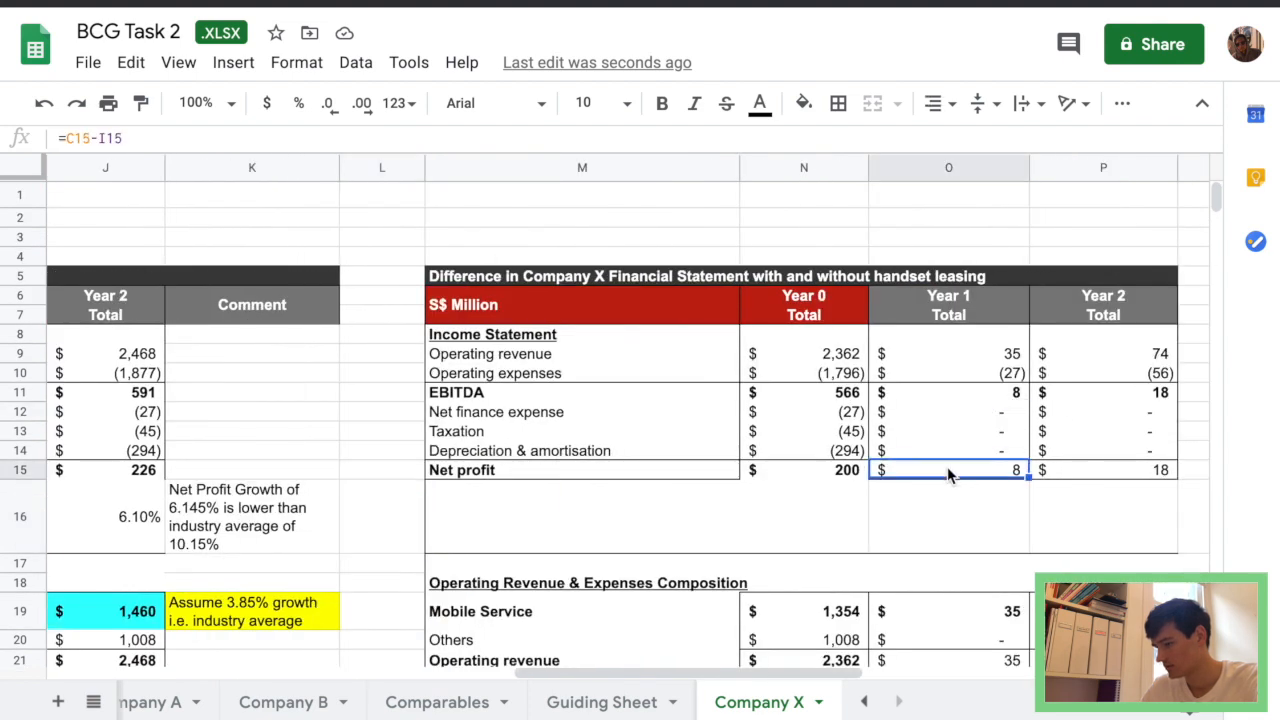
{"action": "left_click", "coordinate": [948, 412]}
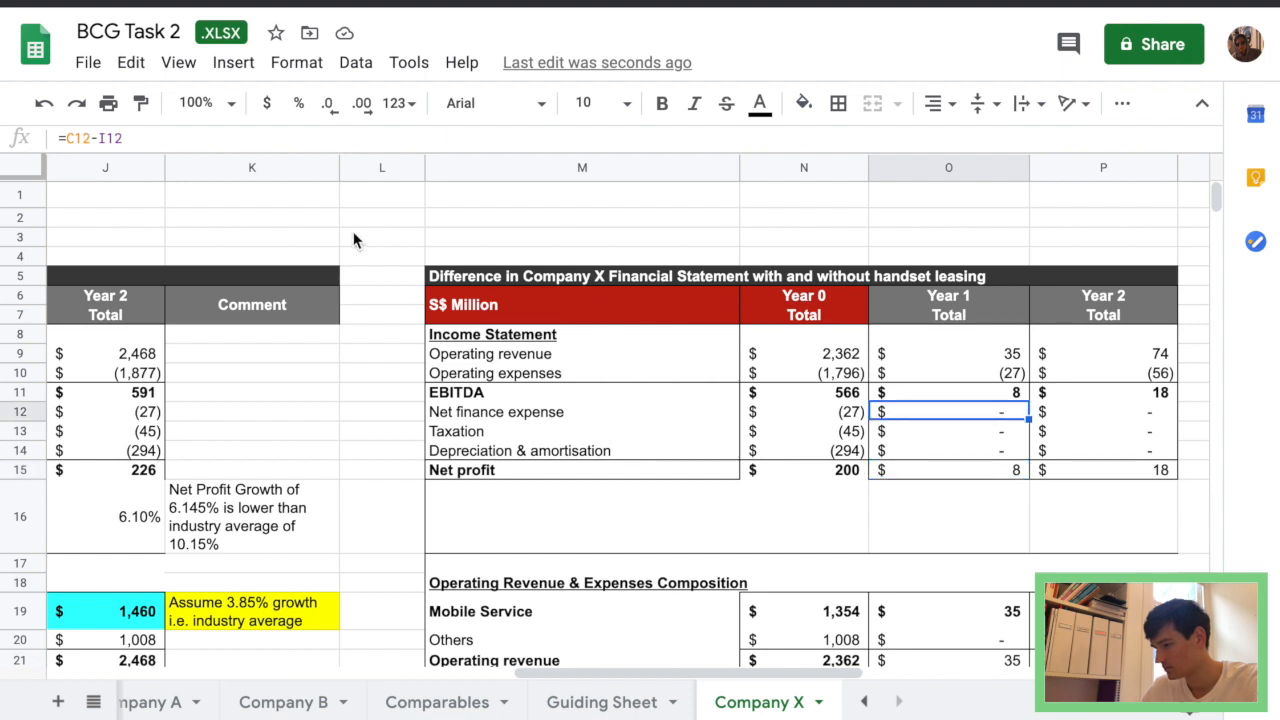
{"action": "left_click", "coordinate": [948, 432]}
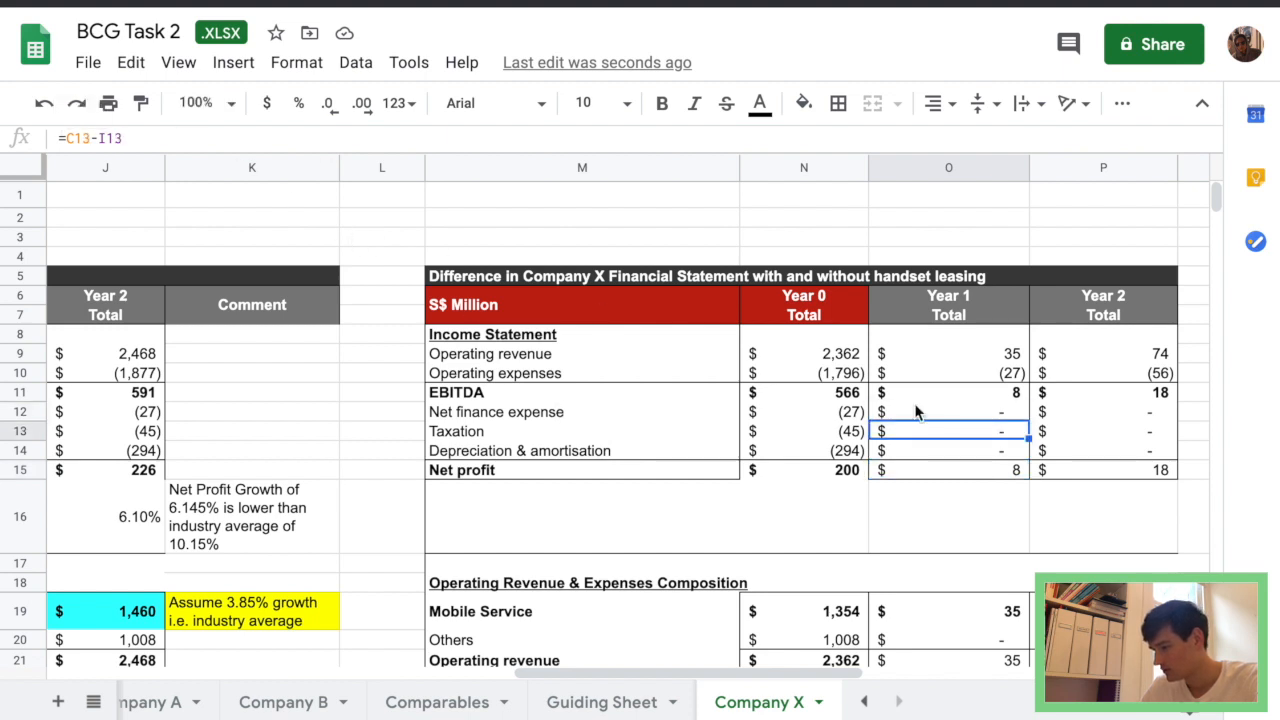
{"action": "left_click", "coordinate": [948, 412]}
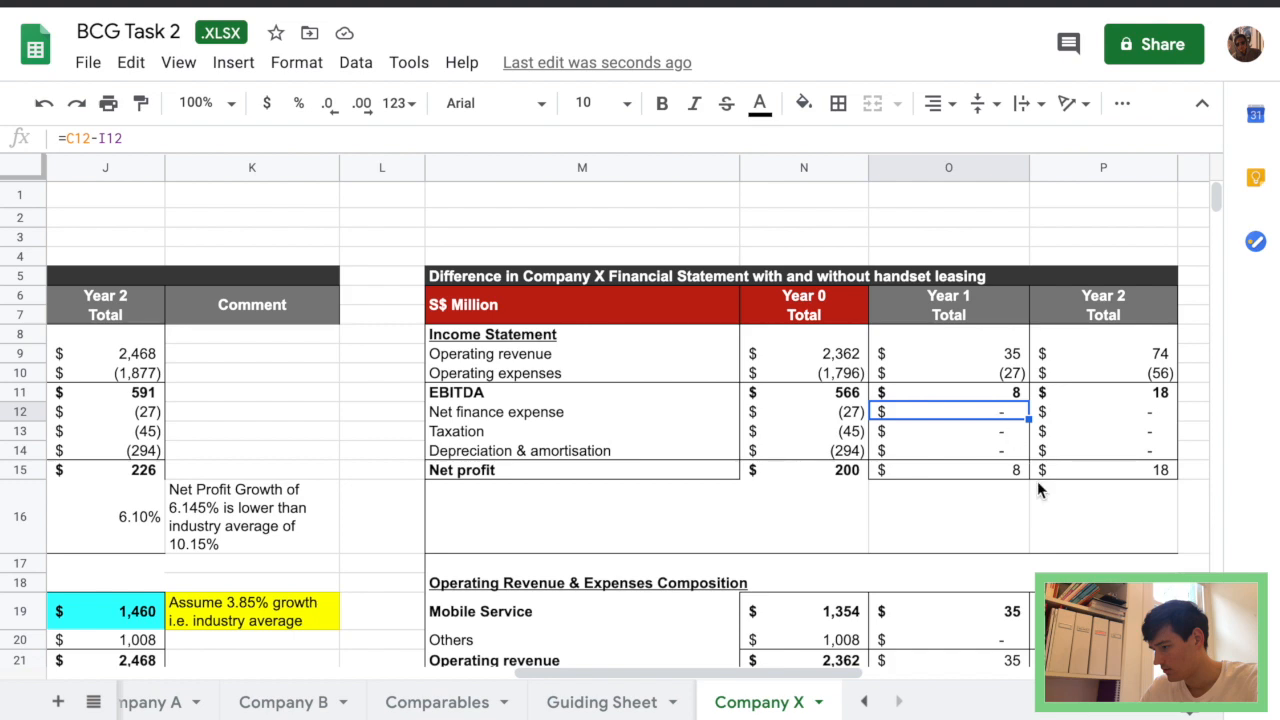
{"action": "scroll", "scroll_direction": "down", "scroll_amount": 3}
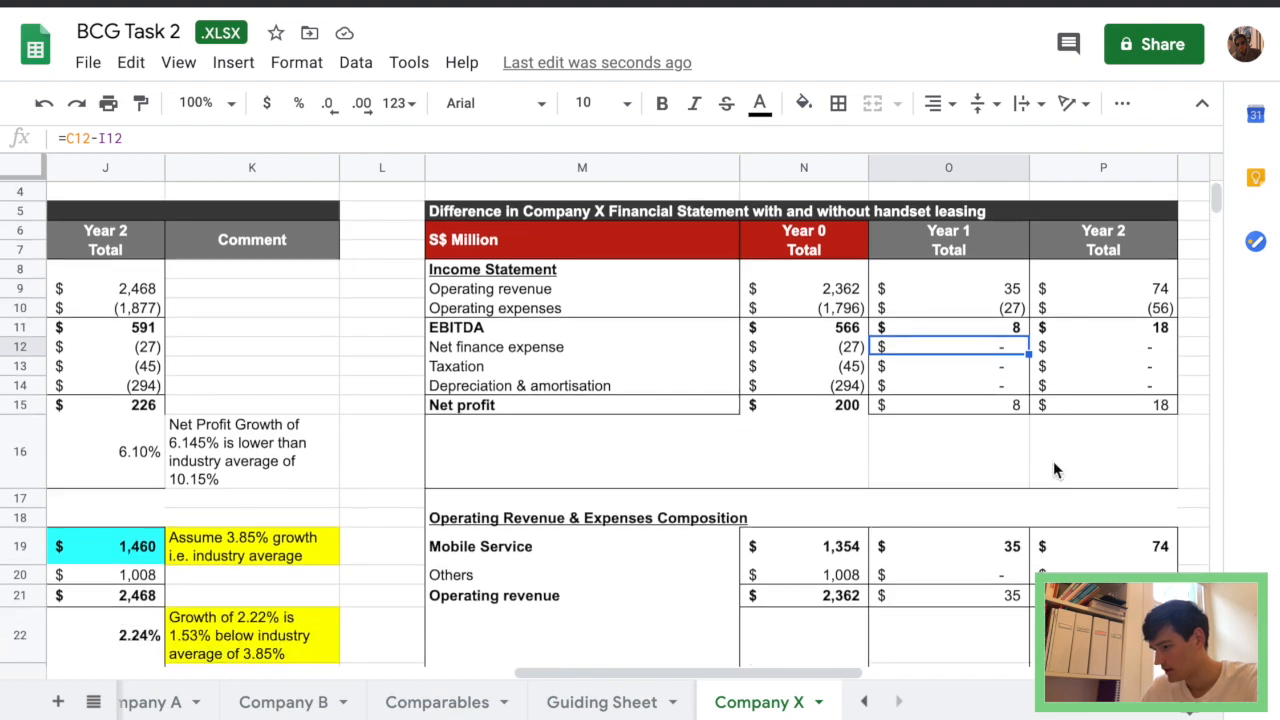
{"action": "scroll", "scroll_direction": "down", "scroll_amount": 3}
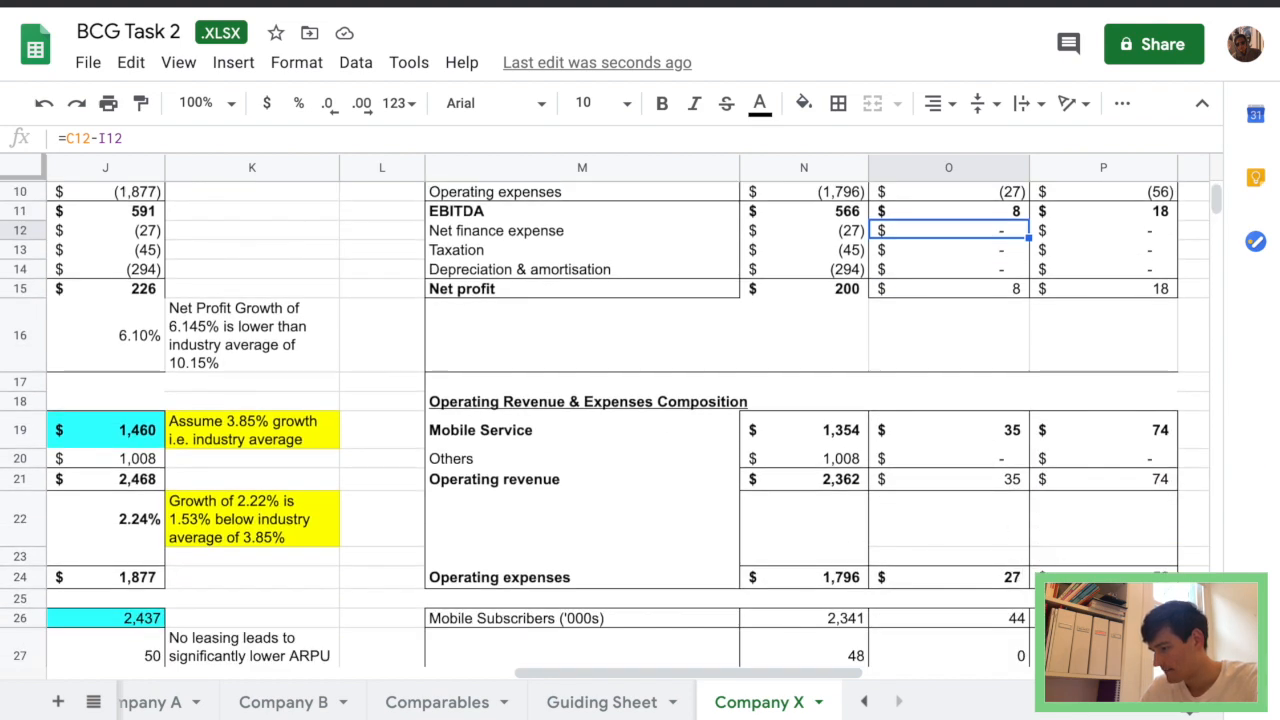
{"action": "scroll", "scroll_direction": "down", "scroll_amount": 3}
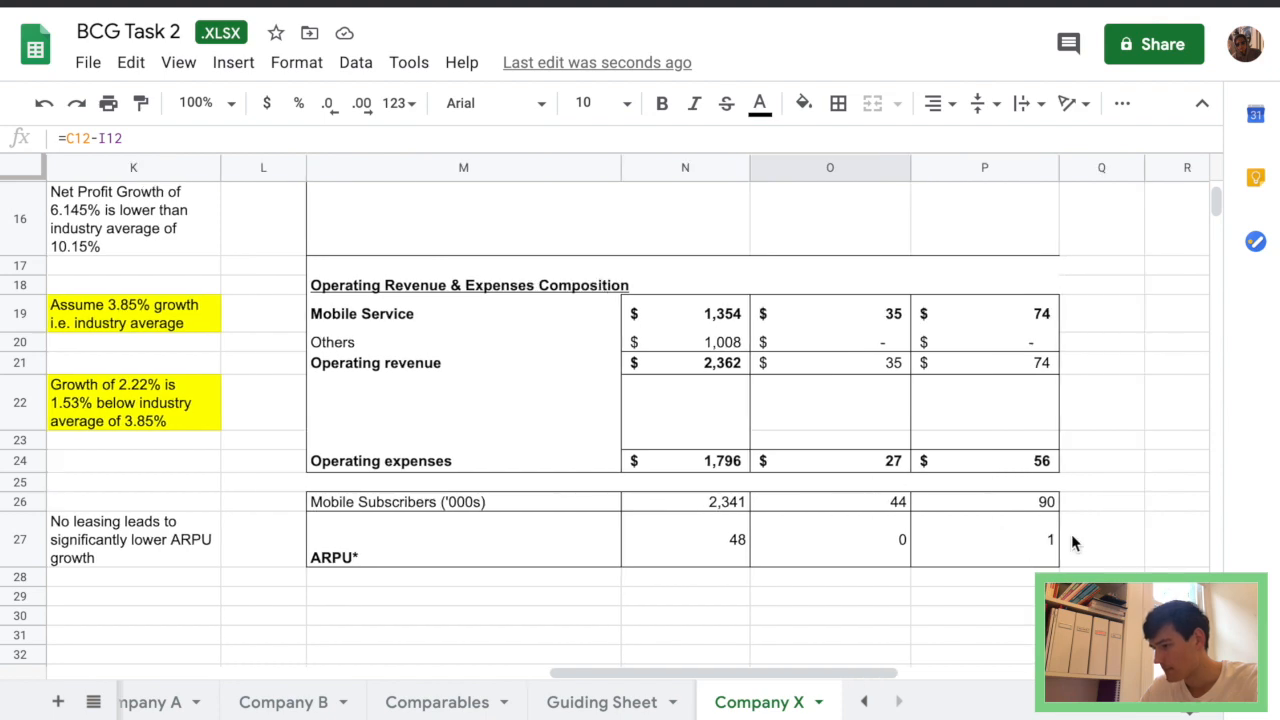
{"action": "scroll", "scroll_direction": "up", "scroll_amount": 3}
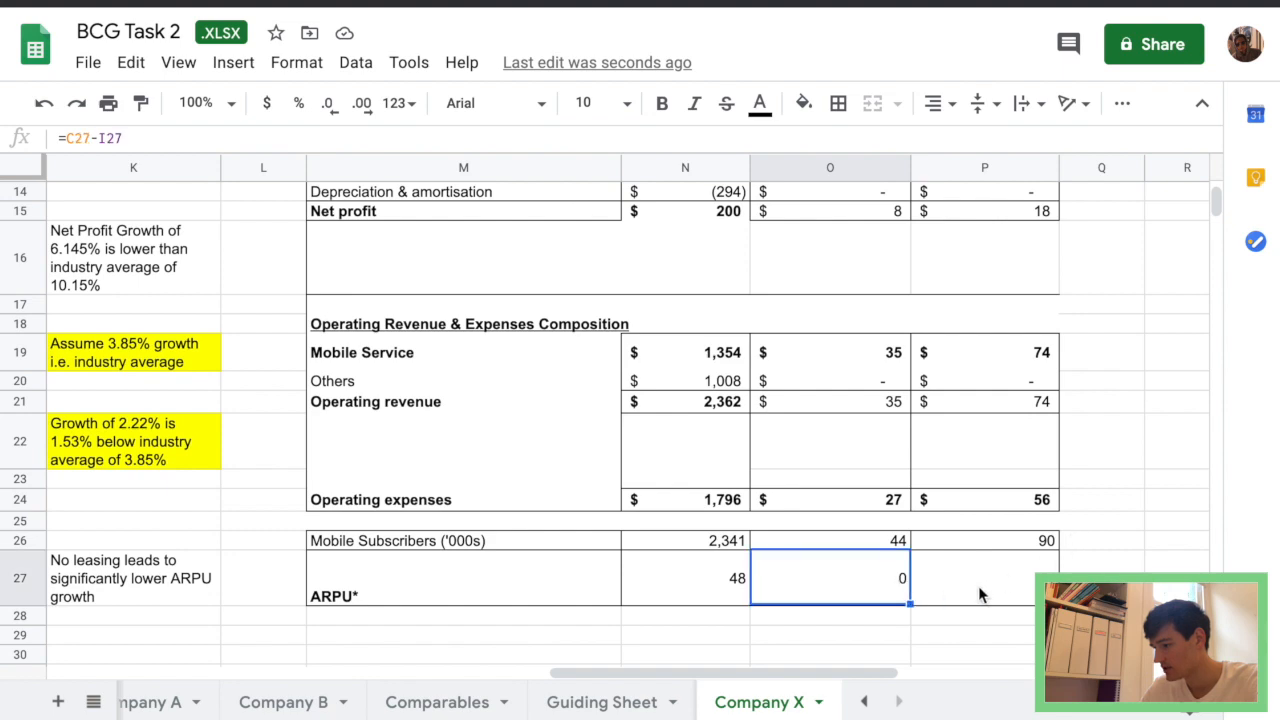
{"action": "scroll", "scroll_direction": "up", "scroll_amount": 3}
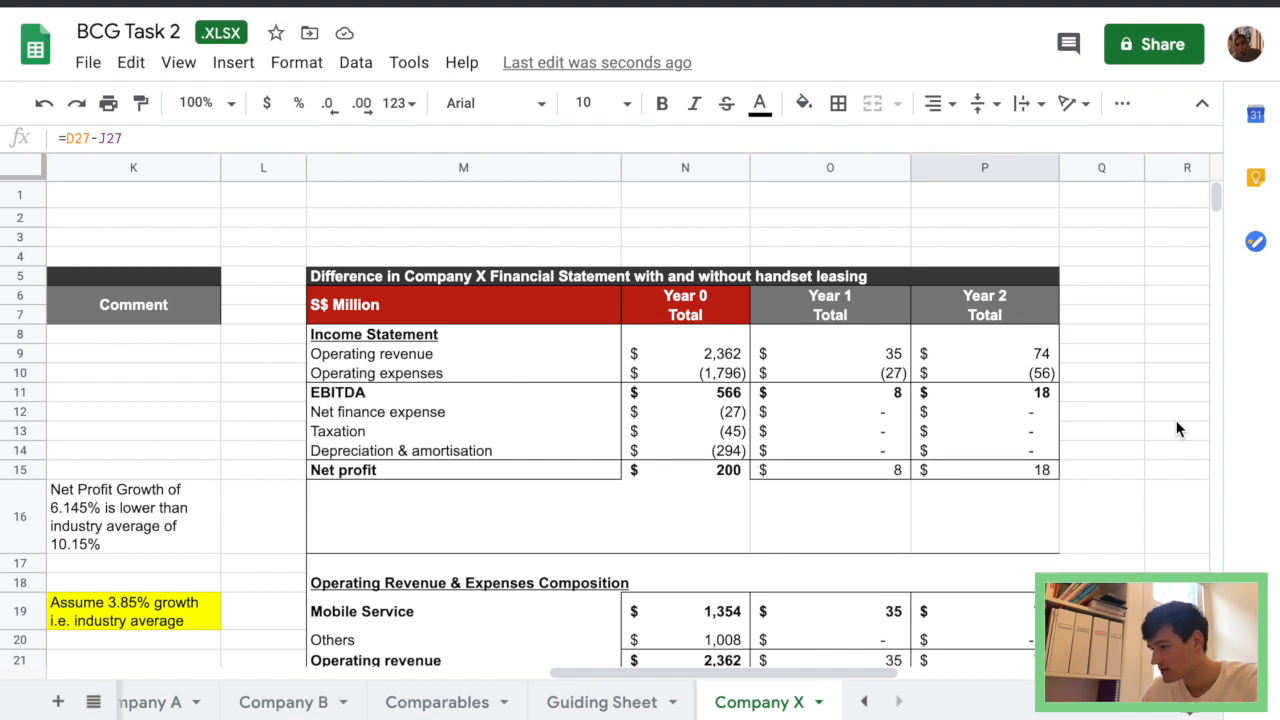
{"action": "mouse_move", "coordinate": [1058, 370]}
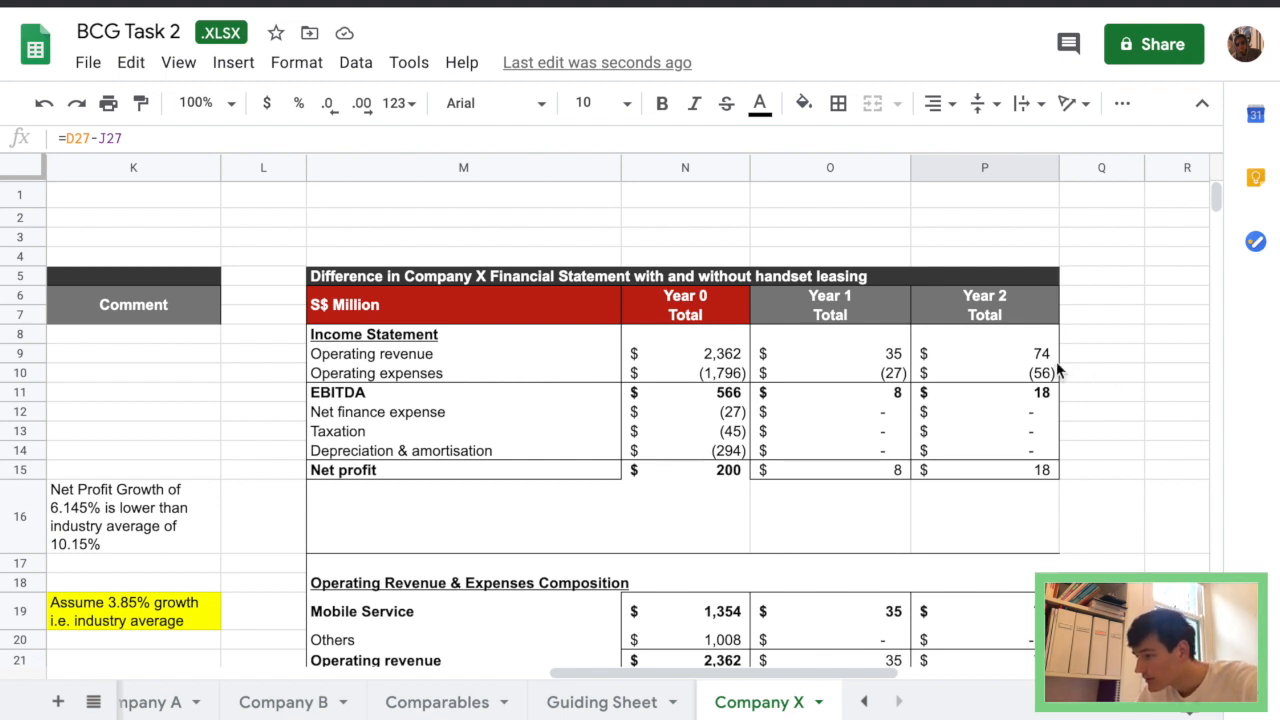
{"action": "mouse_move", "coordinate": [1076, 370]}
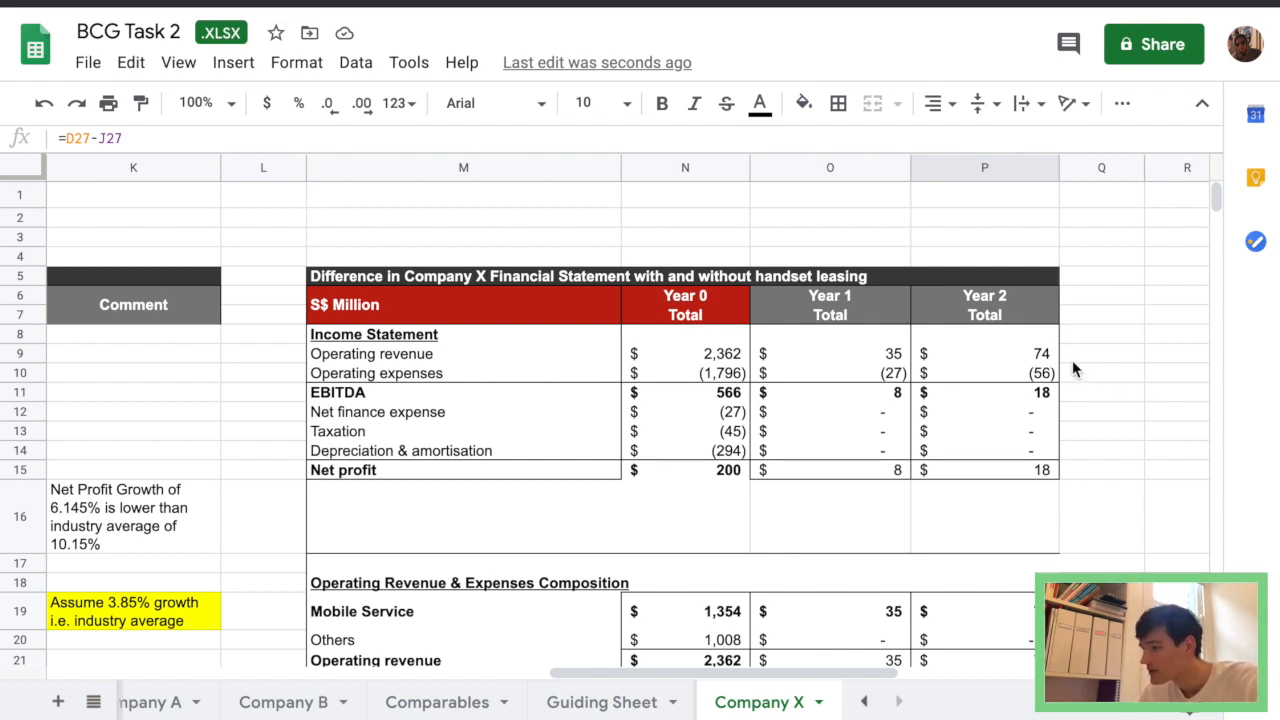
{"action": "scroll", "scroll_direction": "down", "scroll_amount": 3}
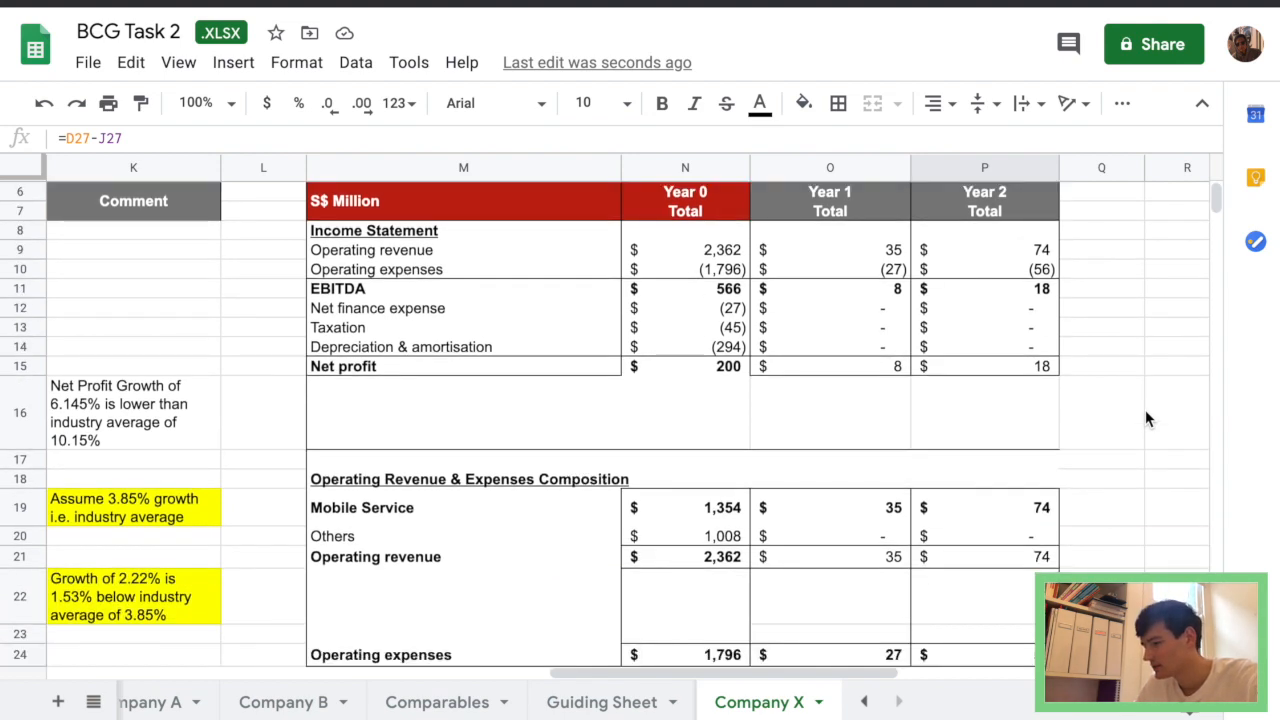
{"action": "scroll", "scroll_direction": "down", "scroll_amount": 3}
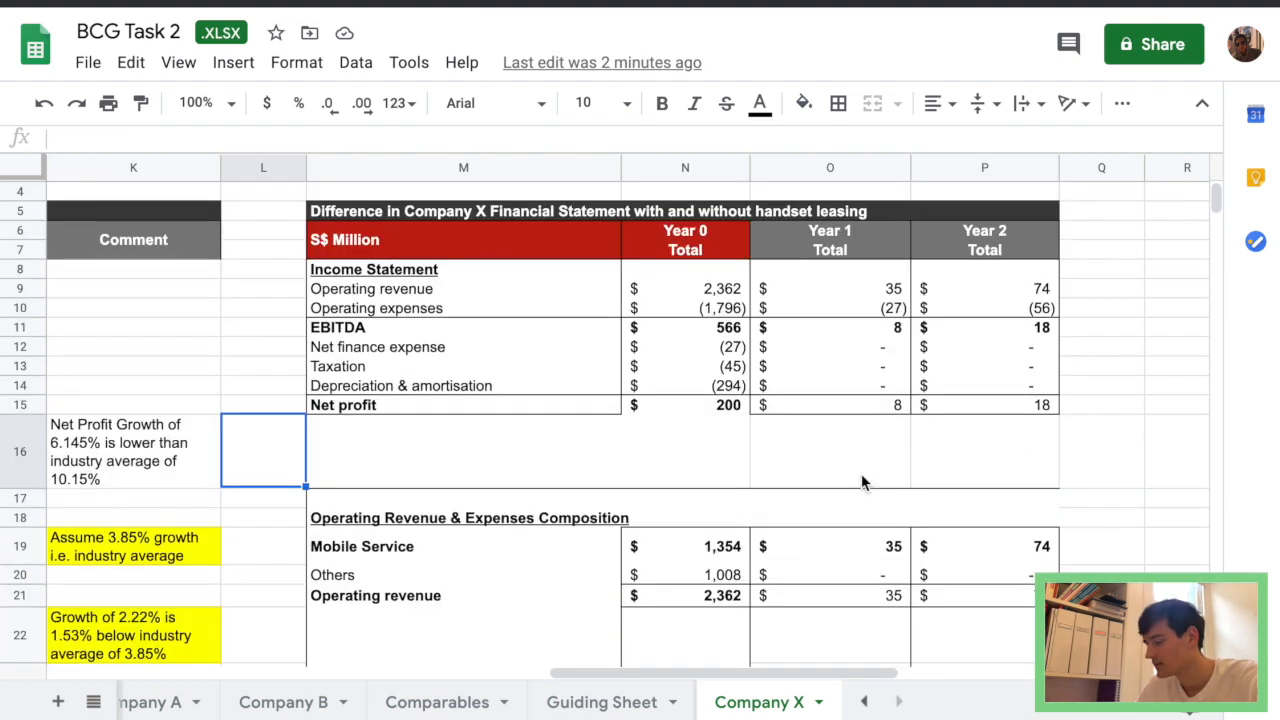
Replace the difference table's Year 0 values with =C−I difference formulas and add Growth Rate rows for net profit and operating revenue.
{"action": "left_click", "coordinate": [684, 288]}
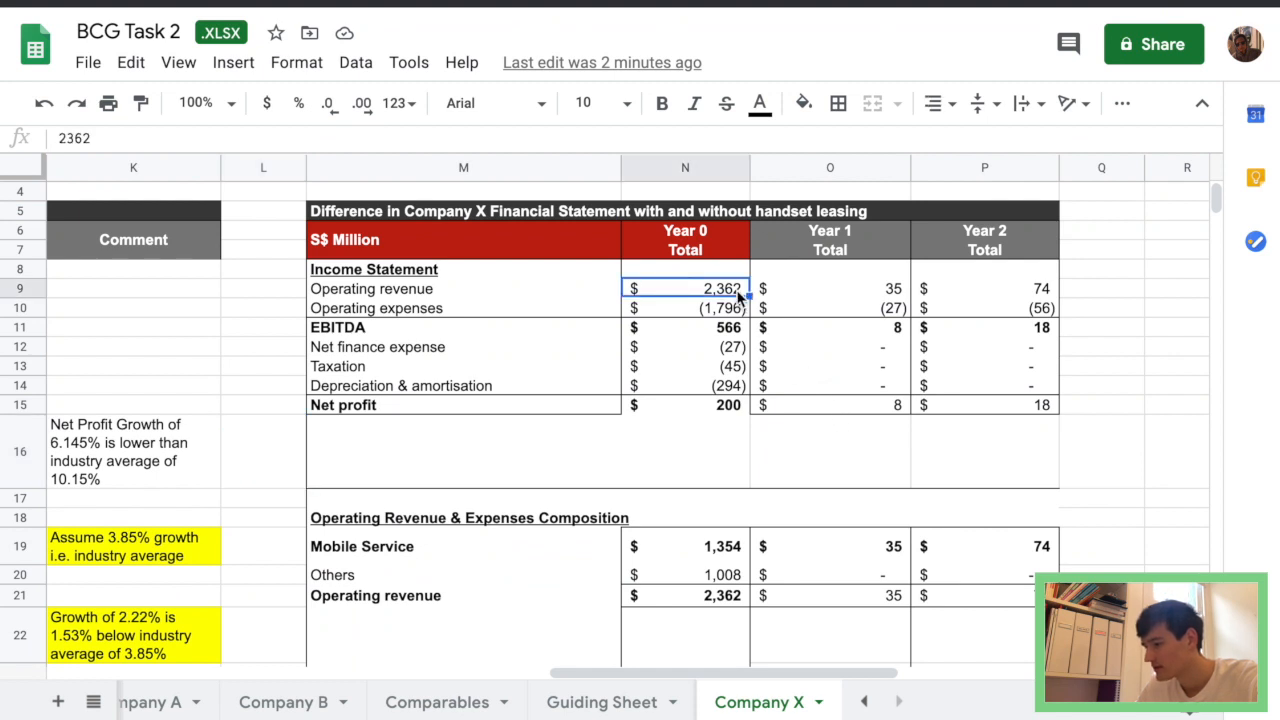
{"action": "type", "text": "="}
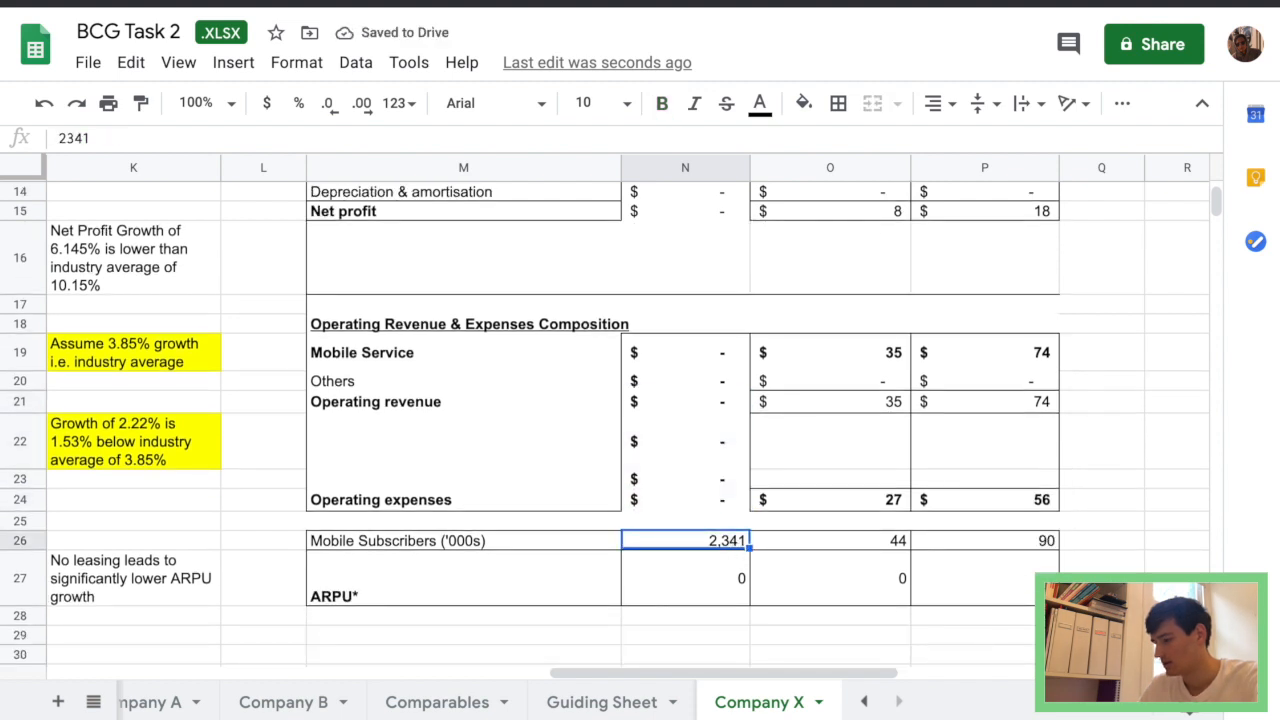
{"action": "left_click", "coordinate": [684, 578]}
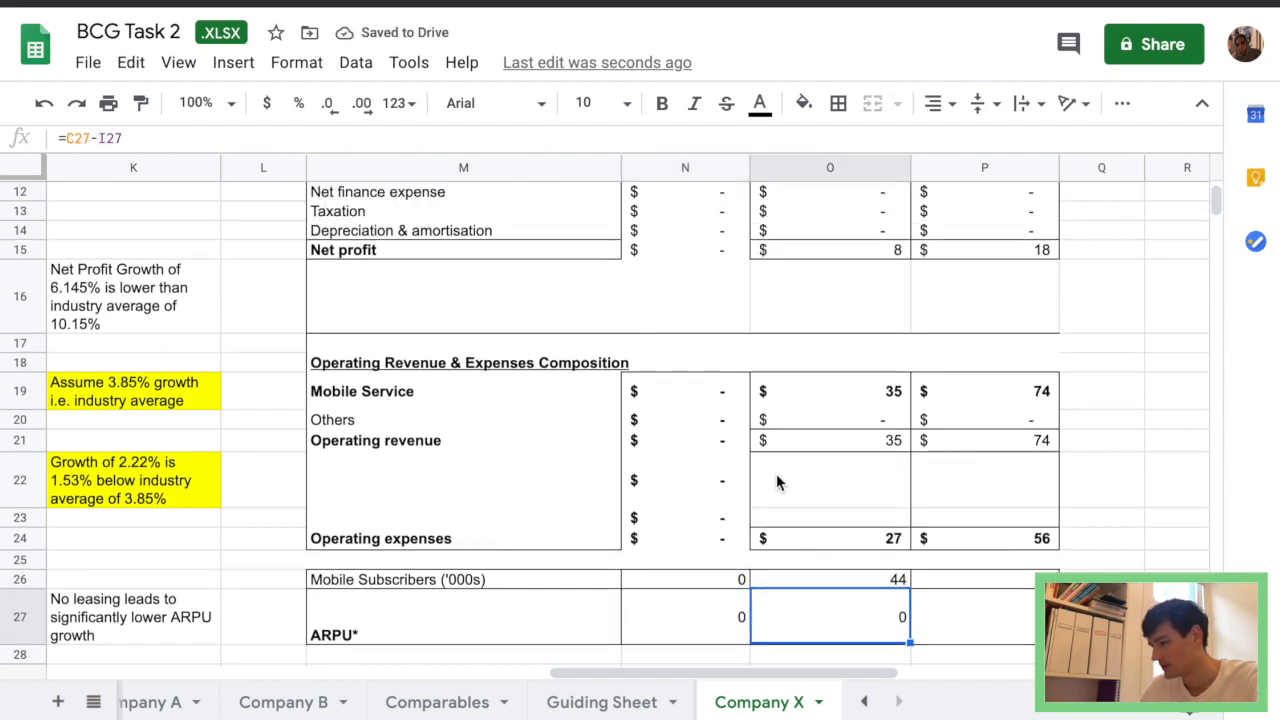
{"action": "scroll", "scroll_direction": "up", "scroll_amount": 3}
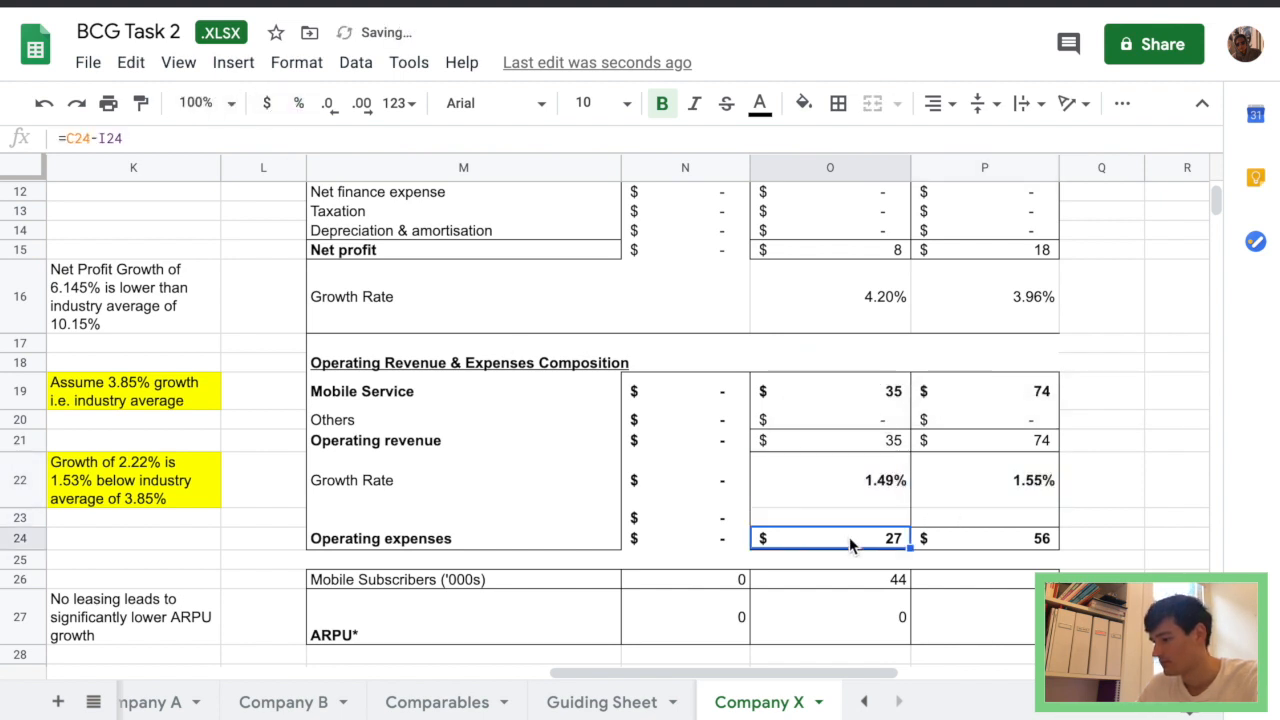
{"action": "scroll", "scroll_direction": "up", "scroll_amount": 3}
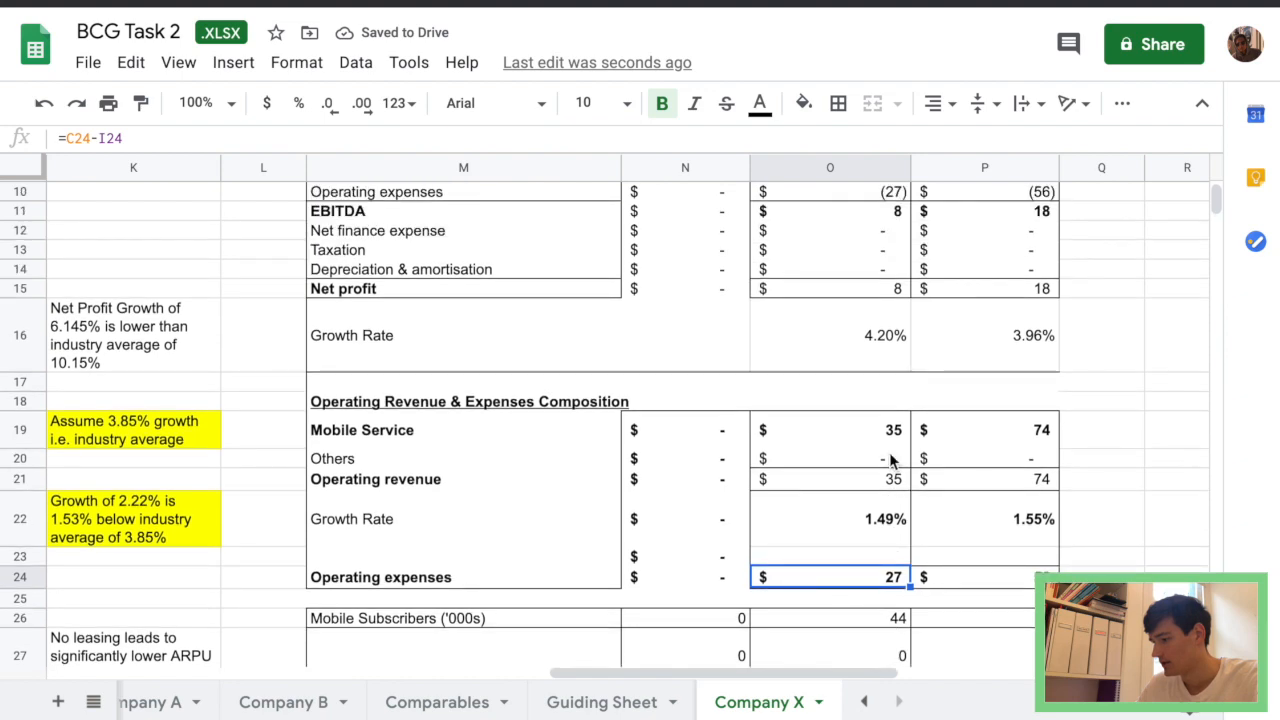
{"action": "scroll", "scroll_direction": "up", "scroll_amount": 3}
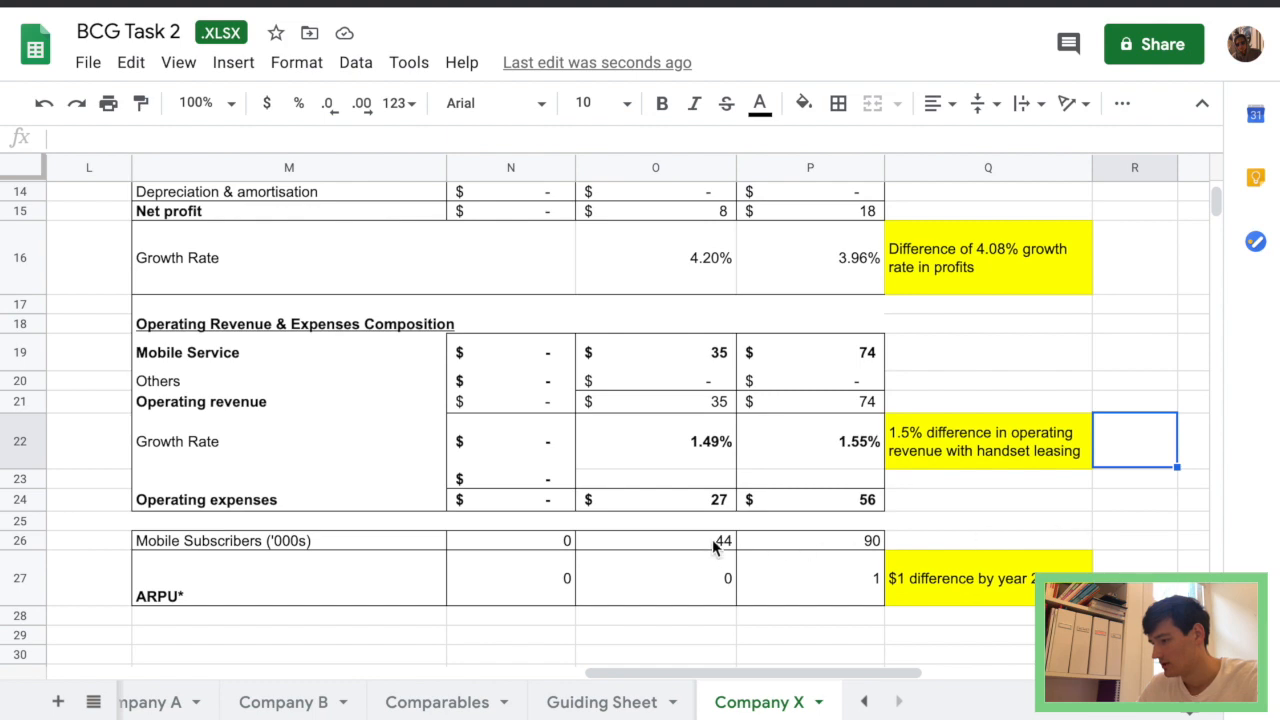
{"action": "mouse_move", "coordinate": [784, 440]}
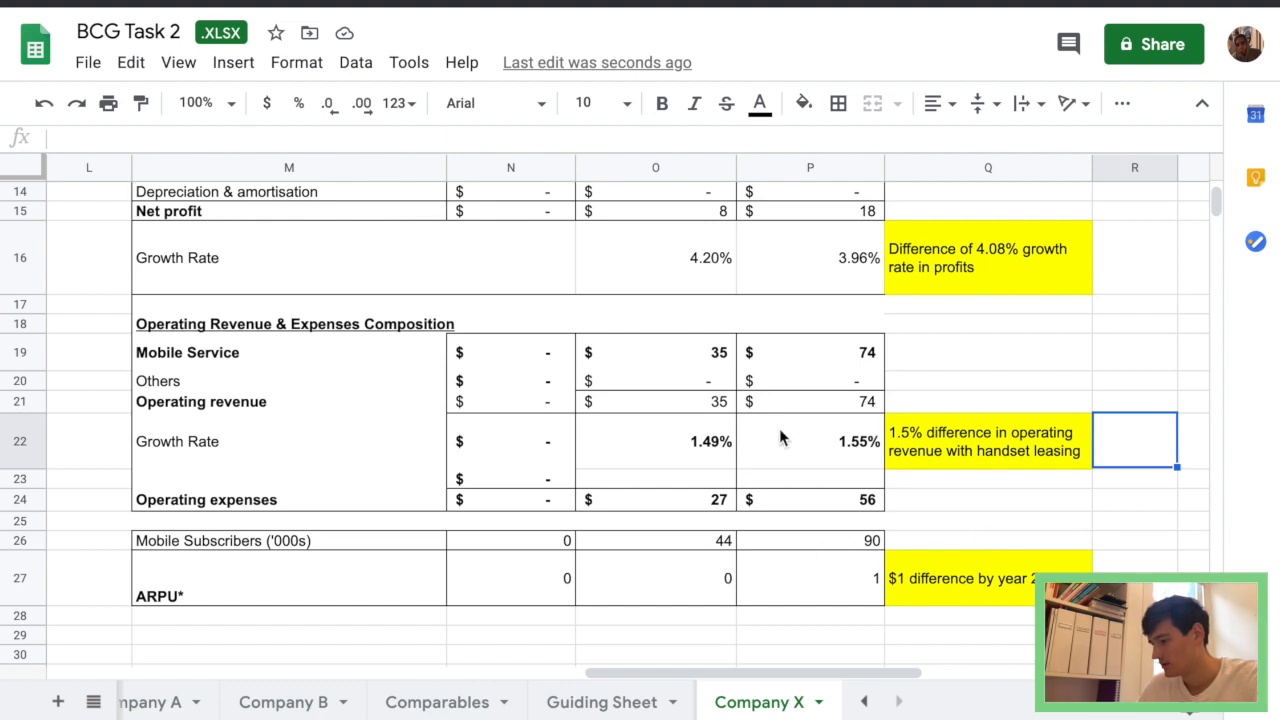
Scroll through the difference table to review its yellow comments on growth-rate gaps and ARPU difference.
{"action": "scroll", "scroll_direction": "up", "scroll_amount": 3}
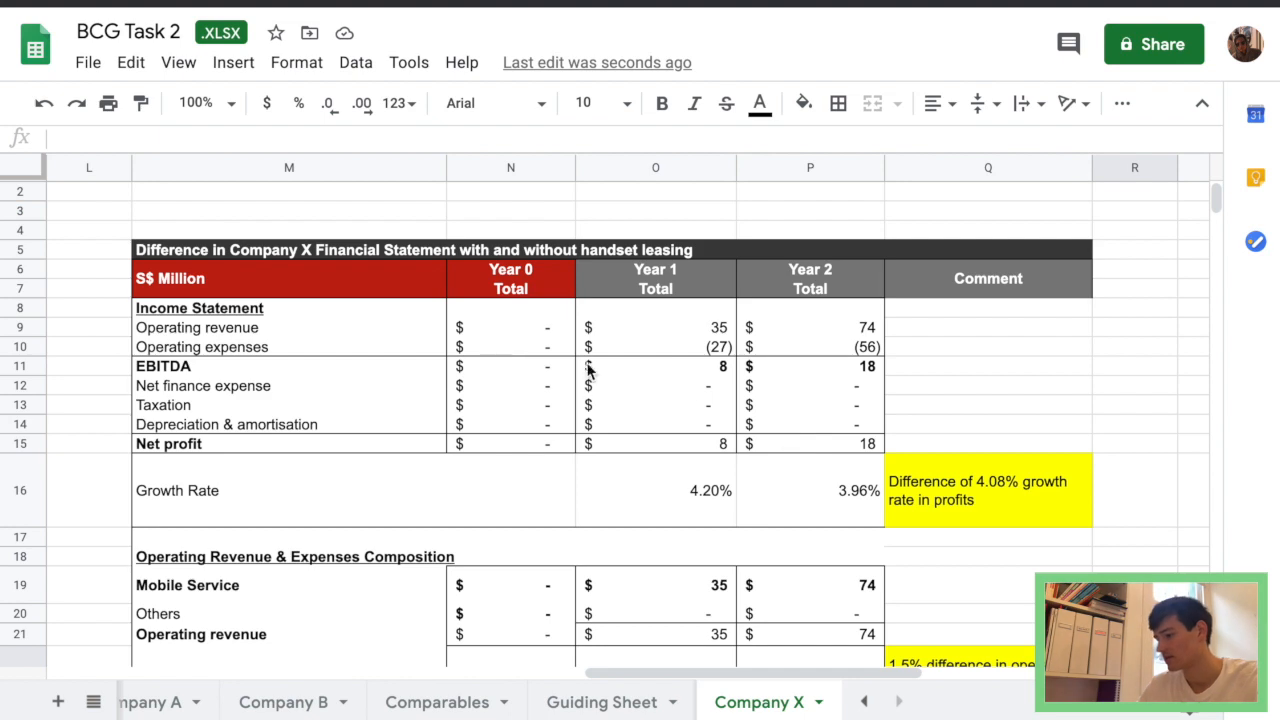
{"action": "scroll", "scroll_direction": "down", "scroll_amount": 3}
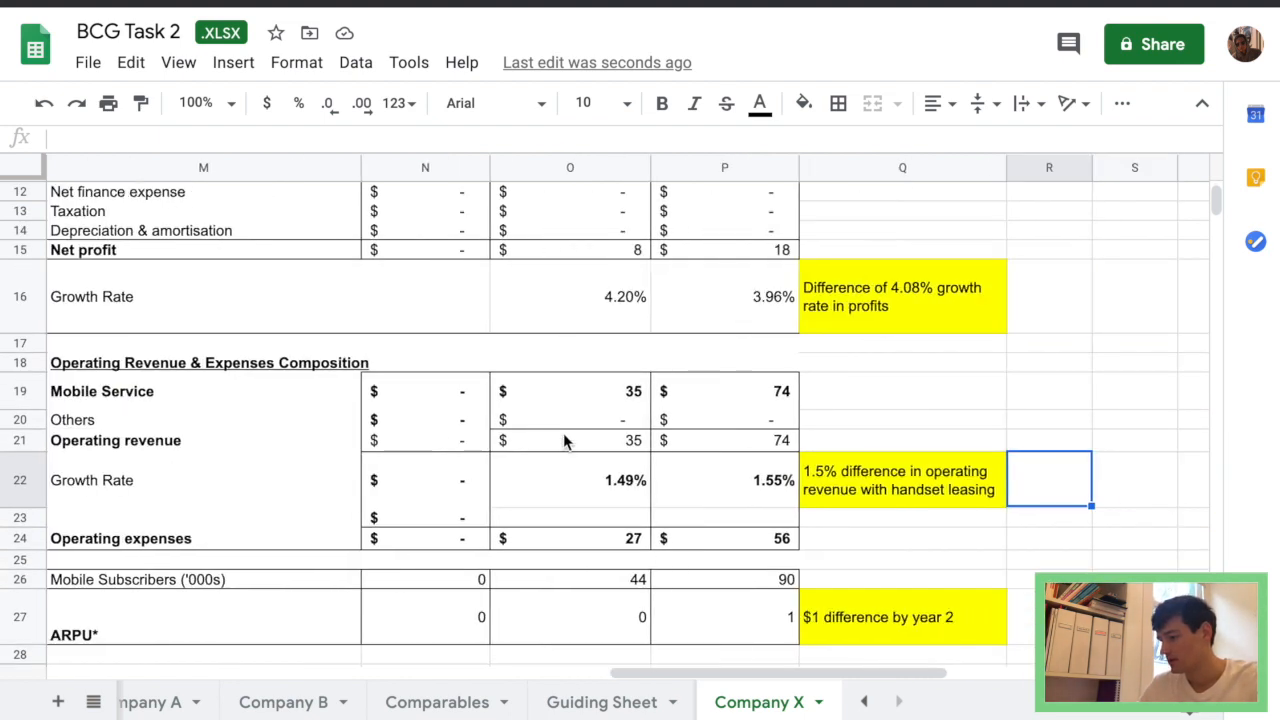
{"action": "scroll", "scroll_direction": "up", "scroll_amount": 3}
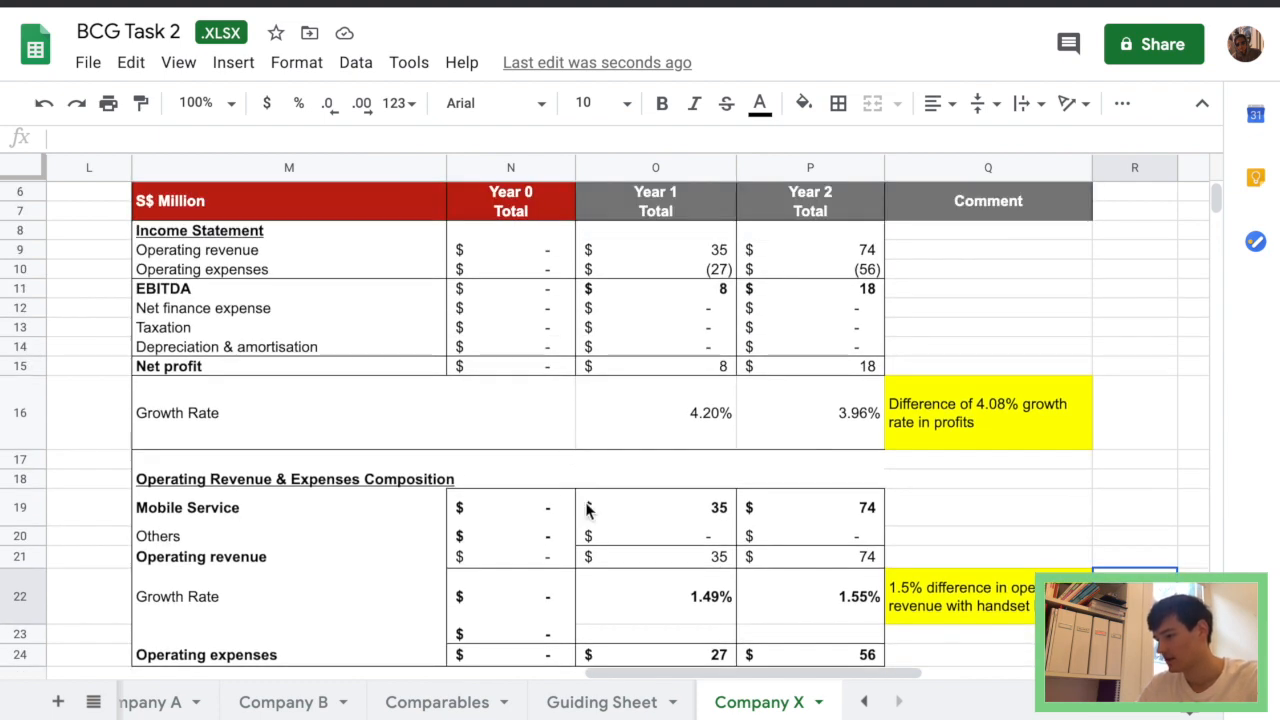
{"action": "scroll", "scroll_direction": "down", "scroll_amount": 3}
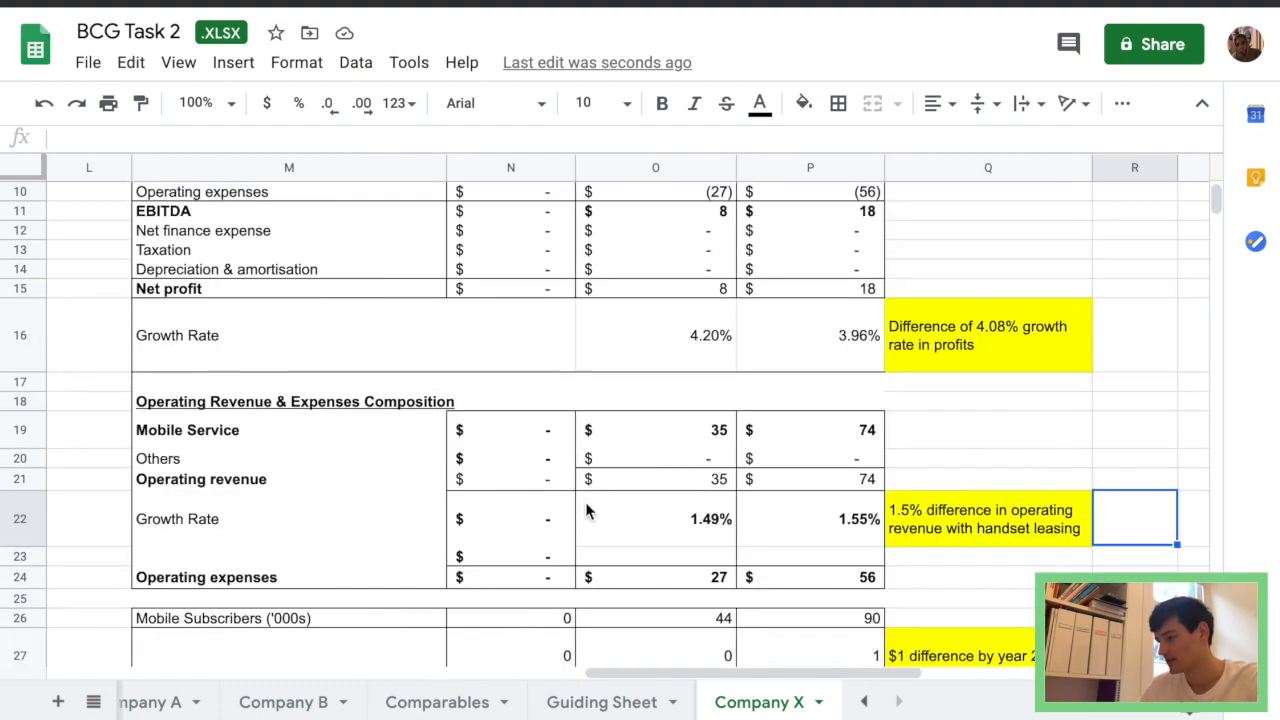
{"action": "scroll", "scroll_direction": "down", "scroll_amount": 3}
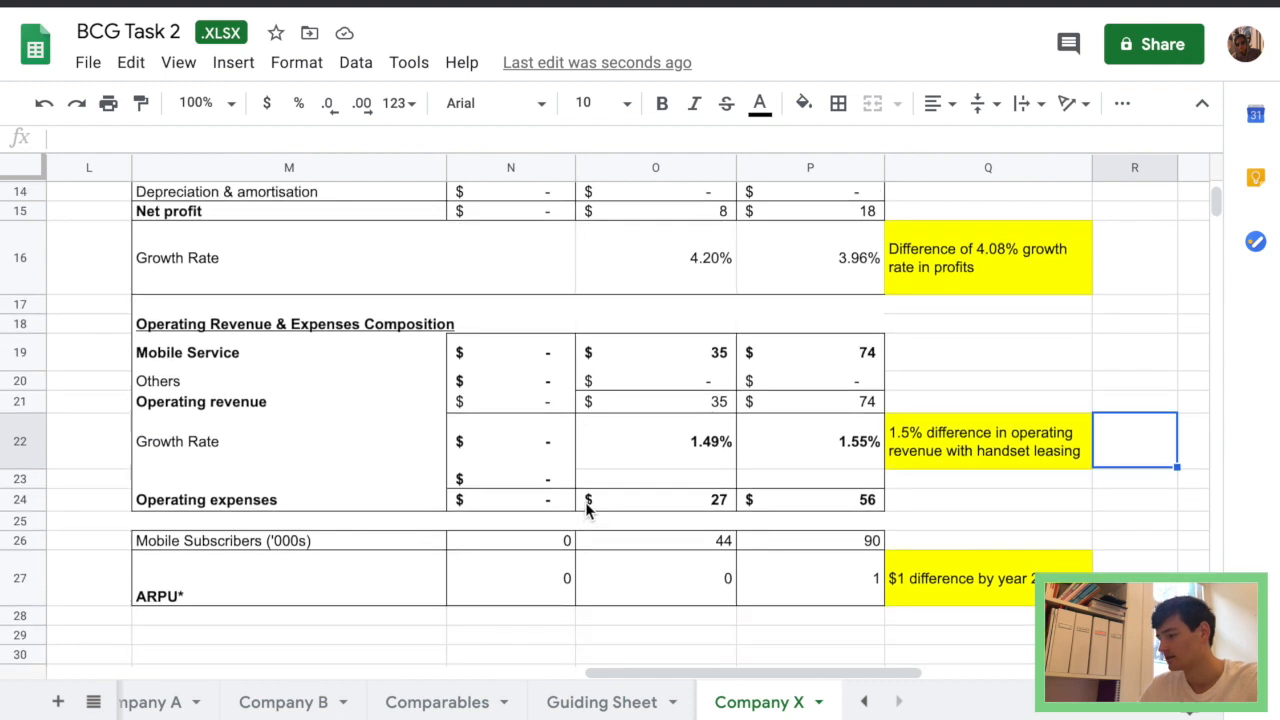
{"action": "scroll", "scroll_direction": "up", "scroll_amount": 3}
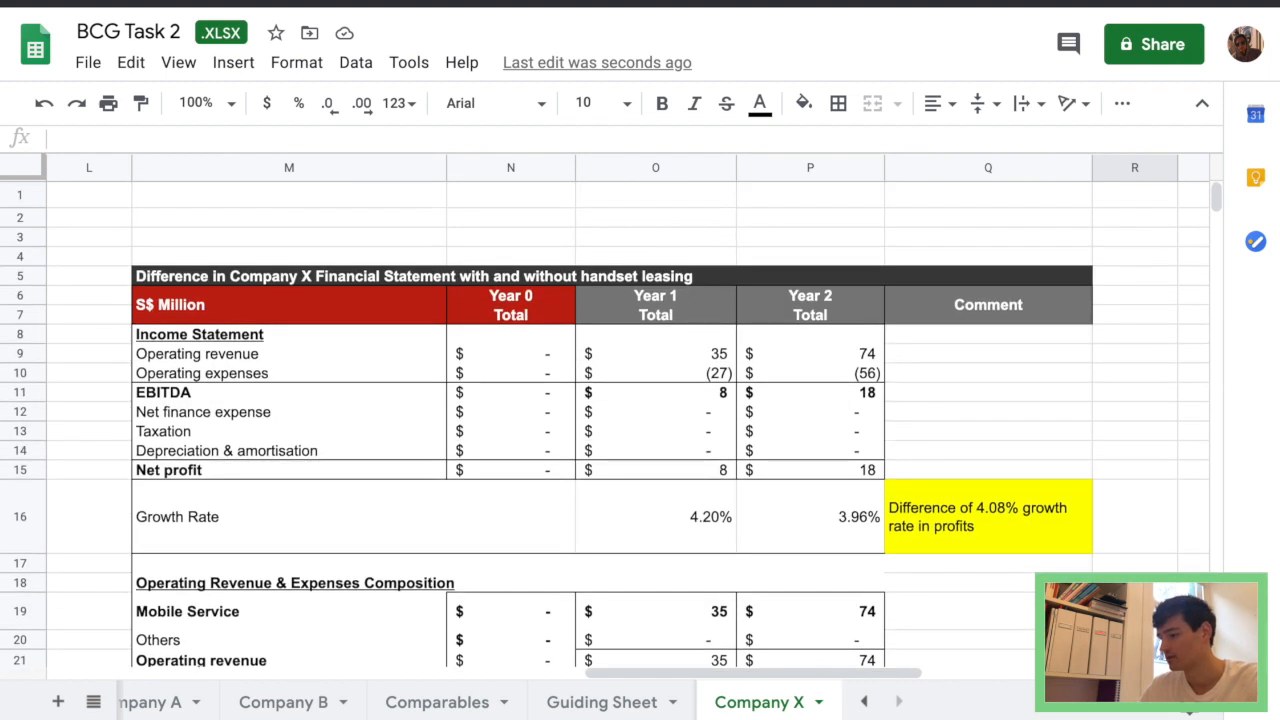